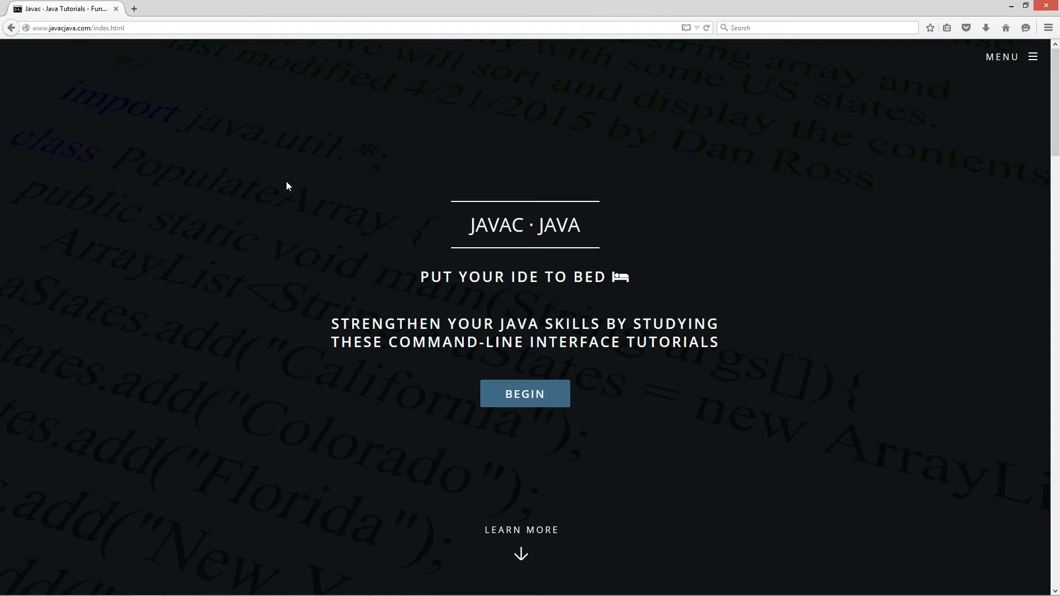
{"action": "mouse_move", "coordinate": [1013, 57]}
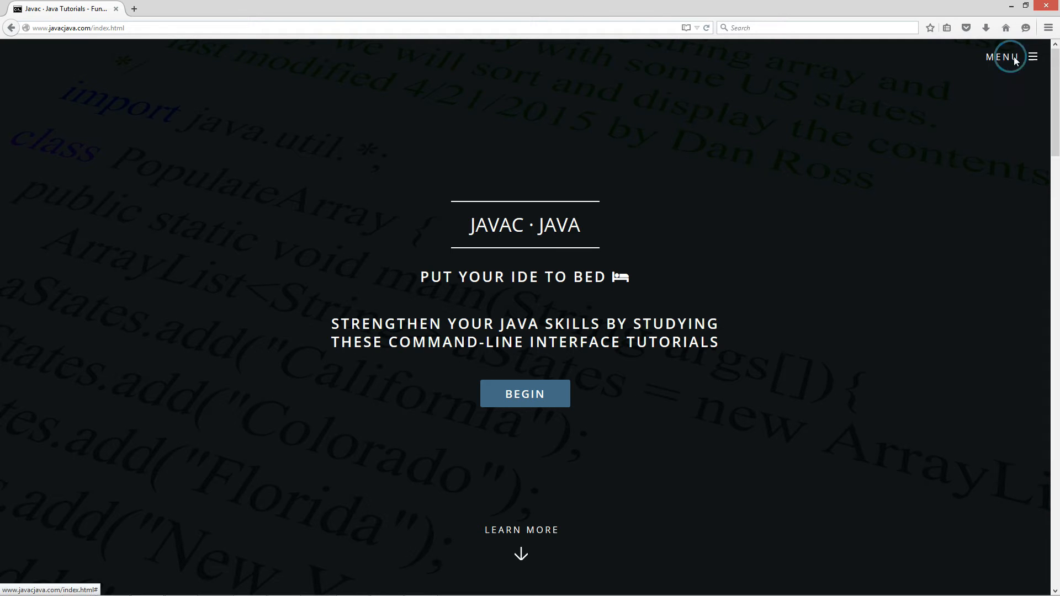
Navigate via the site menu to the Java OOP tutorials listing and scroll to the Superclass and Subclass link.
{"action": "left_click", "coordinate": [1004, 57]}
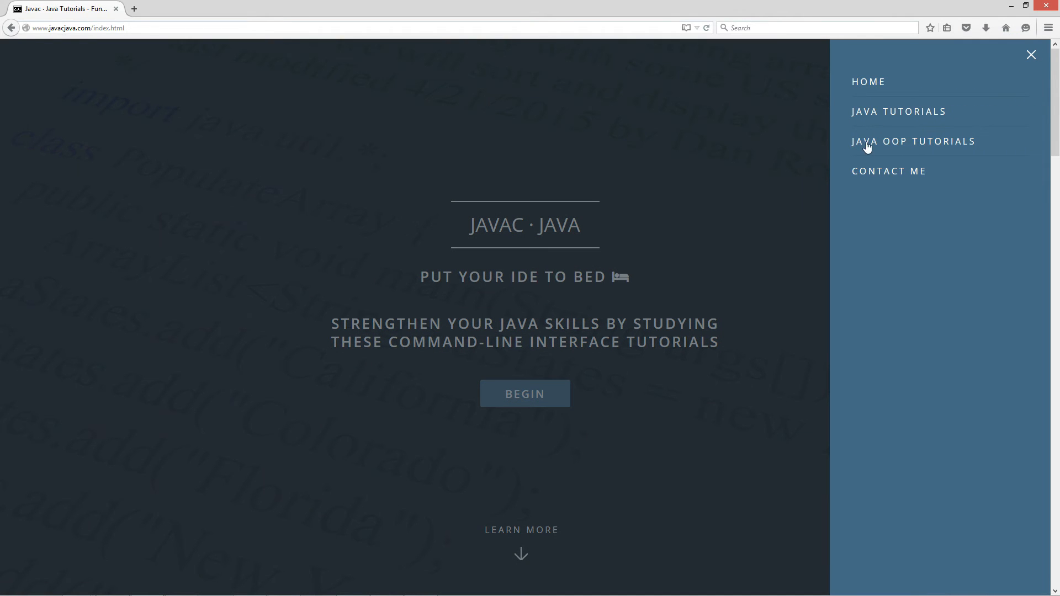
{"action": "left_click", "coordinate": [913, 141]}
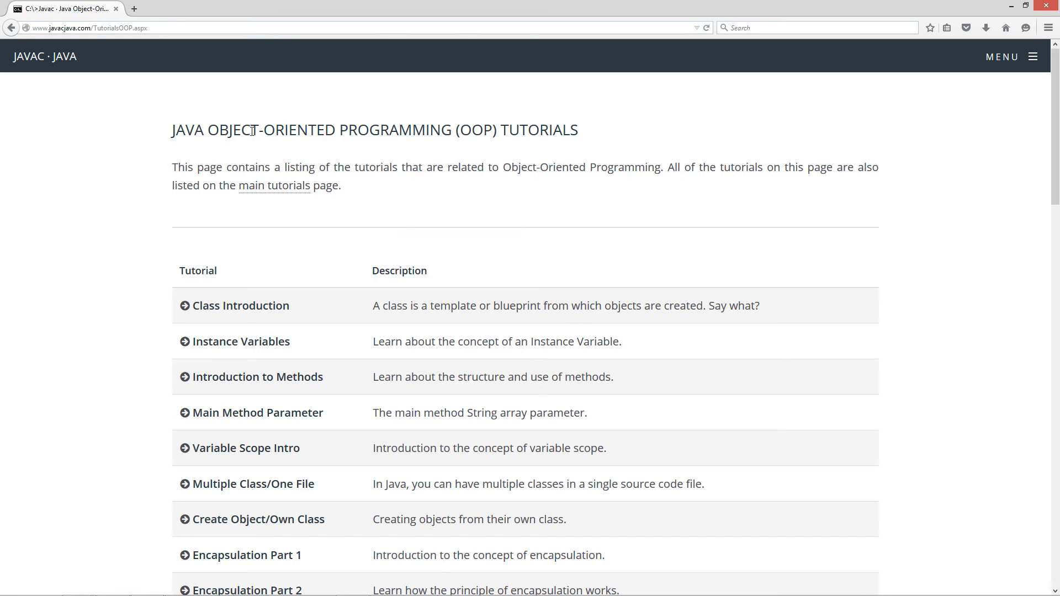
{"action": "scroll", "scroll_direction": "down", "scroll_amount": 3}
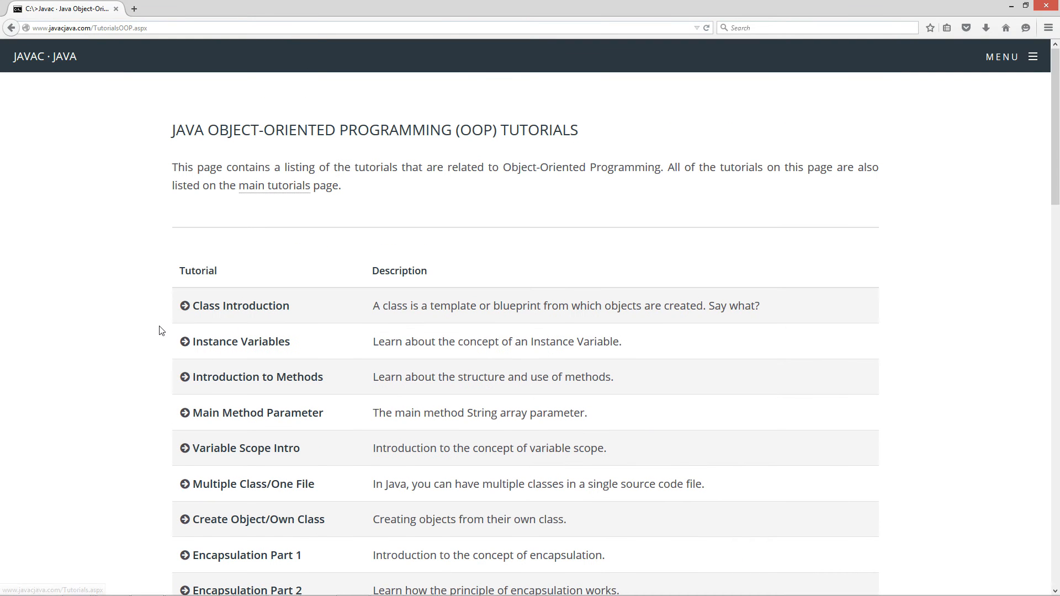
{"action": "scroll", "scroll_direction": "down", "scroll_amount": 3}
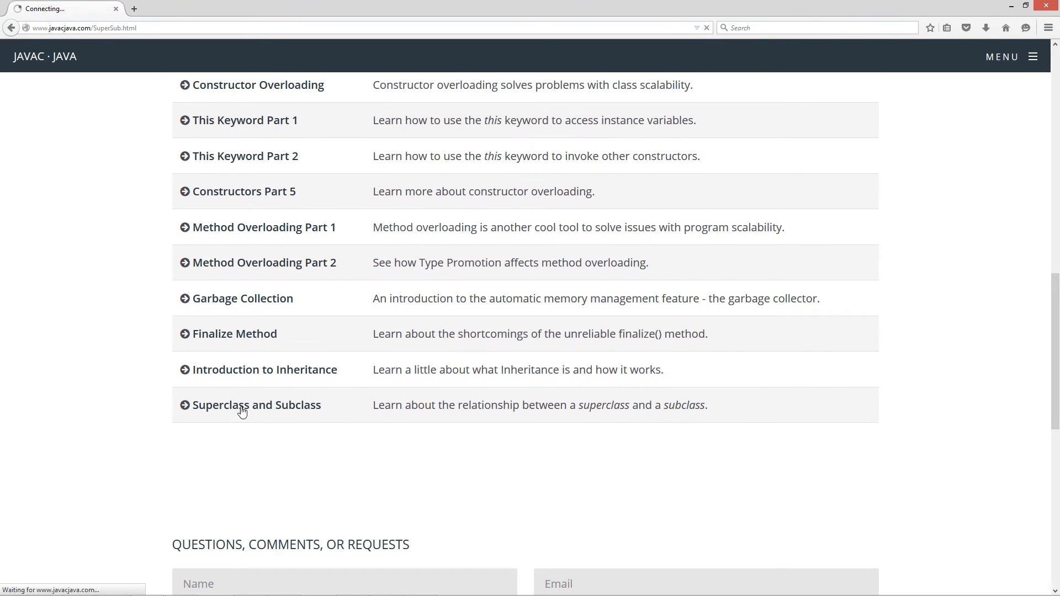
{"action": "left_click", "coordinate": [255, 405]}
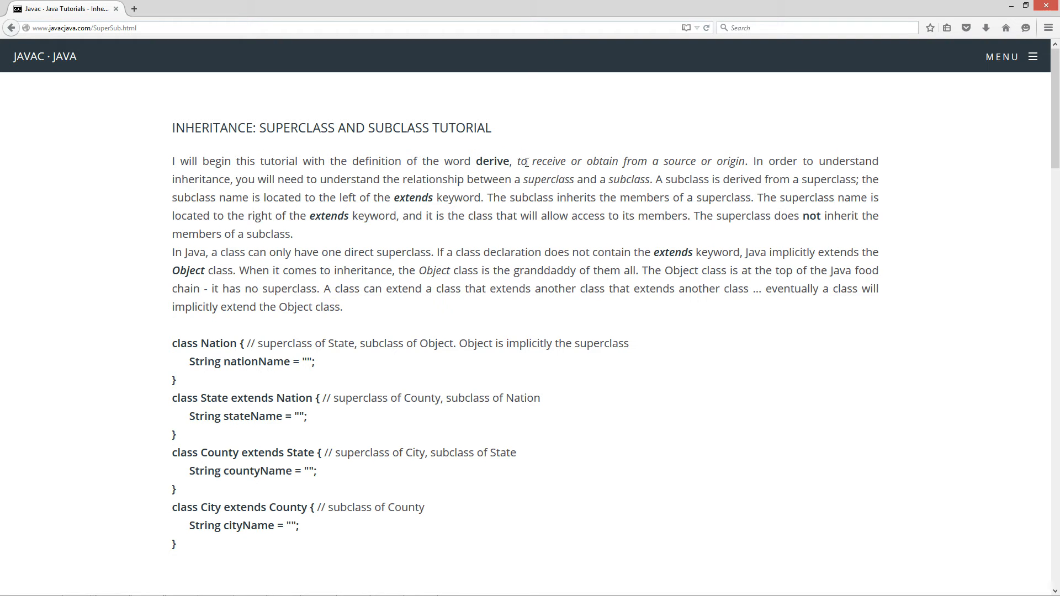
{"action": "left_click_drag", "start_coordinate": [517, 160], "coordinate": [744, 161]}
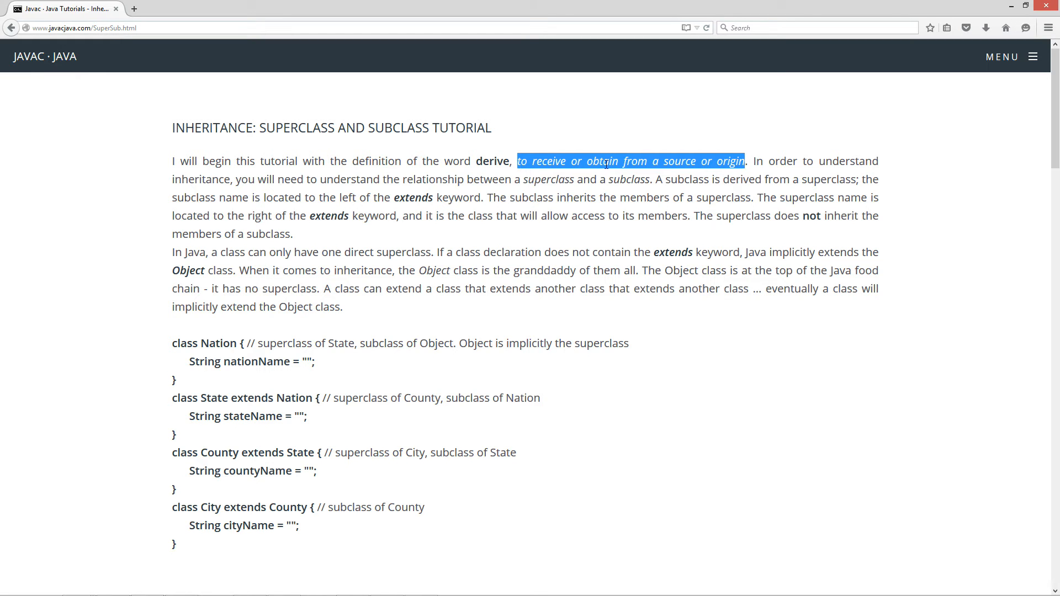
{"action": "mouse_move", "coordinate": [688, 176]}
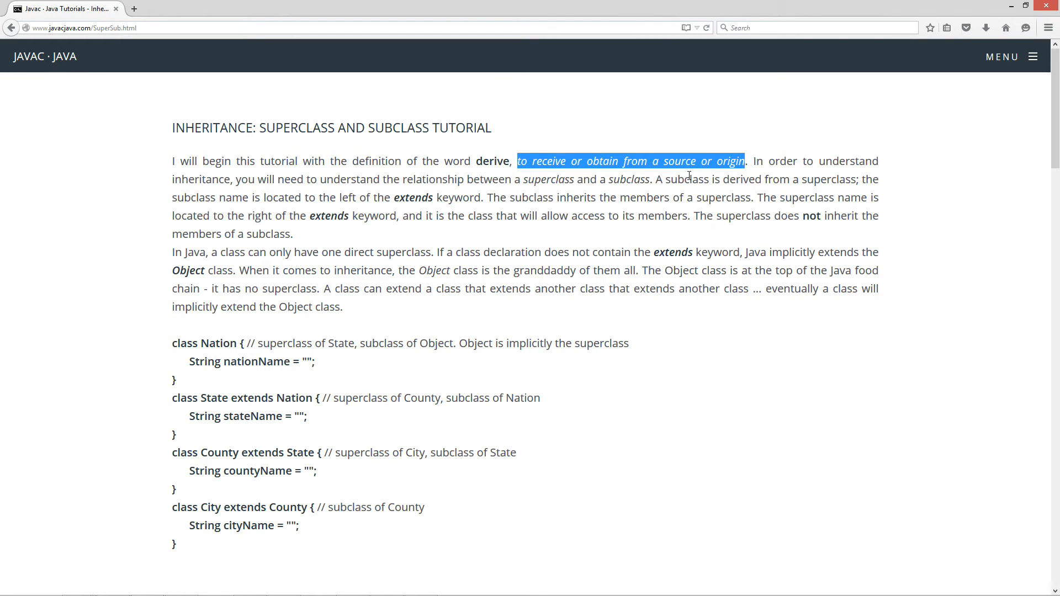
{"action": "left_click", "coordinate": [689, 175]}
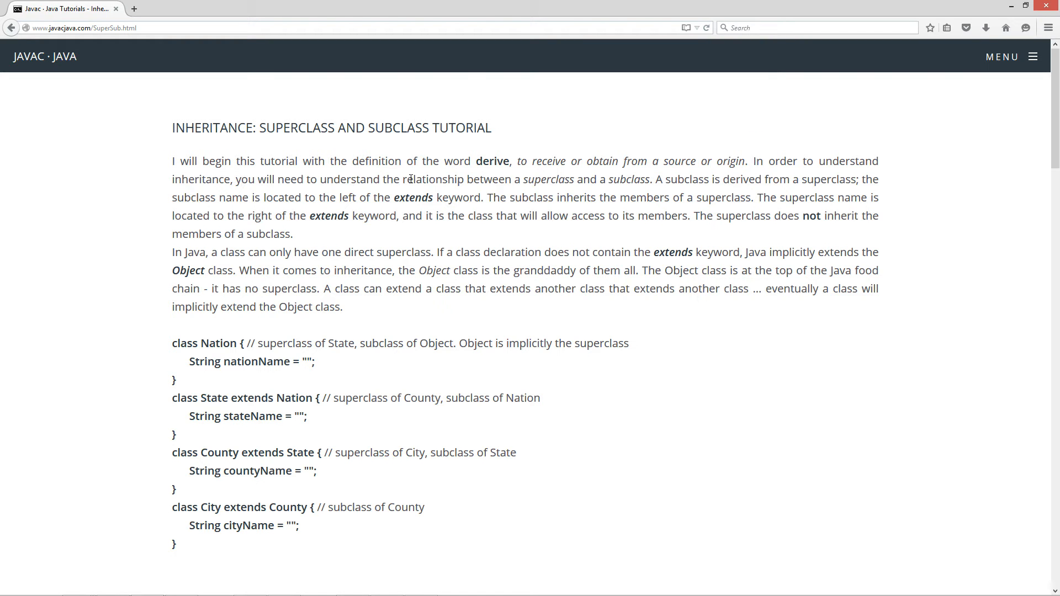
{"action": "mouse_move", "coordinate": [610, 199]}
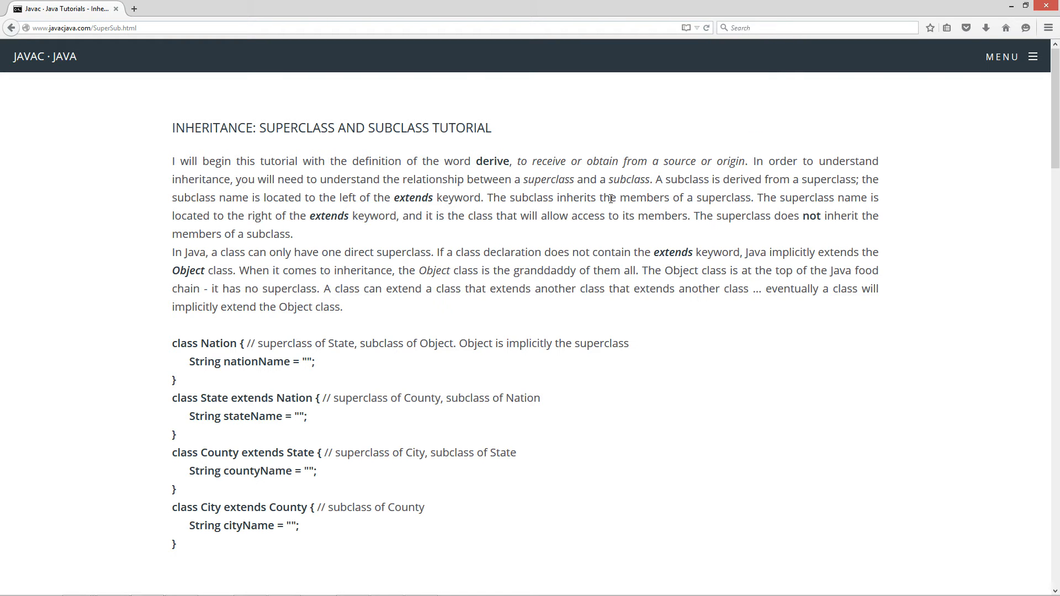
{"action": "mouse_move", "coordinate": [665, 181]}
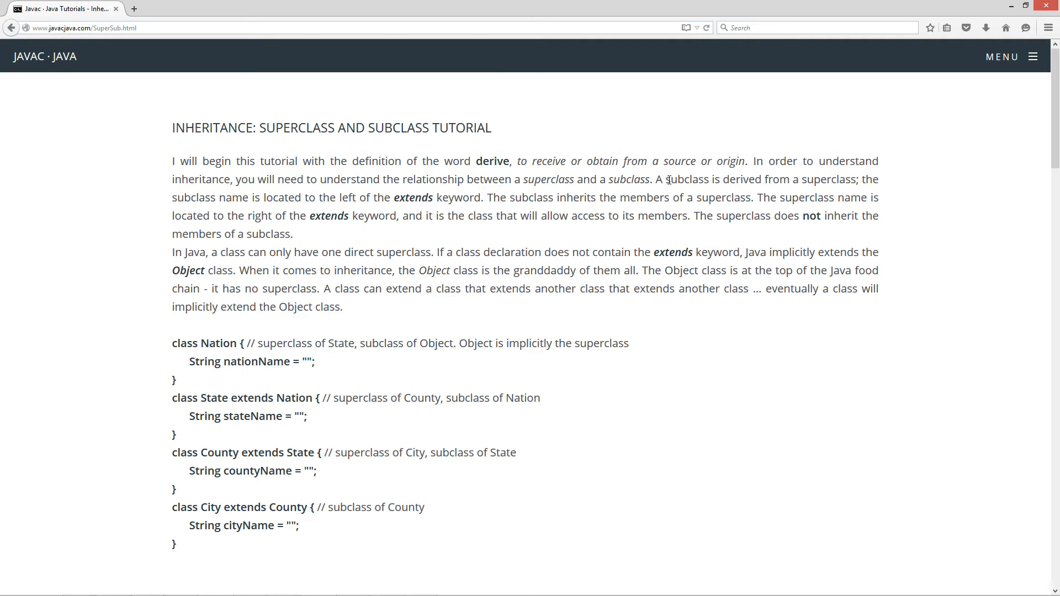
{"action": "mouse_move", "coordinate": [857, 183]}
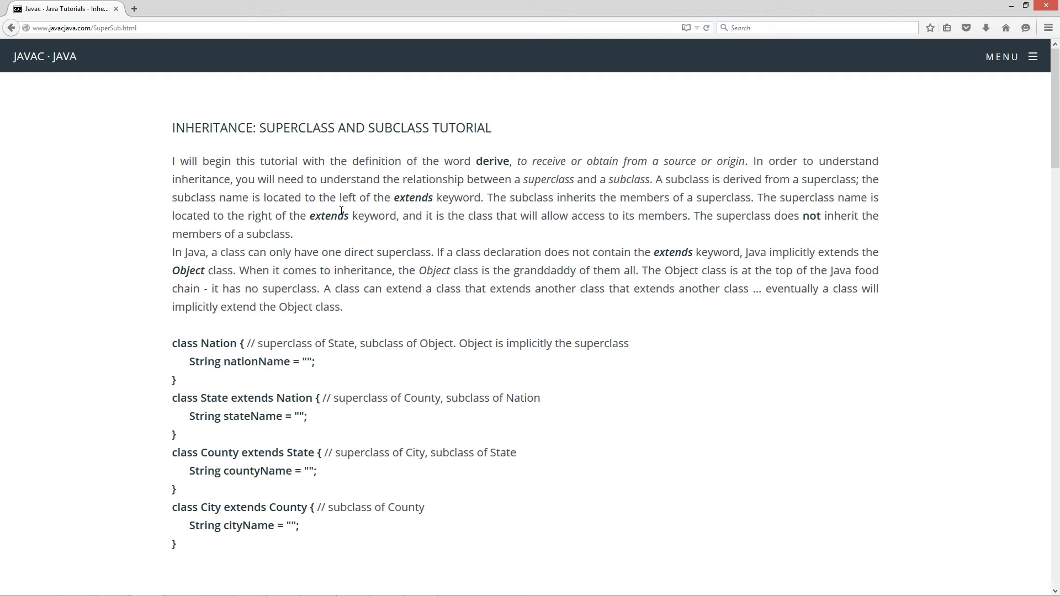
{"action": "double_click", "coordinate": [413, 197]}
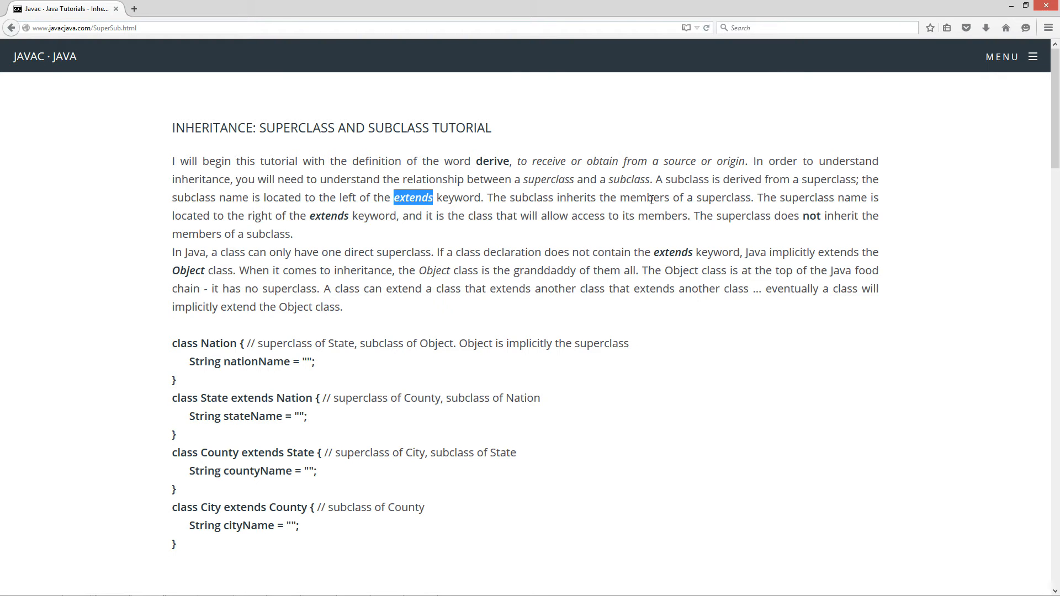
{"action": "mouse_move", "coordinate": [727, 199]}
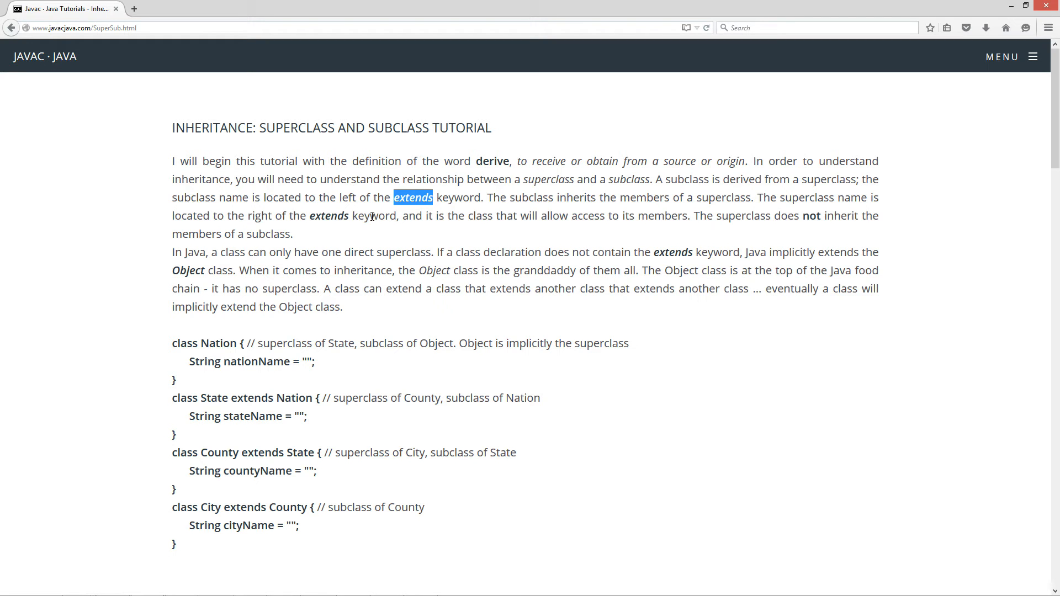
{"action": "mouse_move", "coordinate": [687, 220]}
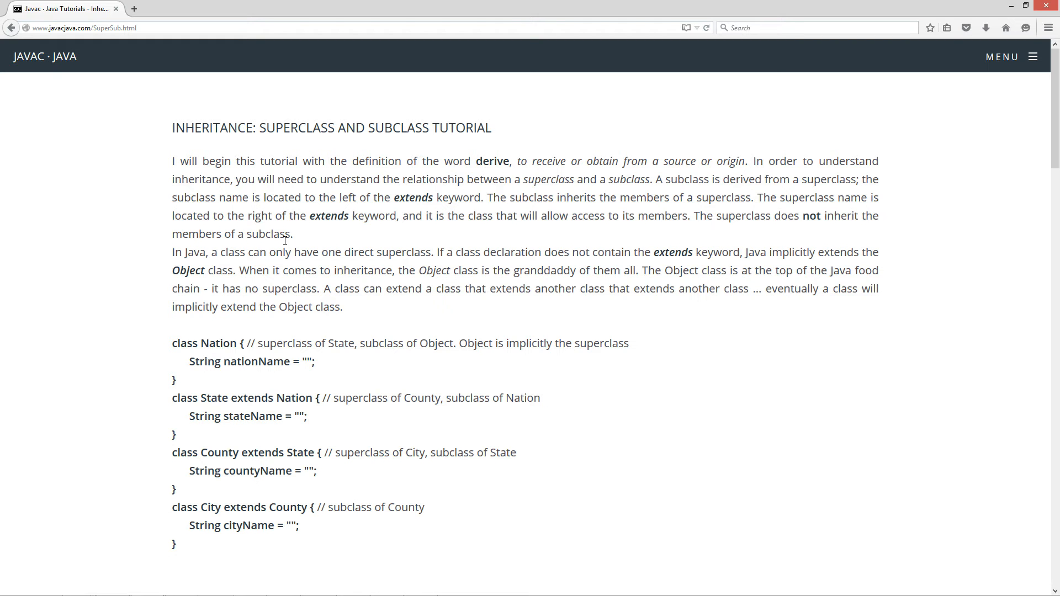
{"action": "mouse_move", "coordinate": [317, 242]}
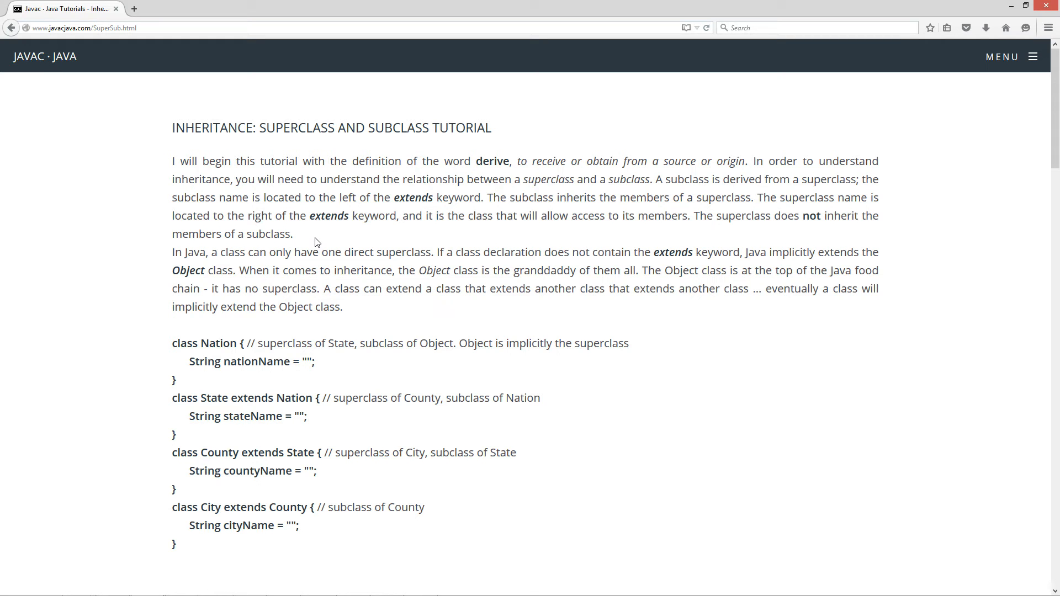
{"action": "mouse_move", "coordinate": [195, 267]}
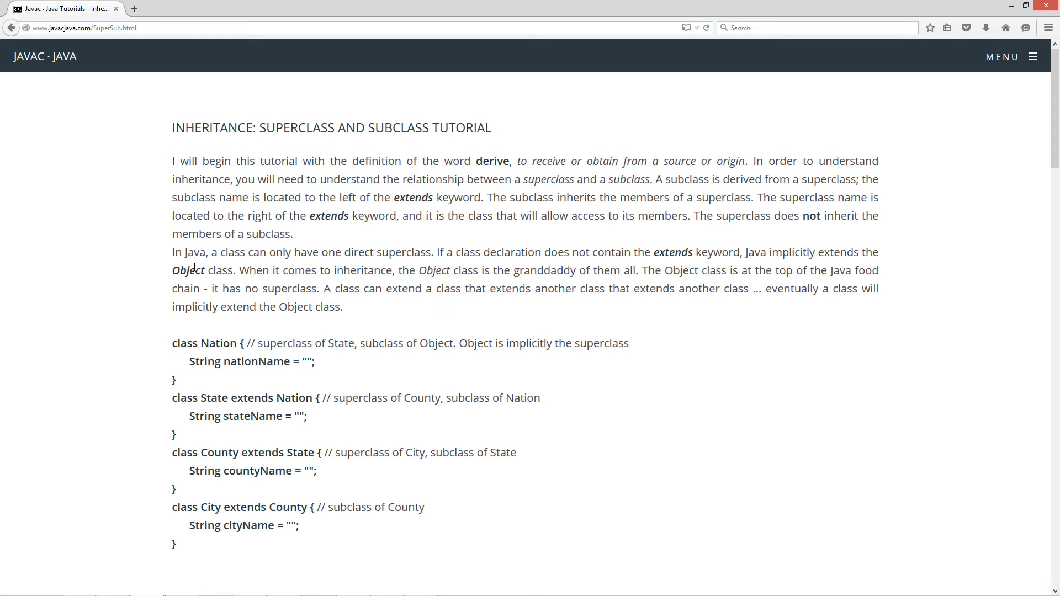
{"action": "mouse_move", "coordinate": [218, 257]}
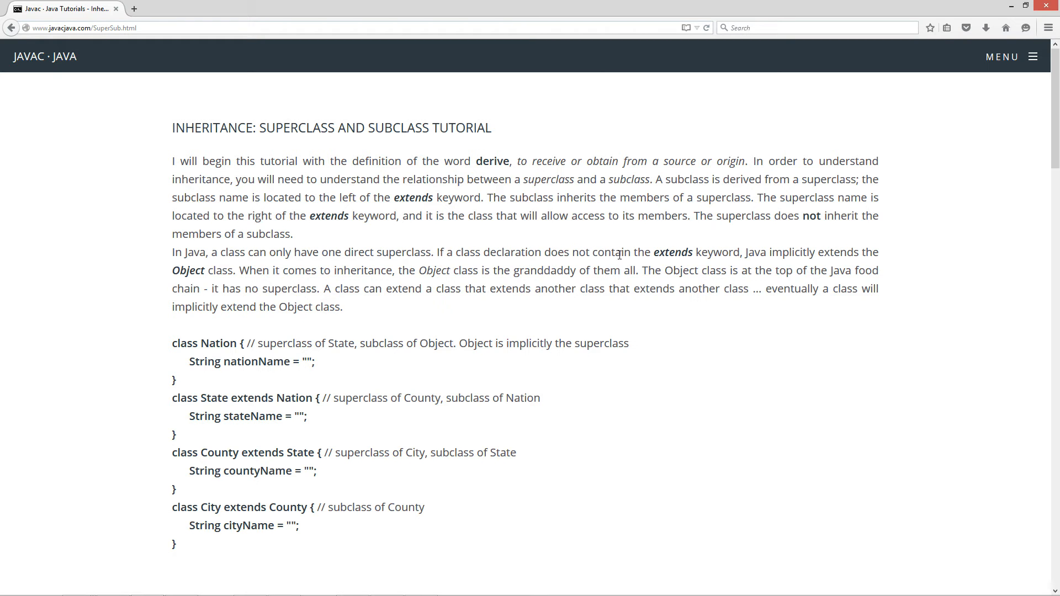
{"action": "mouse_move", "coordinate": [766, 264]}
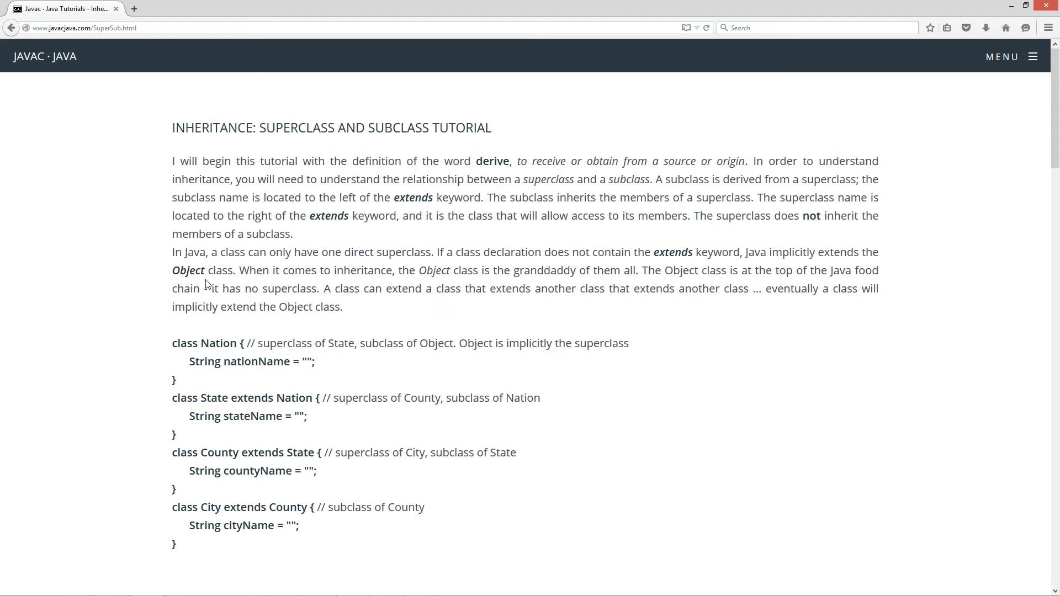
{"action": "double_click", "coordinate": [187, 270]}
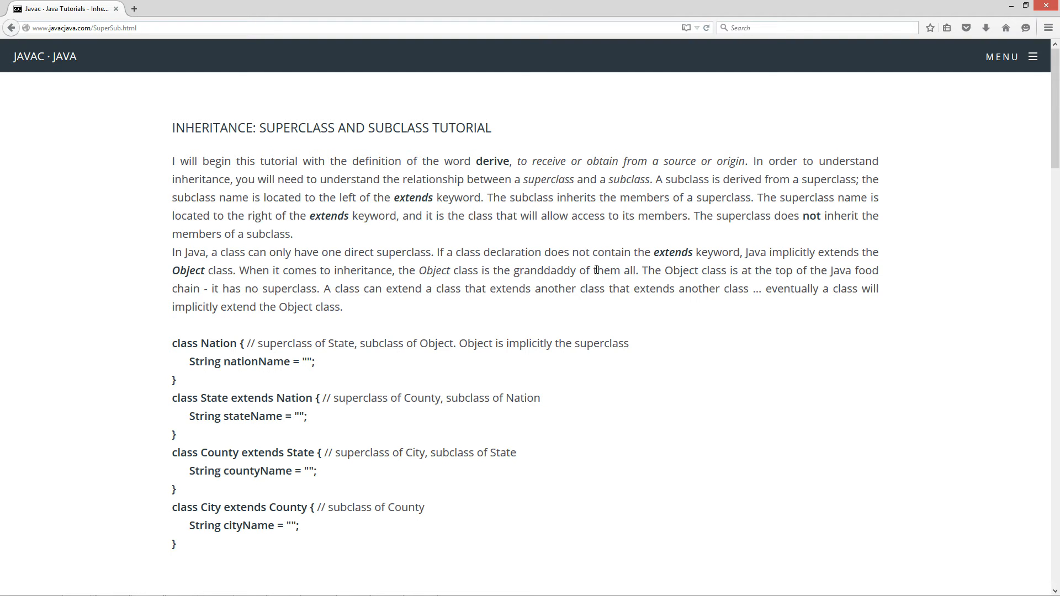
{"action": "mouse_move", "coordinate": [659, 277]}
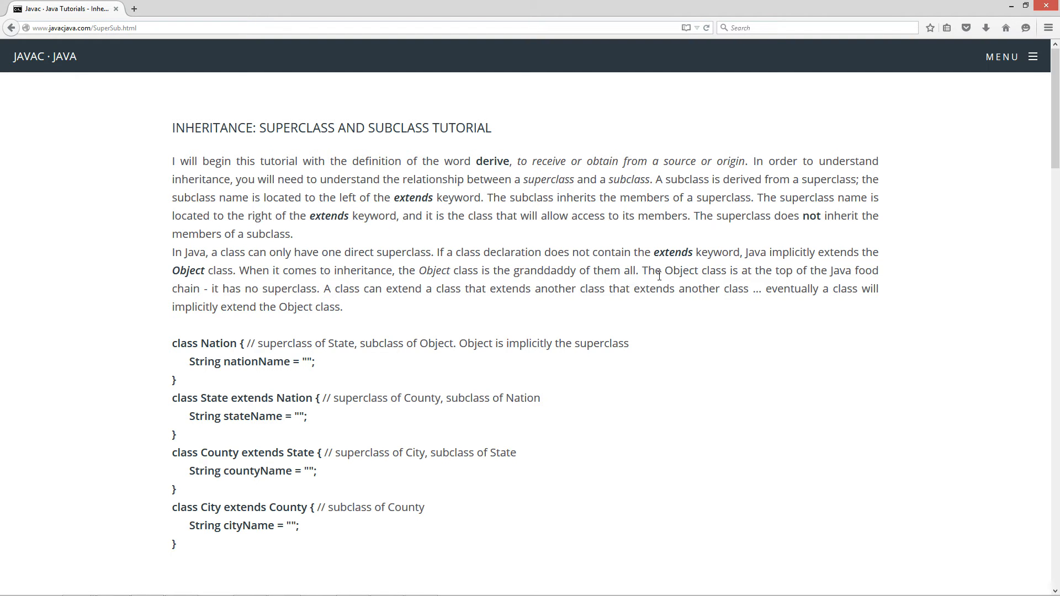
{"action": "mouse_move", "coordinate": [205, 302]}
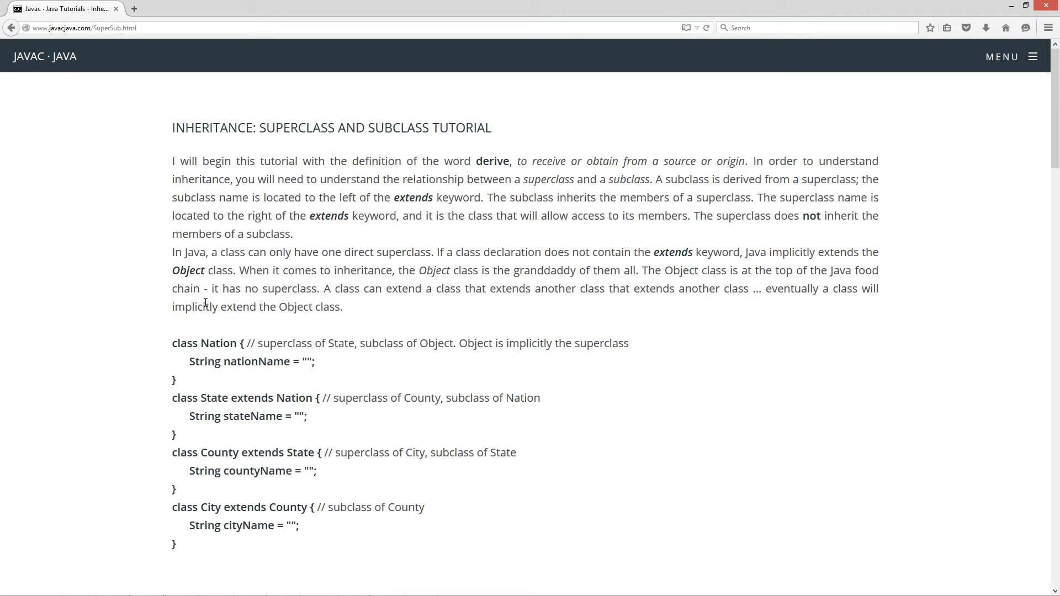
{"action": "mouse_move", "coordinate": [382, 323]}
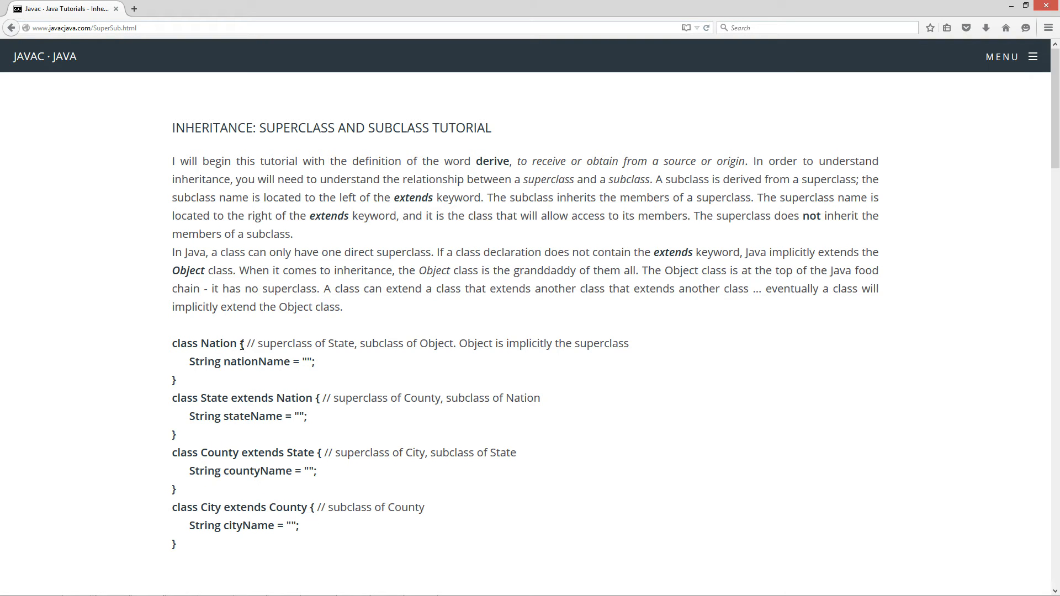
{"action": "mouse_move", "coordinate": [456, 340]}
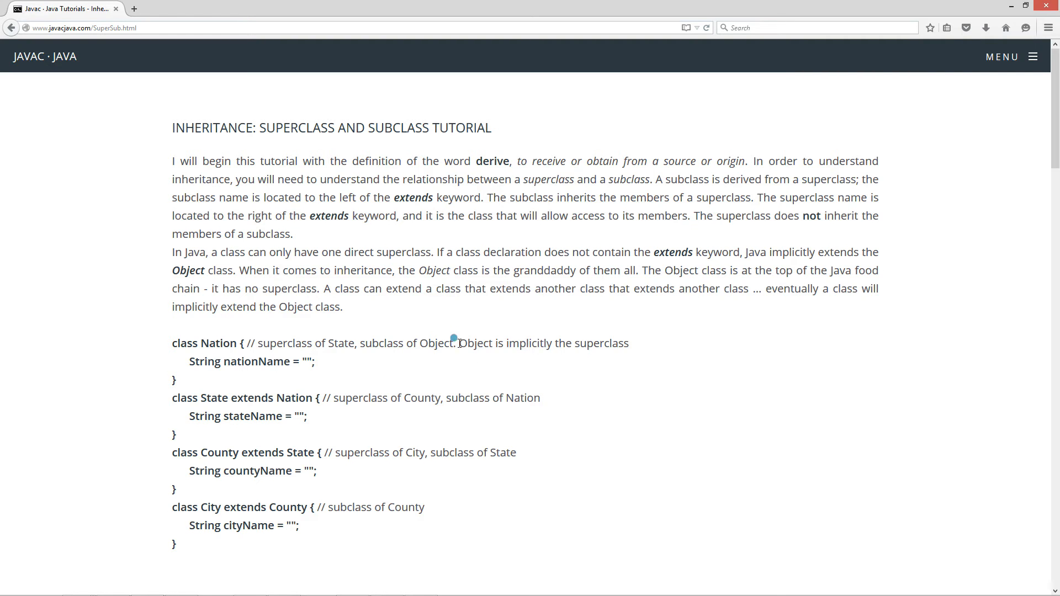
{"action": "left_click_drag", "start_coordinate": [457, 342], "coordinate": [629, 343]}
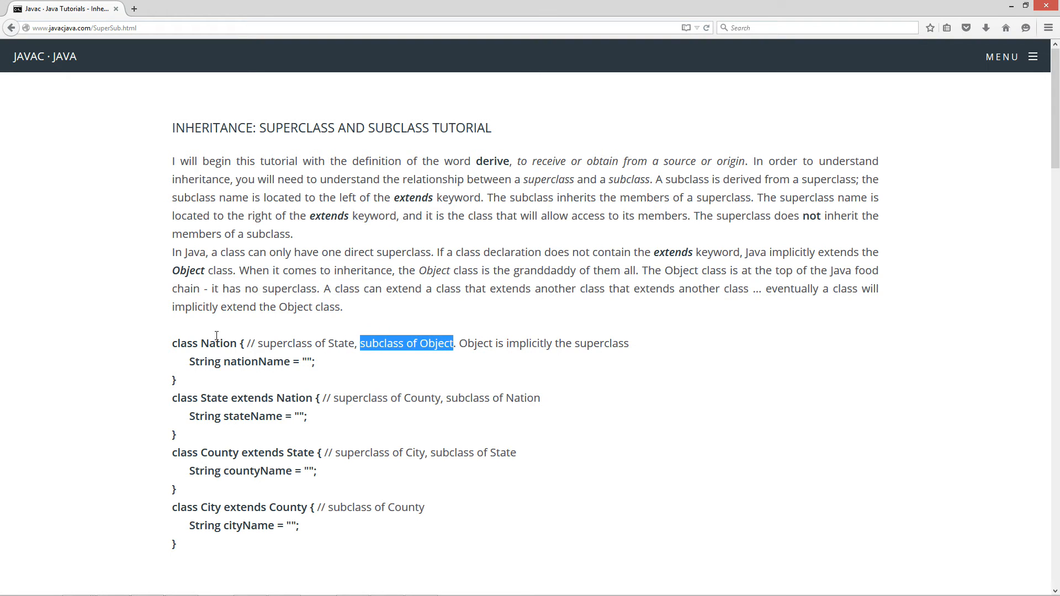
{"action": "left_click", "coordinate": [239, 343]}
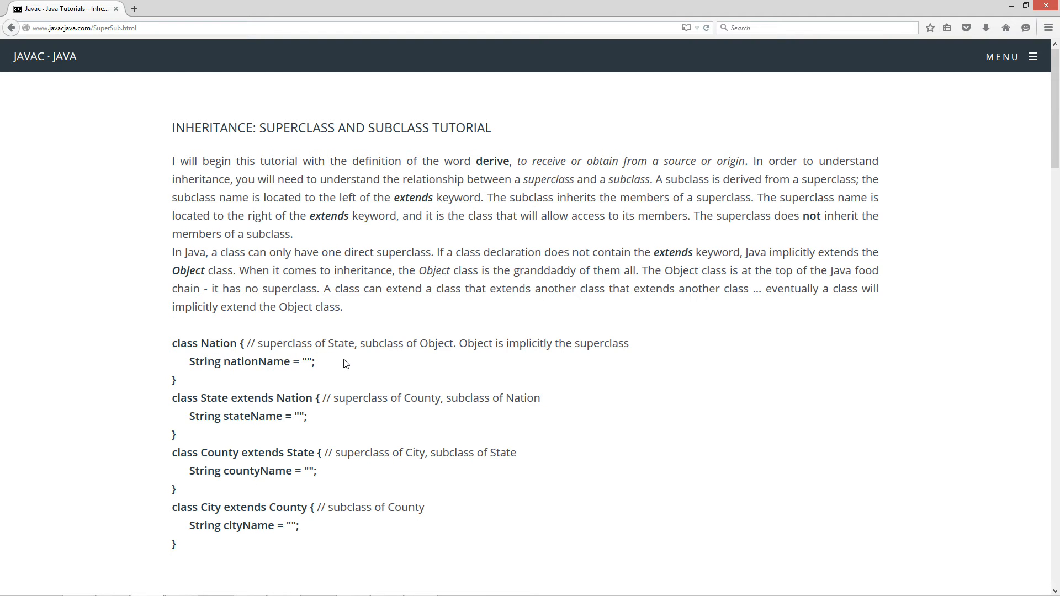
{"action": "mouse_move", "coordinate": [253, 389]}
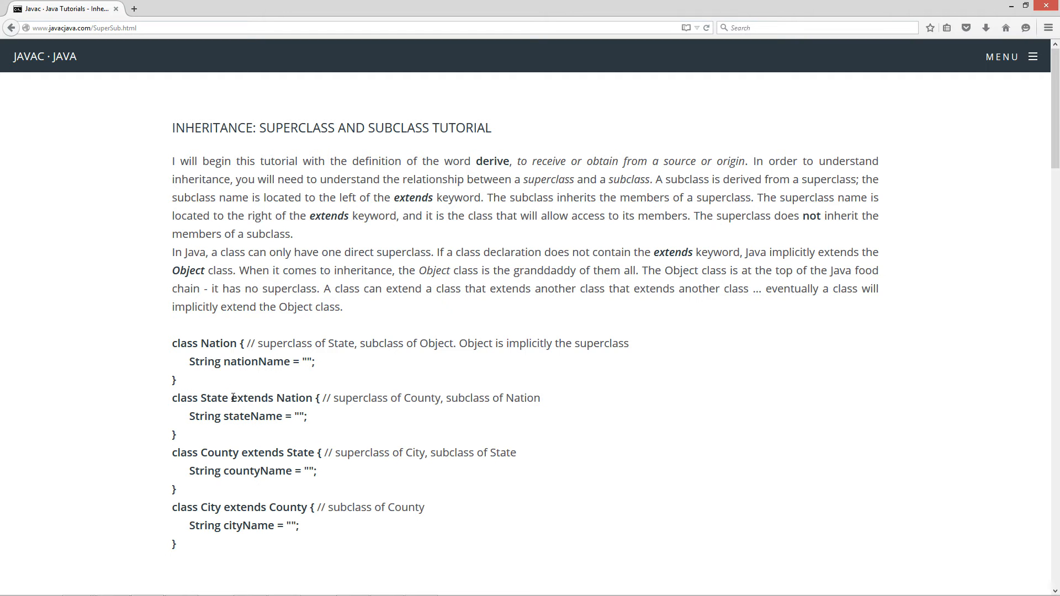
{"action": "double_click", "coordinate": [270, 397]}
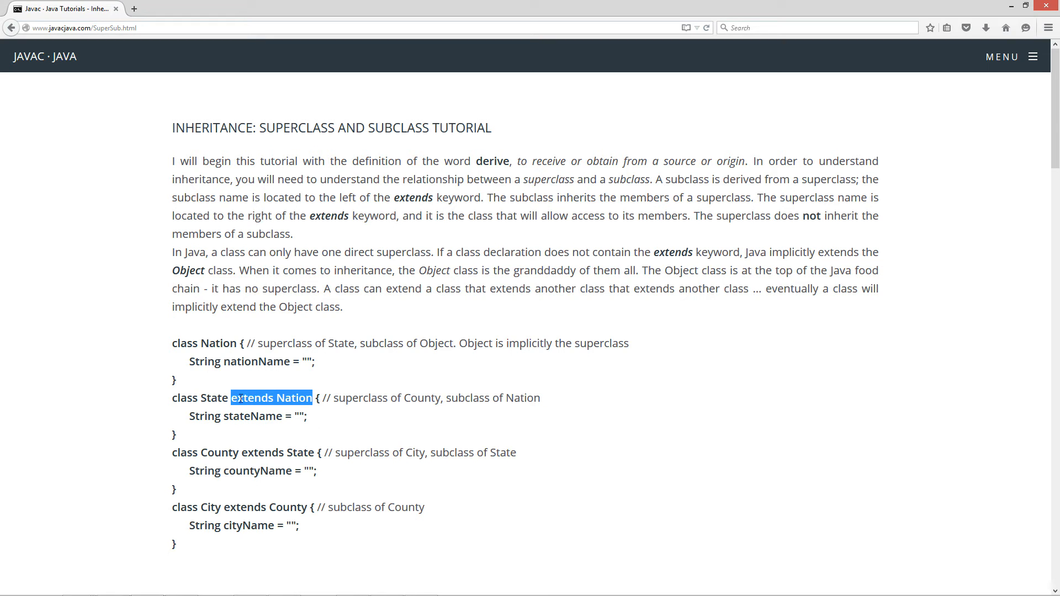
{"action": "left_click", "coordinate": [271, 398]}
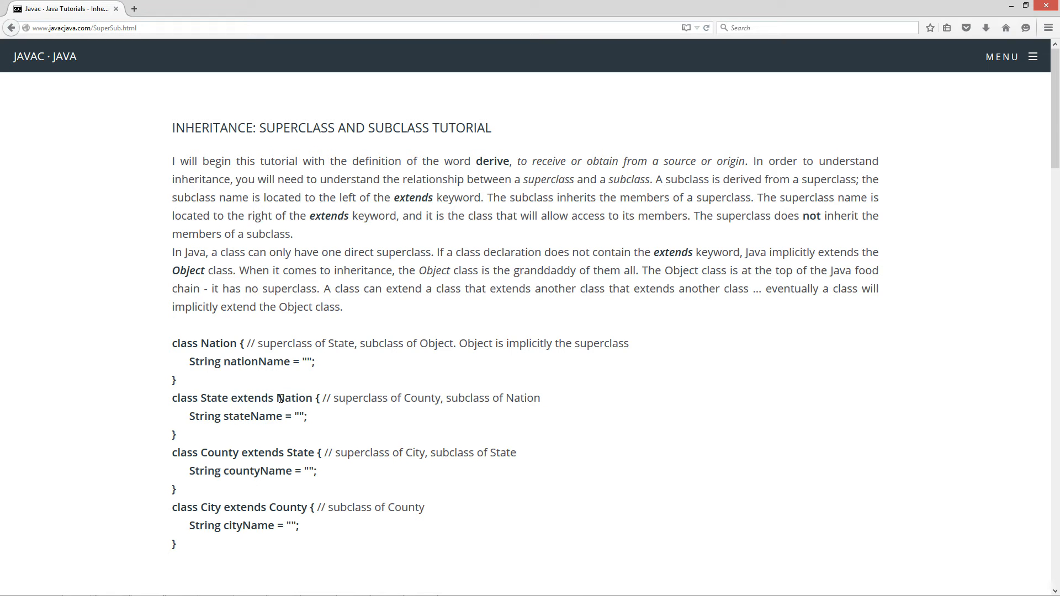
{"action": "double_click", "coordinate": [217, 398]}
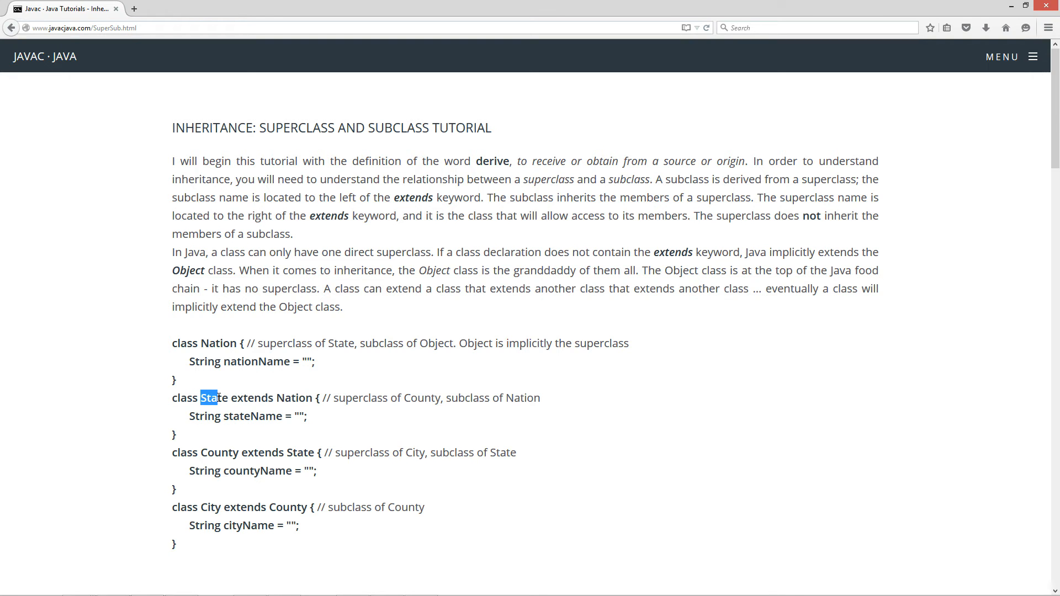
{"action": "mouse_move", "coordinate": [466, 400]}
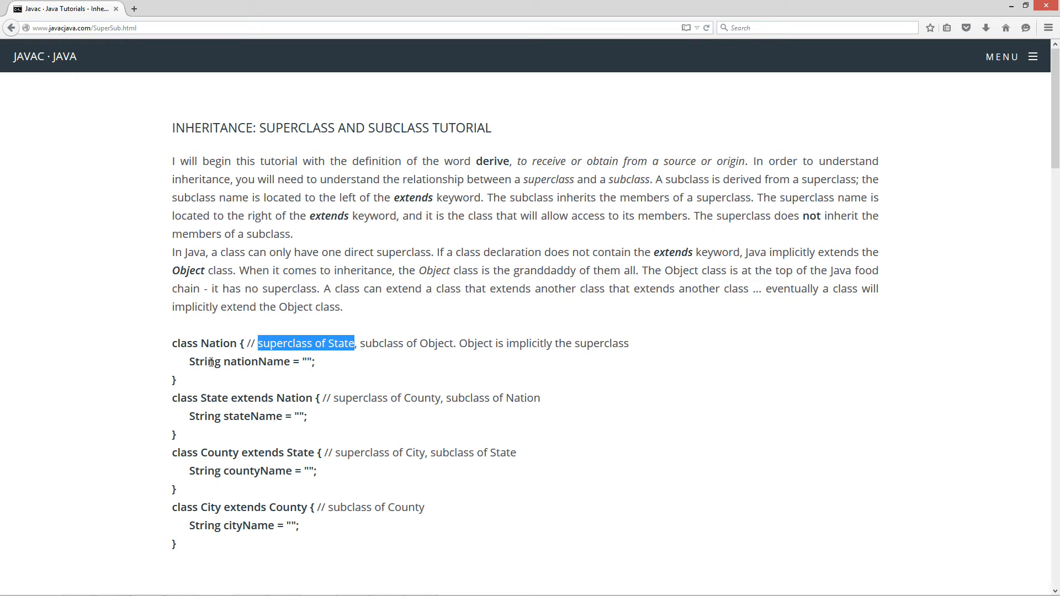
{"action": "double_click", "coordinate": [214, 397]}
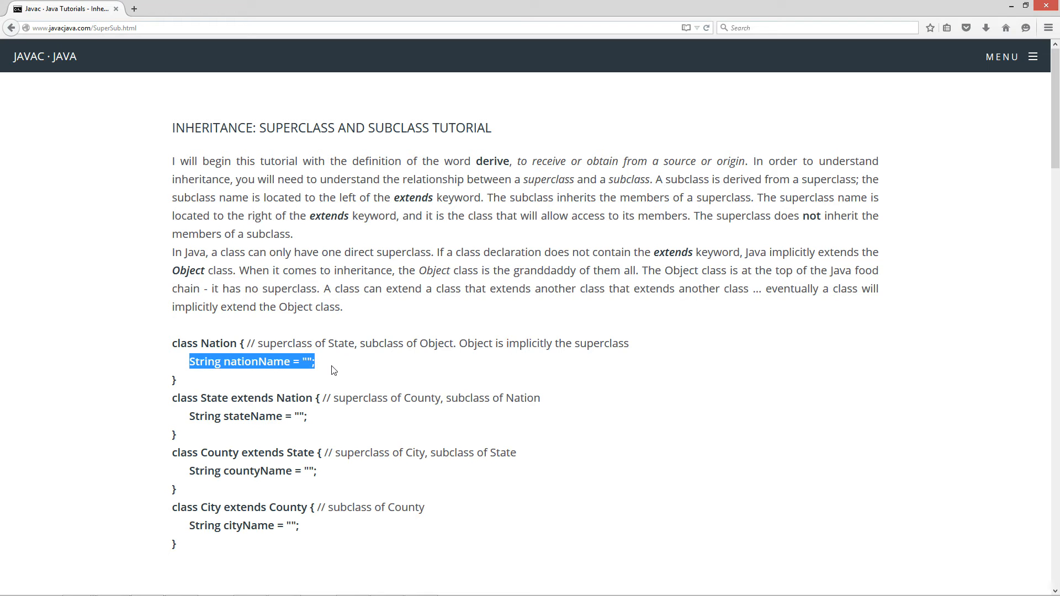
{"action": "mouse_move", "coordinate": [190, 418]}
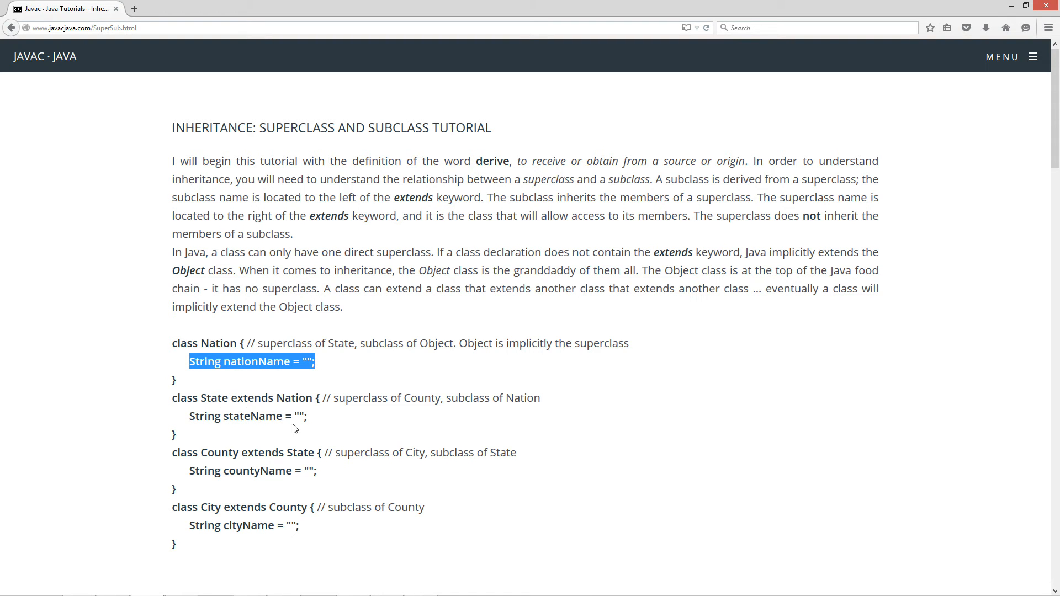
{"action": "mouse_move", "coordinate": [290, 423]}
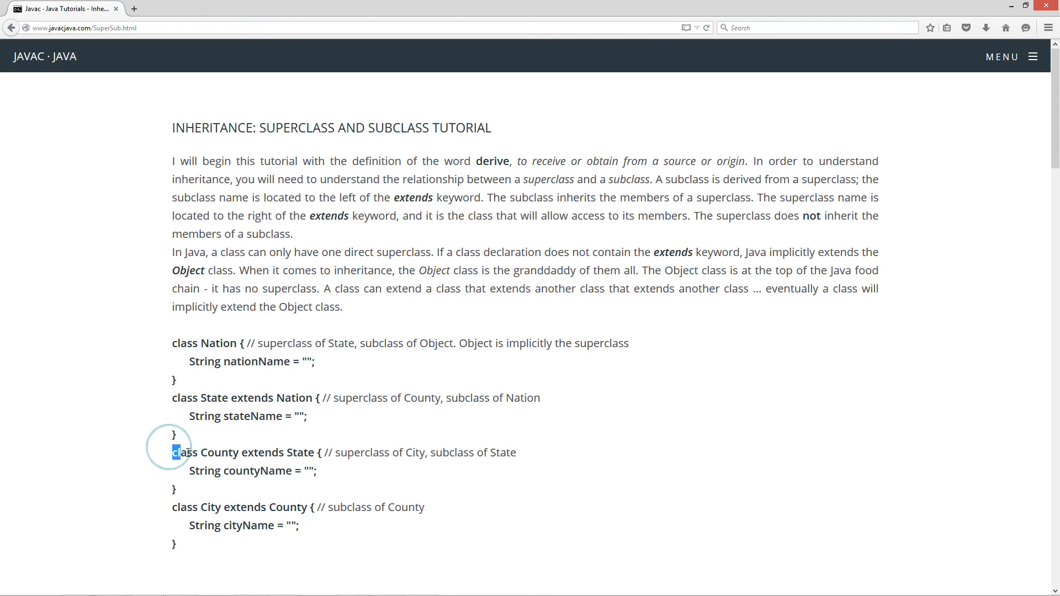
{"action": "double_click", "coordinate": [255, 452]}
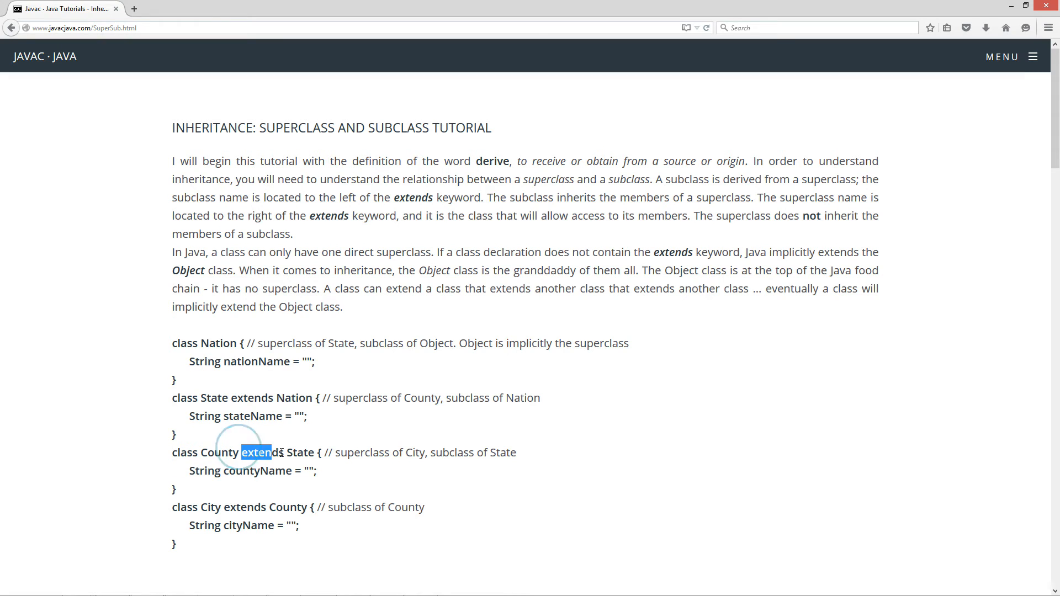
{"action": "left_click_drag", "start_coordinate": [239, 453], "coordinate": [316, 452]}
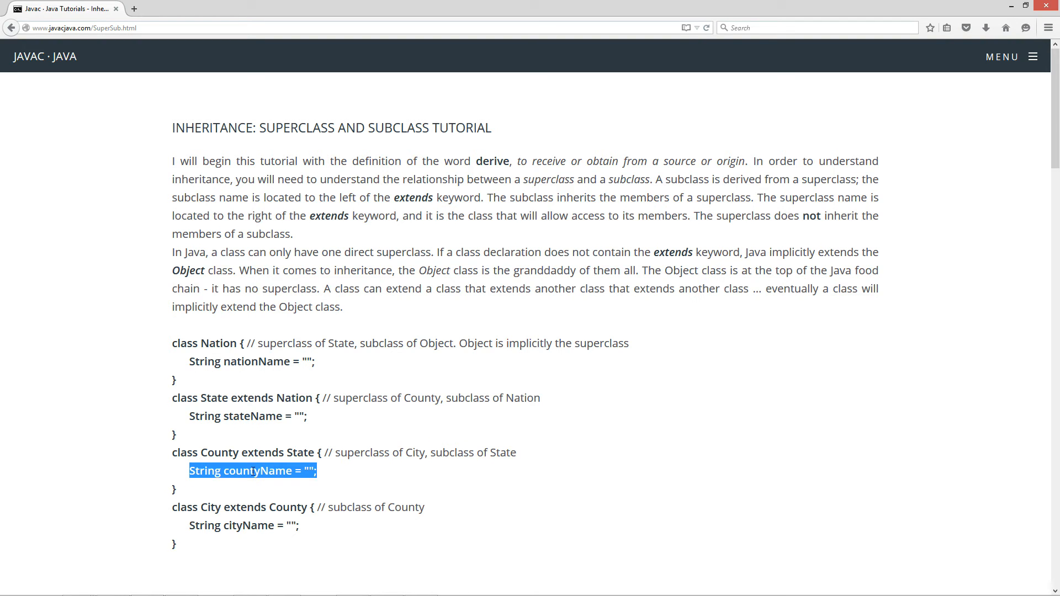
{"action": "left_click", "coordinate": [206, 416]}
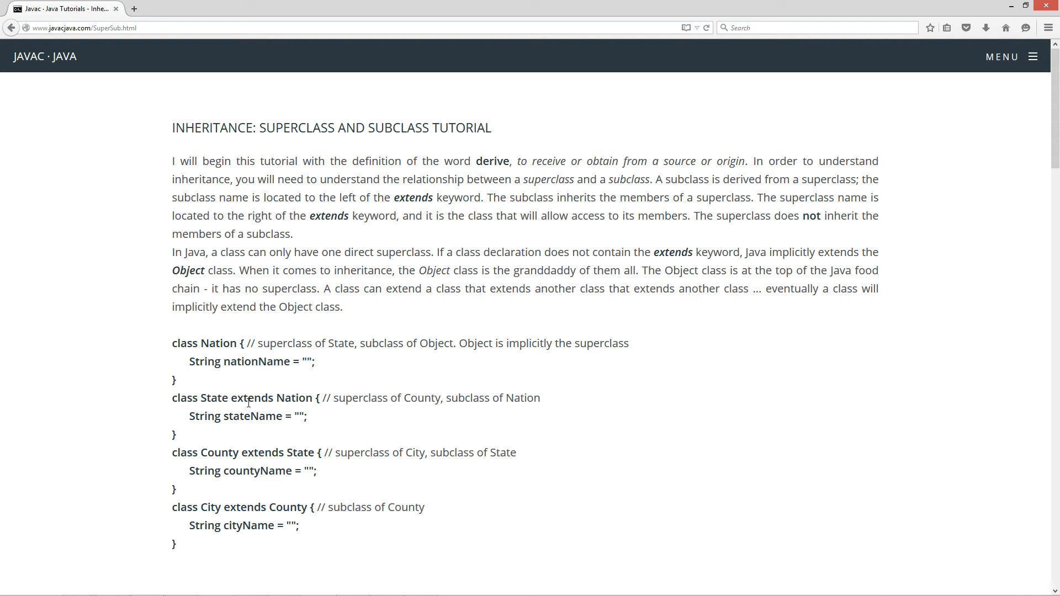
{"action": "mouse_move", "coordinate": [192, 343]}
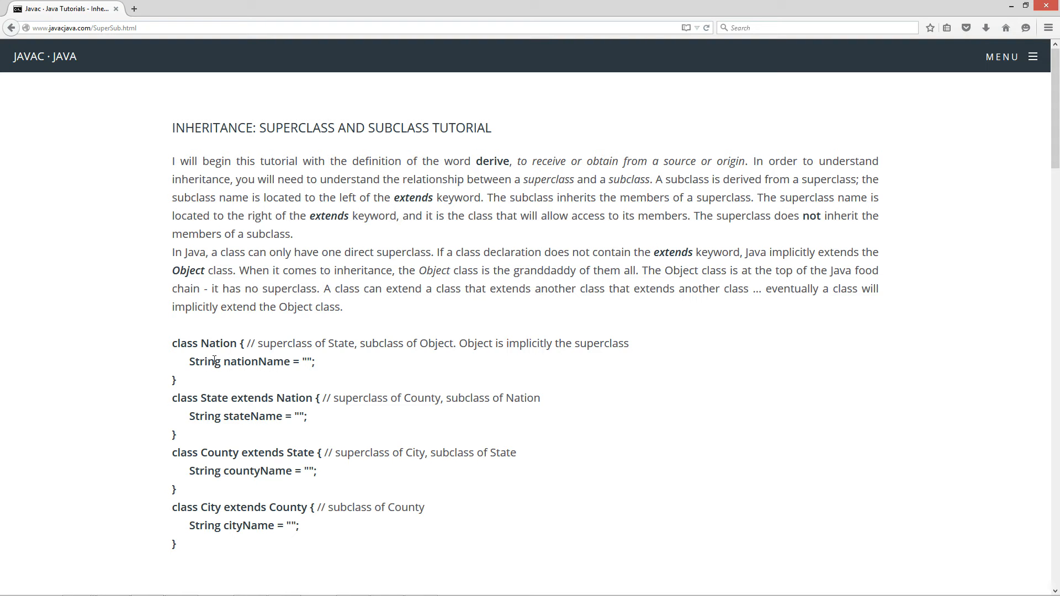
{"action": "mouse_move", "coordinate": [216, 465]}
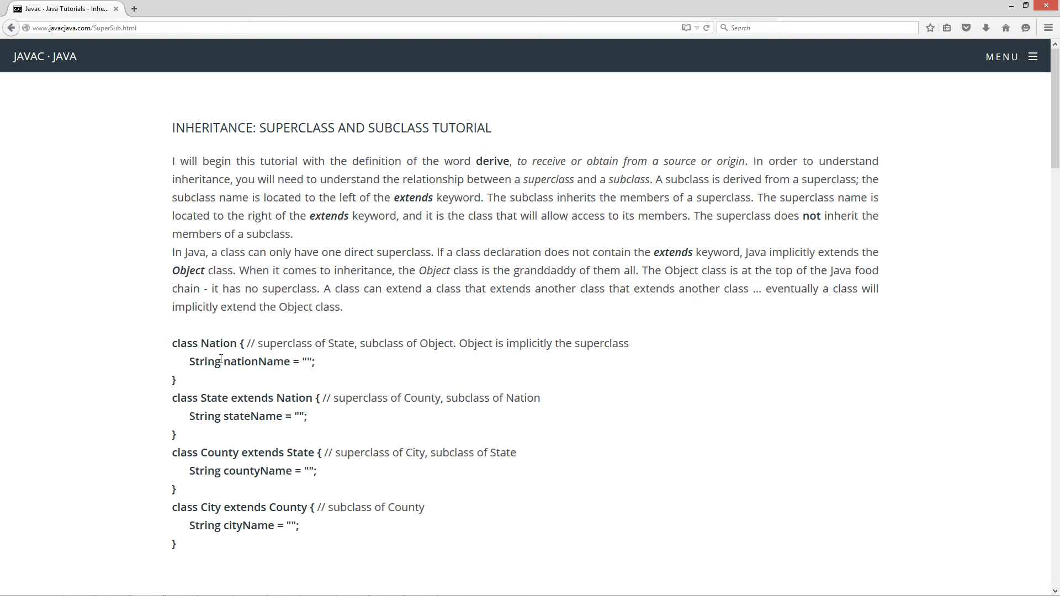
{"action": "mouse_move", "coordinate": [184, 470]}
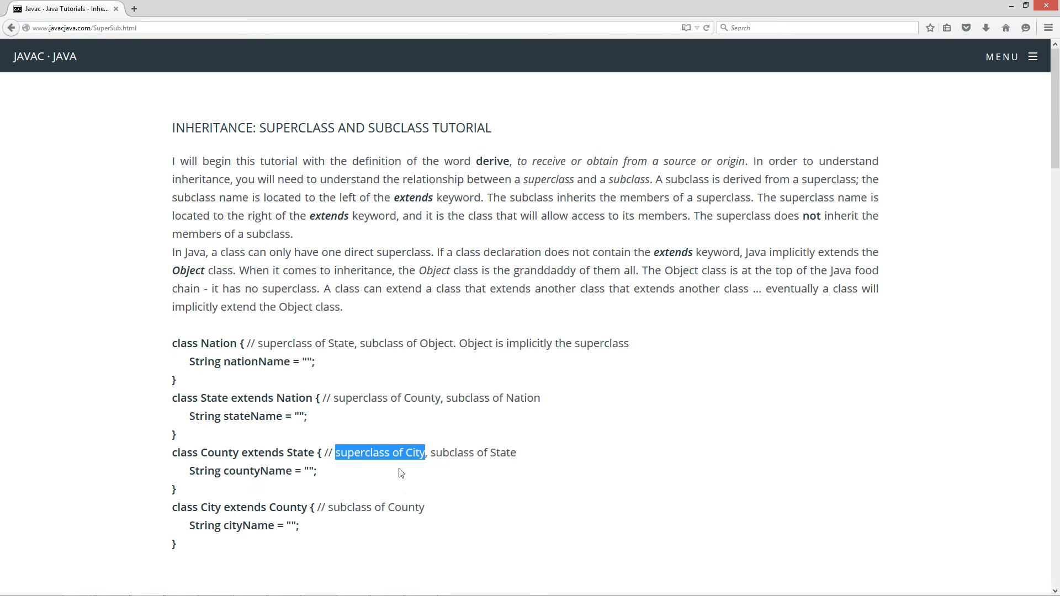
{"action": "mouse_move", "coordinate": [253, 496]}
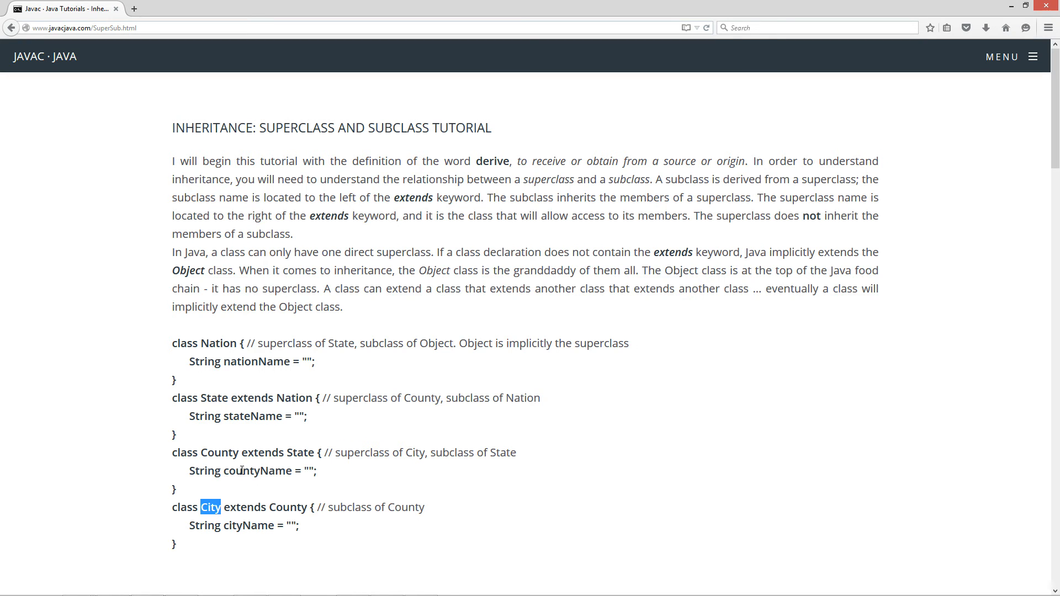
{"action": "mouse_move", "coordinate": [242, 539]}
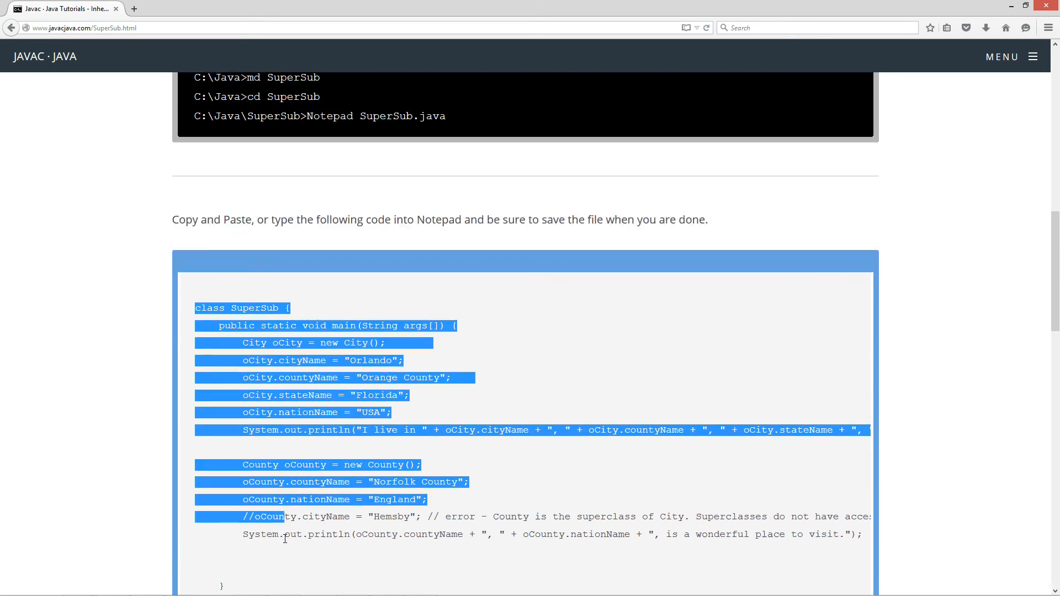
Scroll the tutorial page down to the SuperSub code block.
{"action": "scroll", "scroll_direction": "down", "scroll_amount": 3}
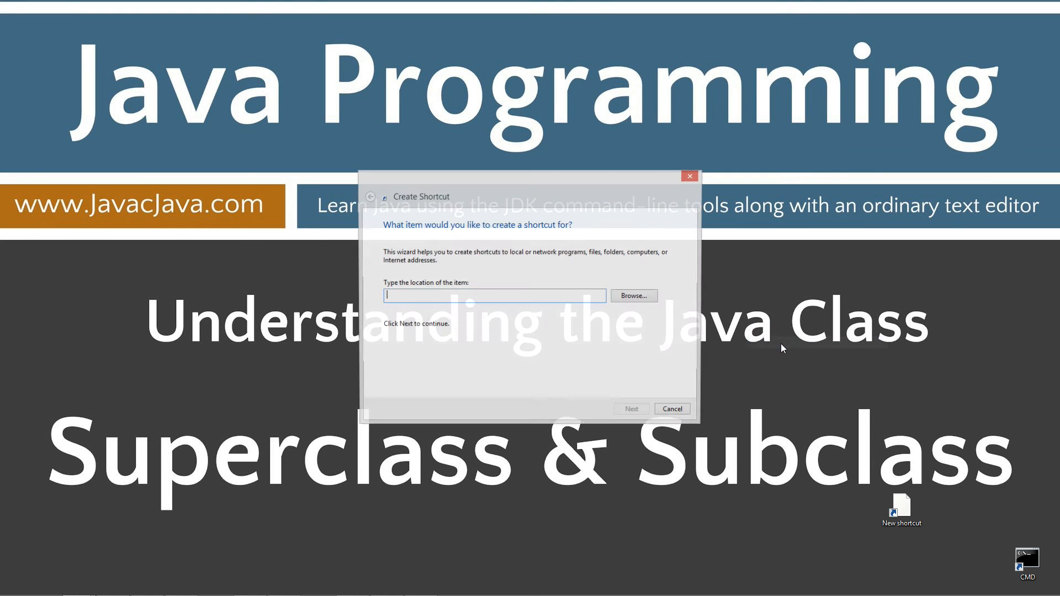
Enter cmd as the shortcut location and continue the Create Shortcut wizard.
{"action": "type", "text": "cmd"}
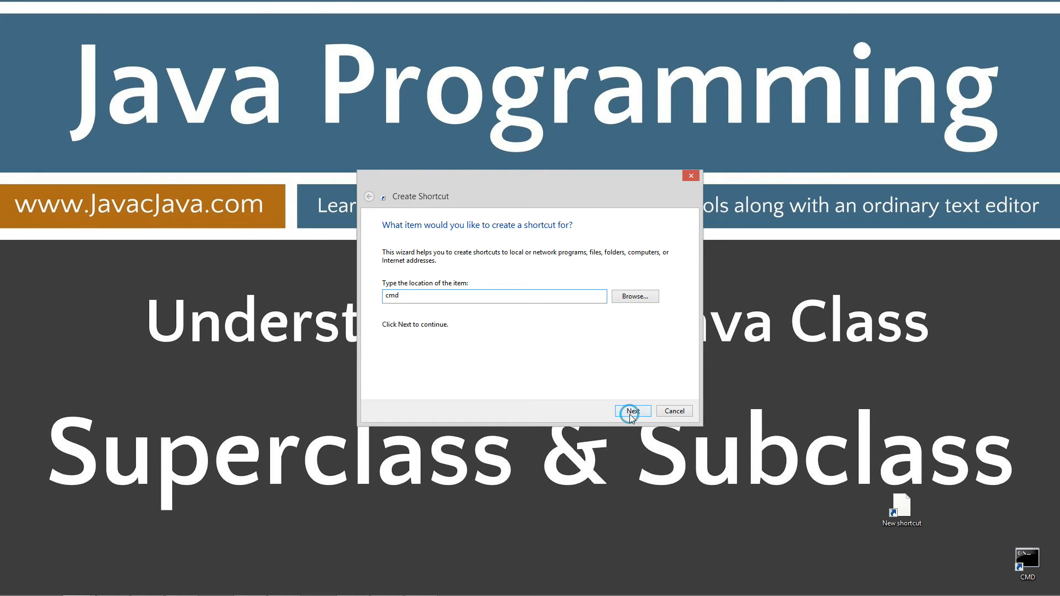
{"action": "left_click", "coordinate": [632, 411]}
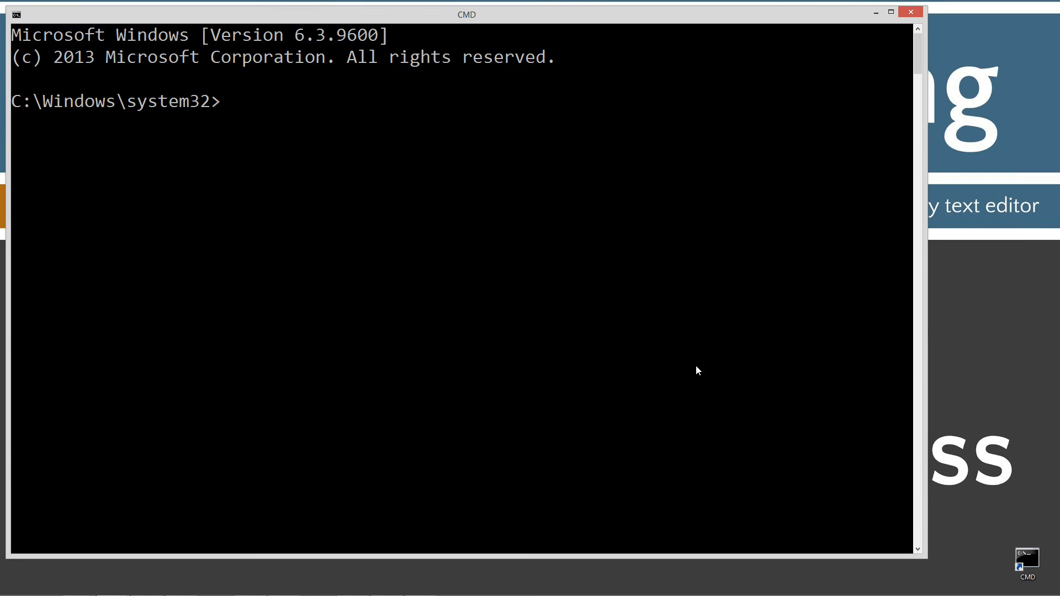
Verify javac runs, then create and enter the C:\Java\SuperSub folder.
{"action": "type", "text": "javac"}
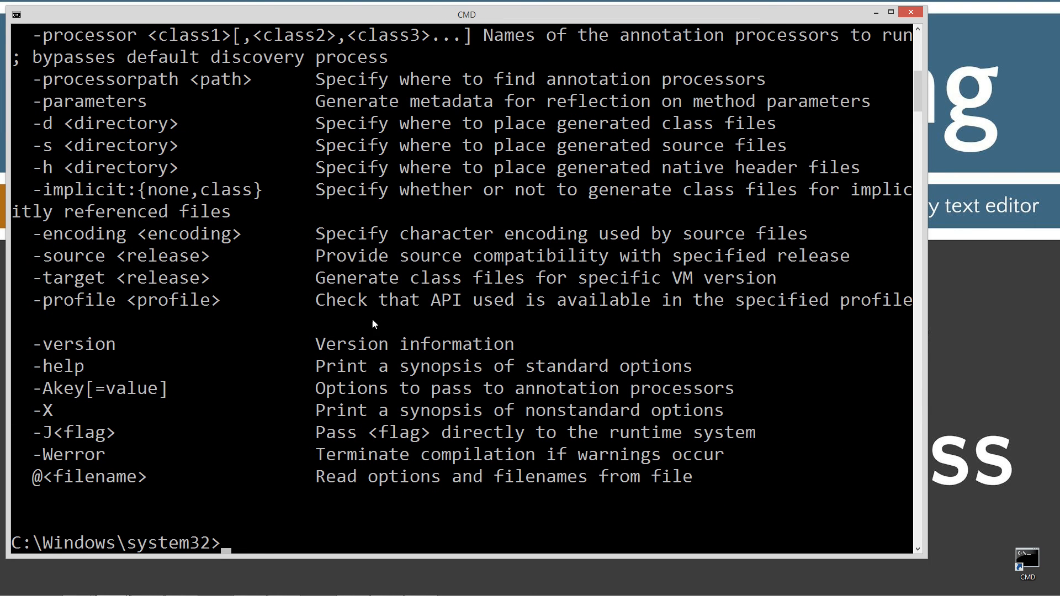
{"action": "type", "text": "cls"}
{"action": "type", "text": "cd \\"}
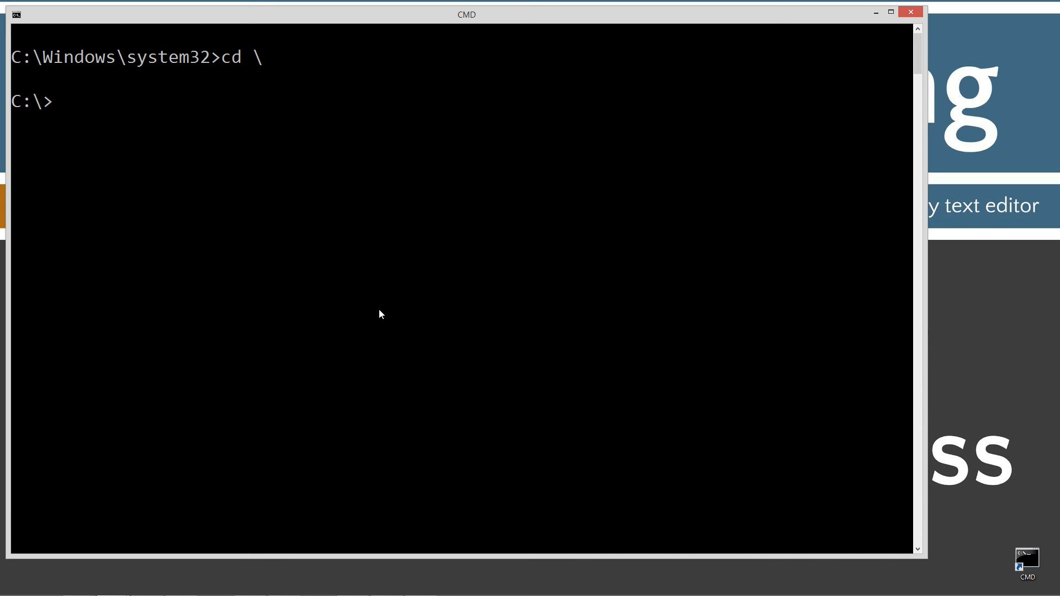
{"action": "type", "text": "md Java"}
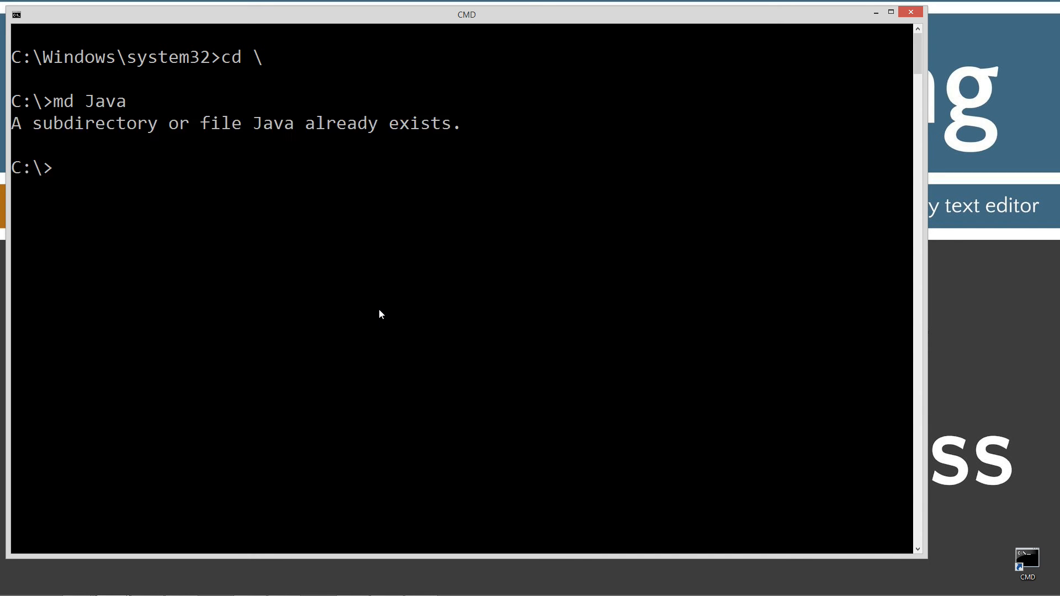
{"action": "type", "text": "cd Java"}
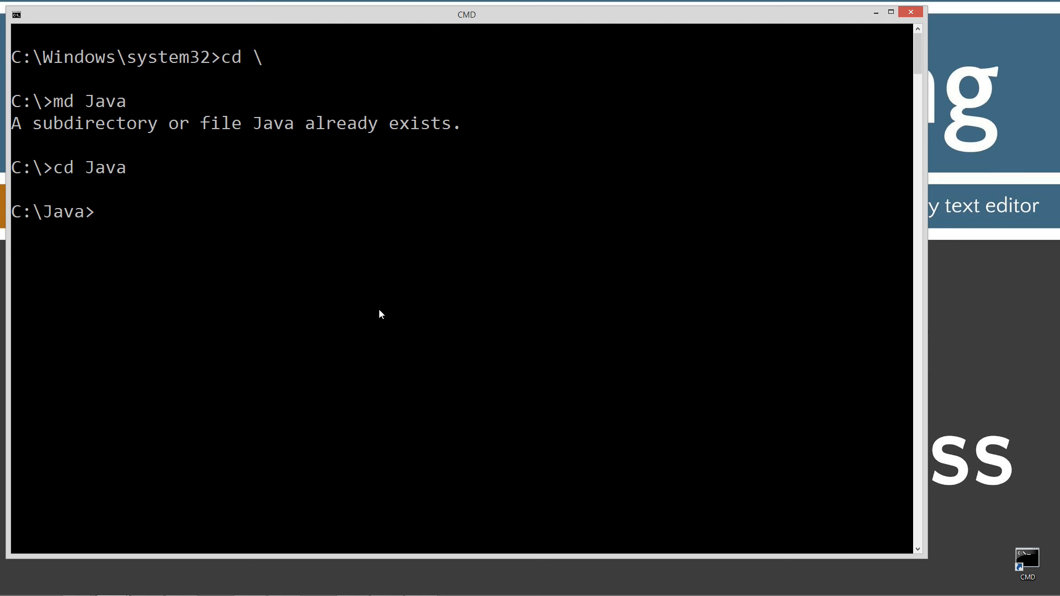
{"action": "type", "text": "md"}
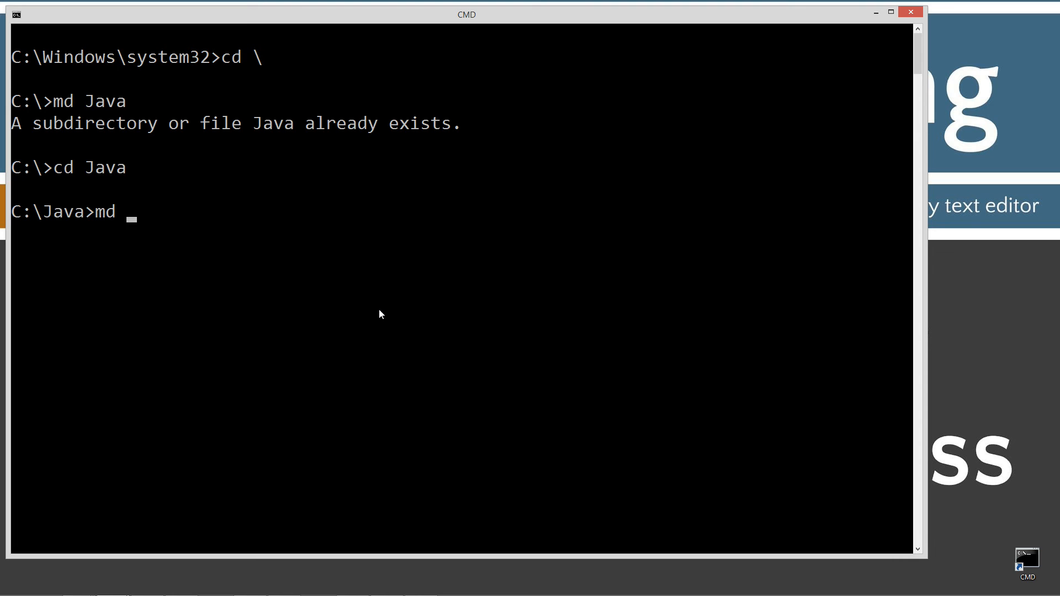
{"action": "type", "text": "SuperSub"}
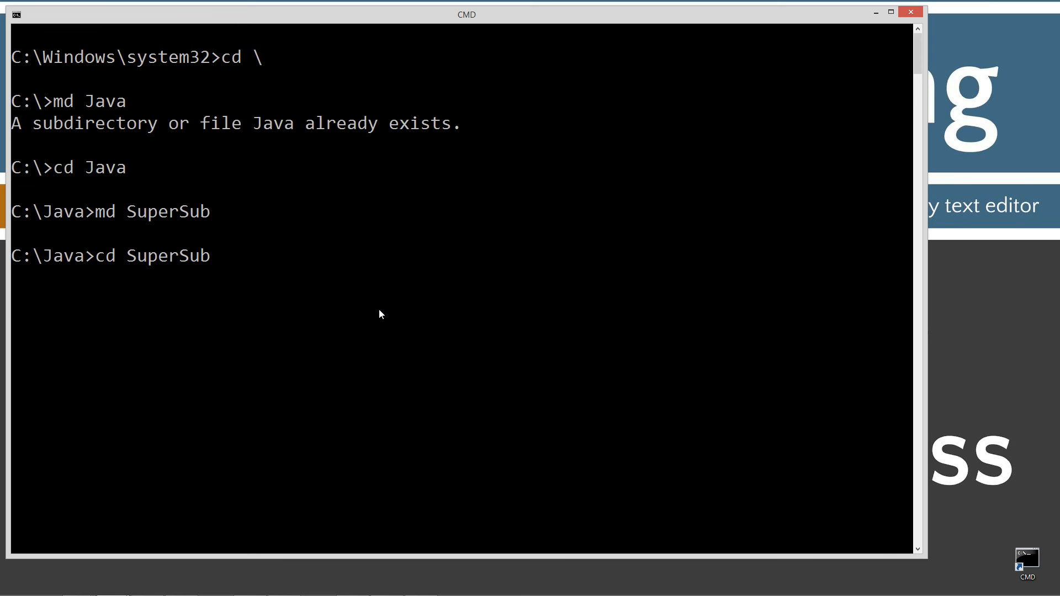
Launch Notepad on SuperSub.java from the SuperSub folder.
{"action": "type", "text": "notepad"}
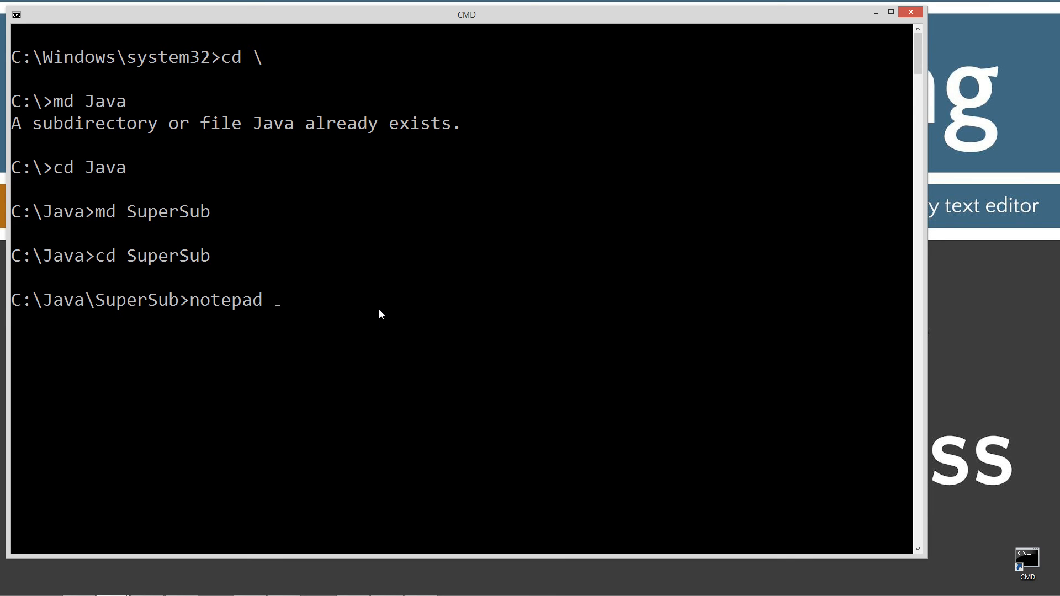
{"action": "type", "text": "SuperSub.jav"}
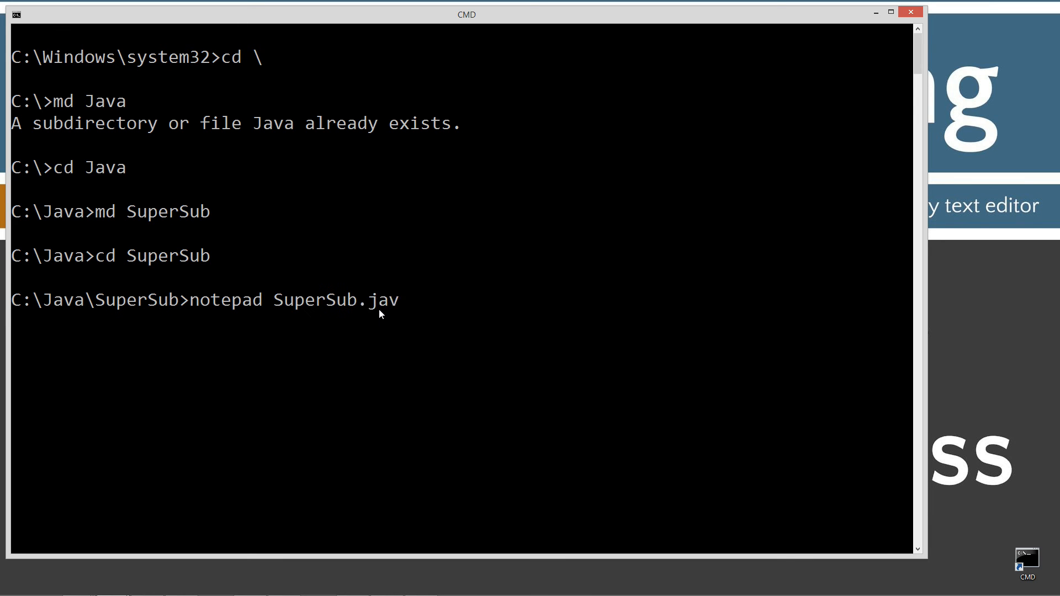
{"action": "type", "text": "a"}
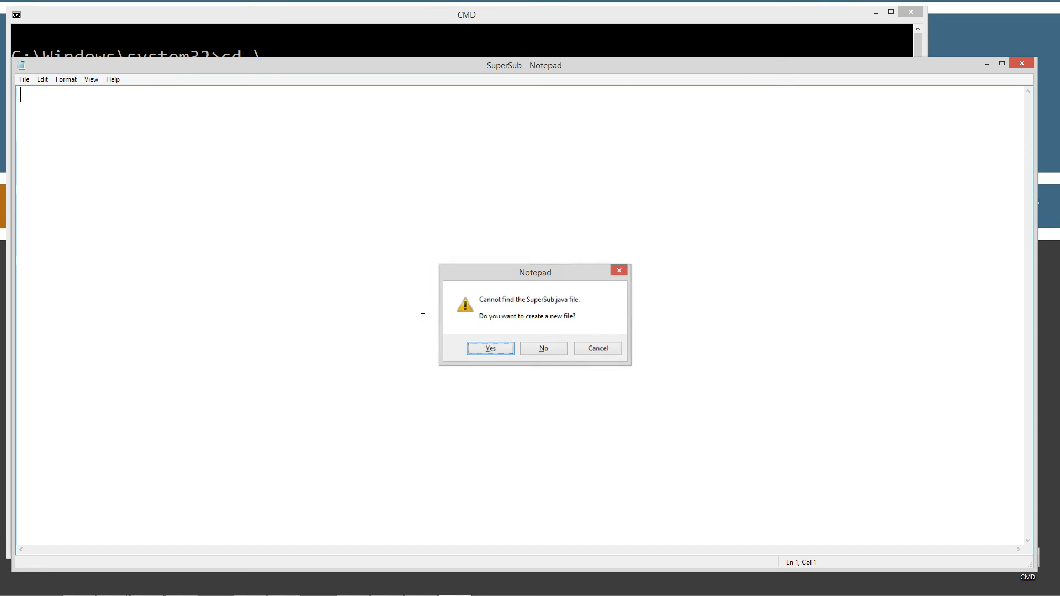
{"action": "left_click", "coordinate": [489, 349]}
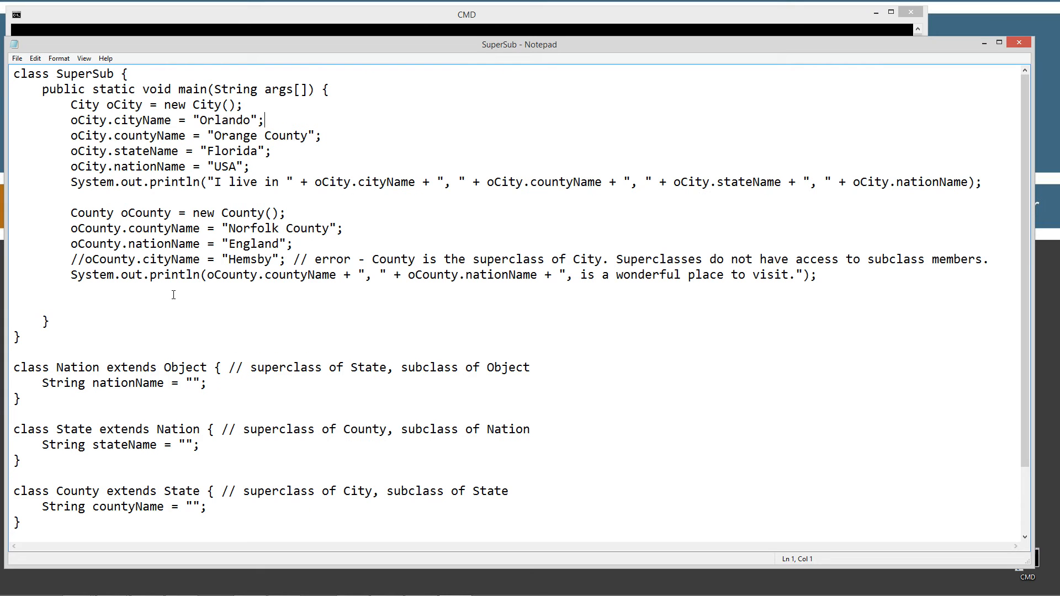
{"action": "mouse_move", "coordinate": [30, 359]}
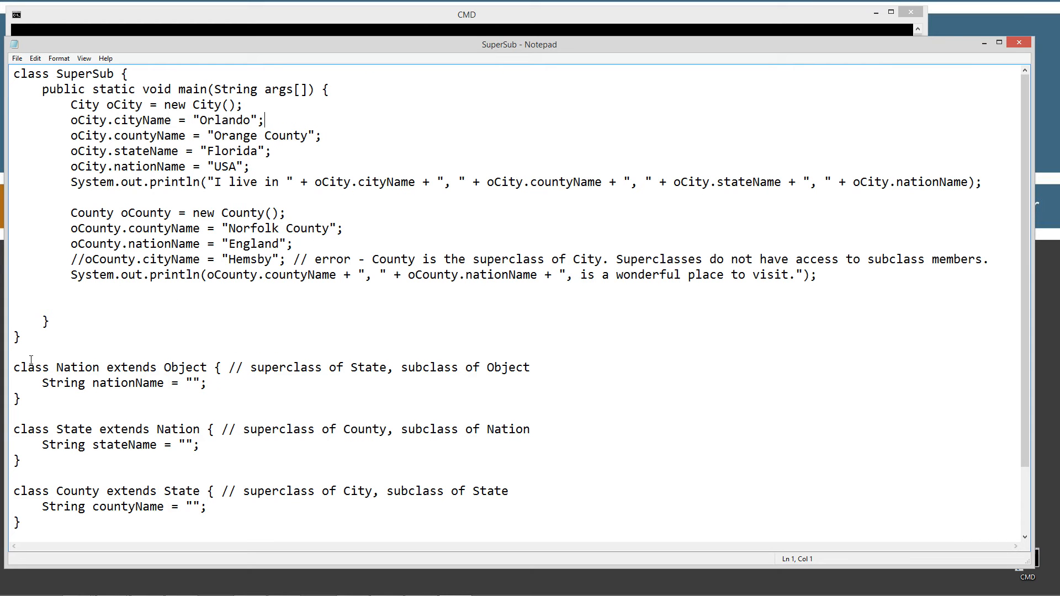
{"action": "mouse_move", "coordinate": [133, 350]}
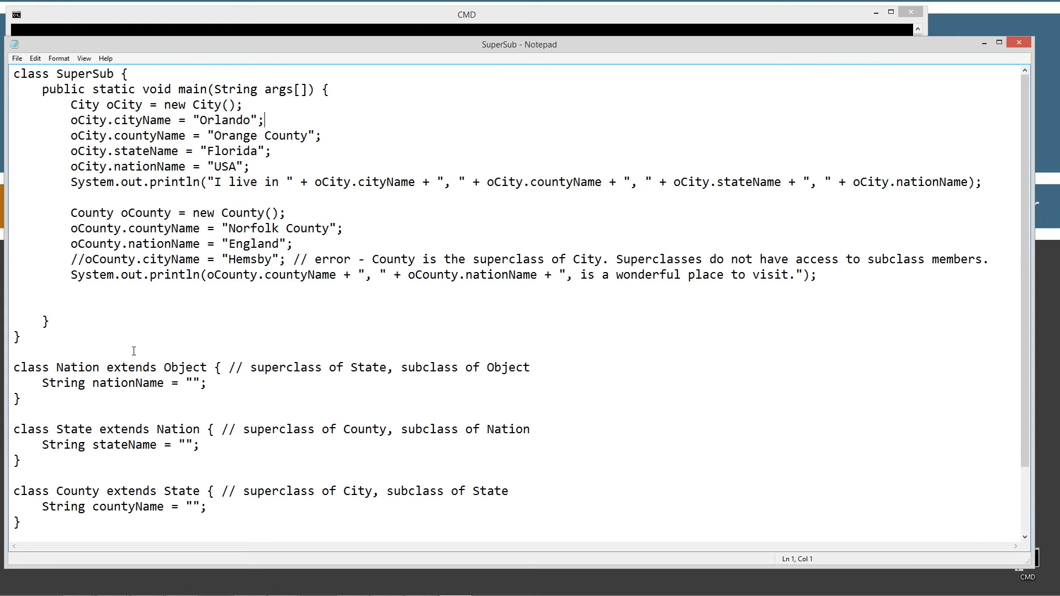
{"action": "scroll", "scroll_direction": "down", "scroll_amount": 3}
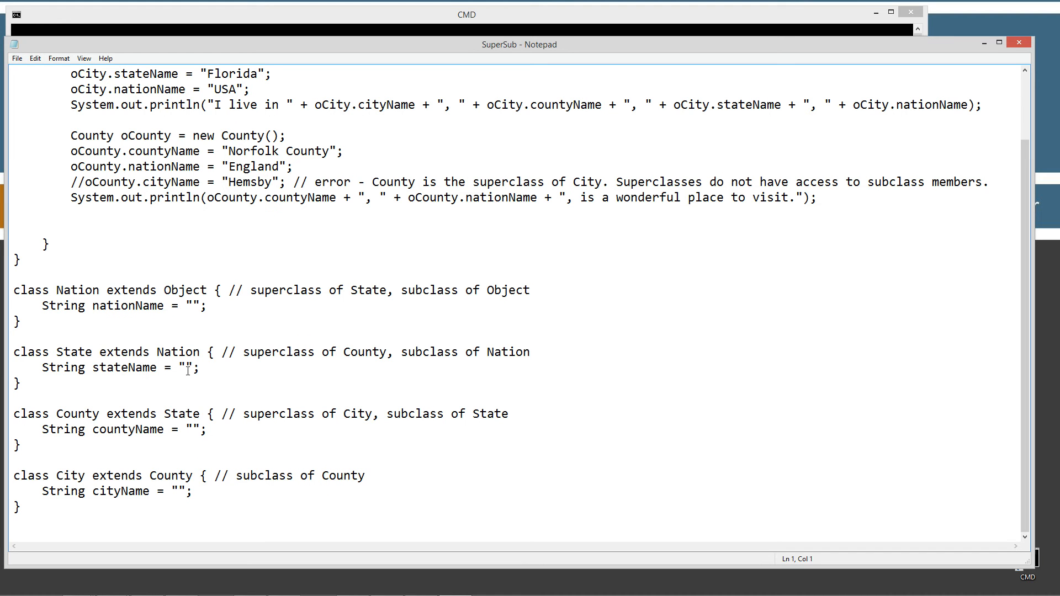
{"action": "mouse_move", "coordinate": [173, 399]}
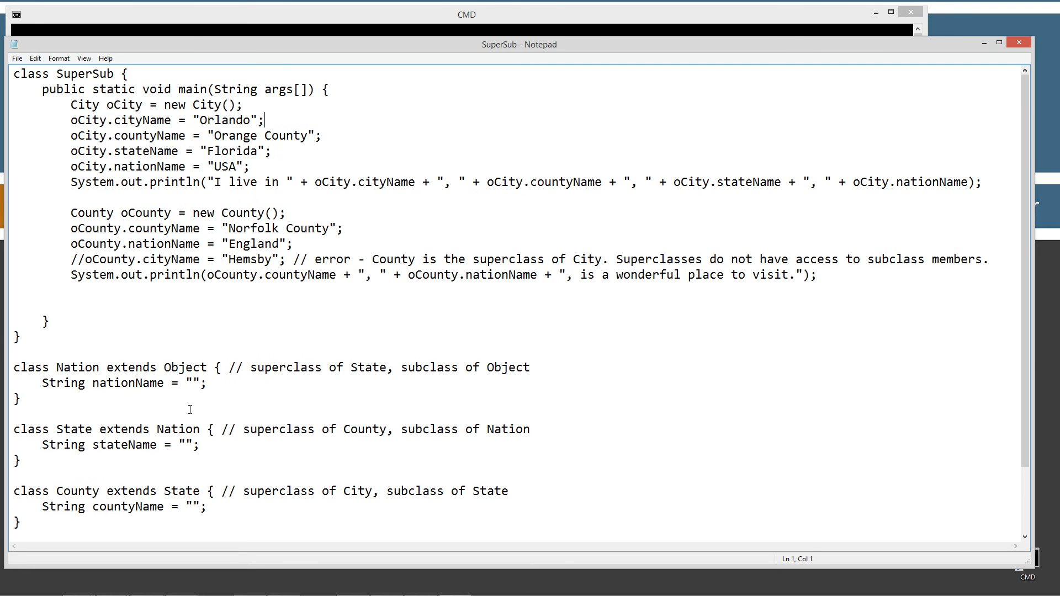
{"action": "scroll", "scroll_direction": "down", "scroll_amount": 3}
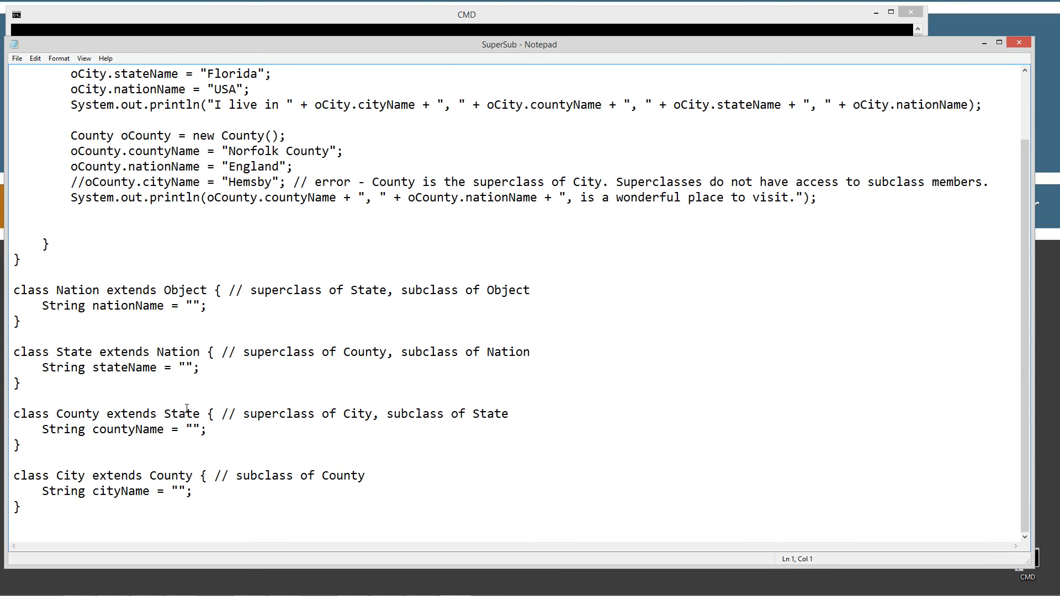
{"action": "left_click_drag", "start_coordinate": [13, 290], "coordinate": [50, 508]}
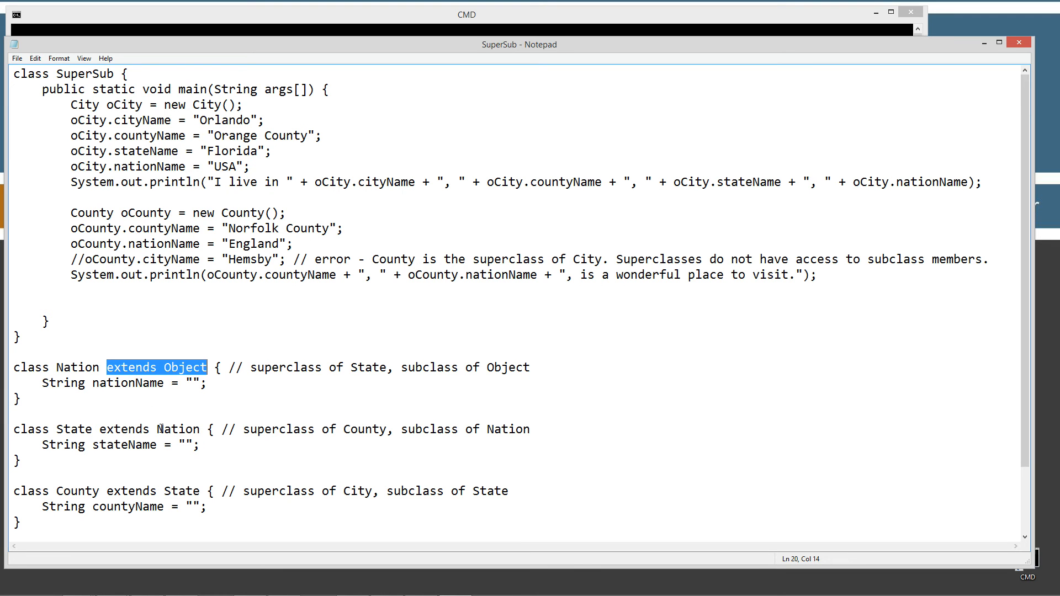
{"action": "left_click", "coordinate": [13, 344]}
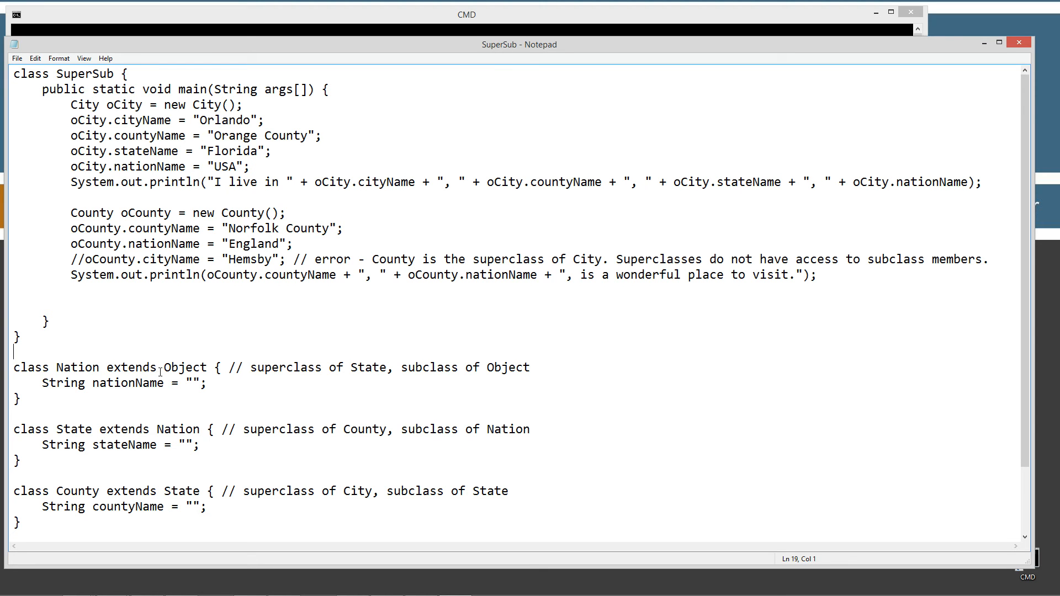
{"action": "left_click_drag", "start_coordinate": [106, 367], "coordinate": [210, 367]}
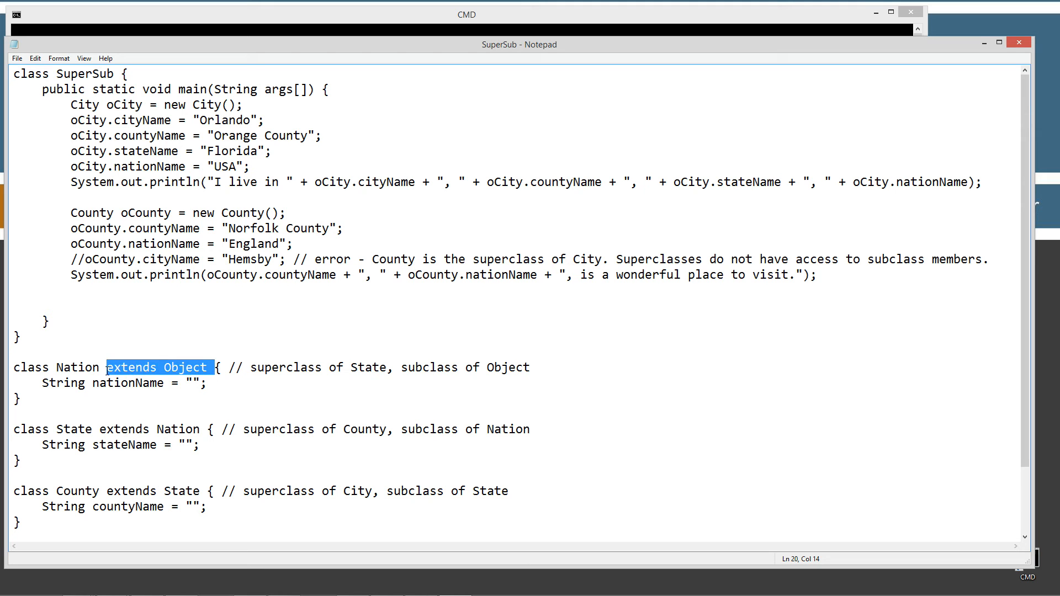
{"action": "key", "text": "Delete"}
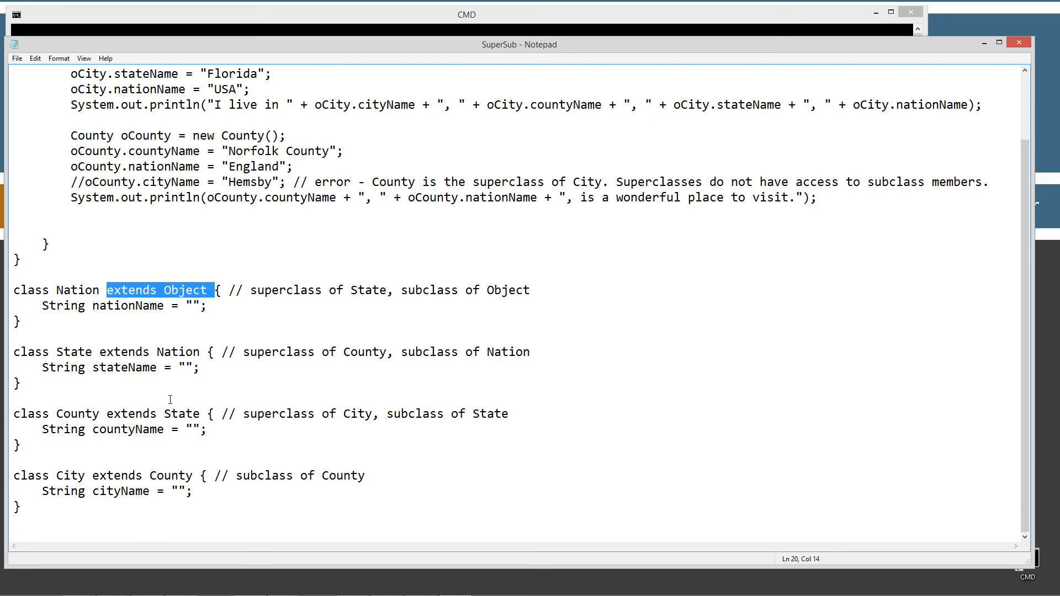
{"action": "scroll", "scroll_direction": "up", "scroll_amount": 3}
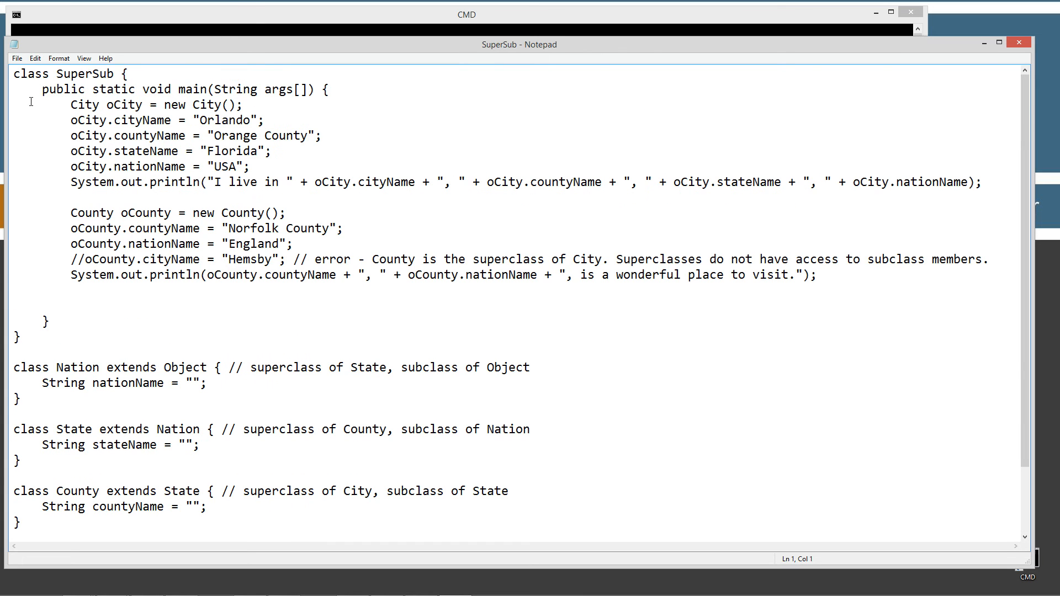
{"action": "double_click", "coordinate": [86, 73]}
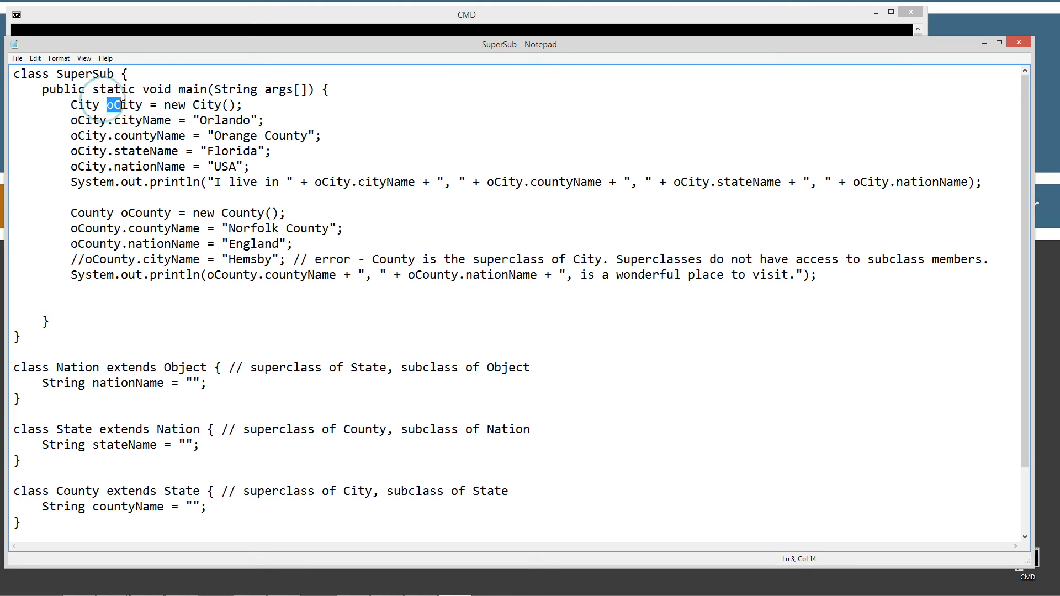
{"action": "double_click", "coordinate": [123, 105]}
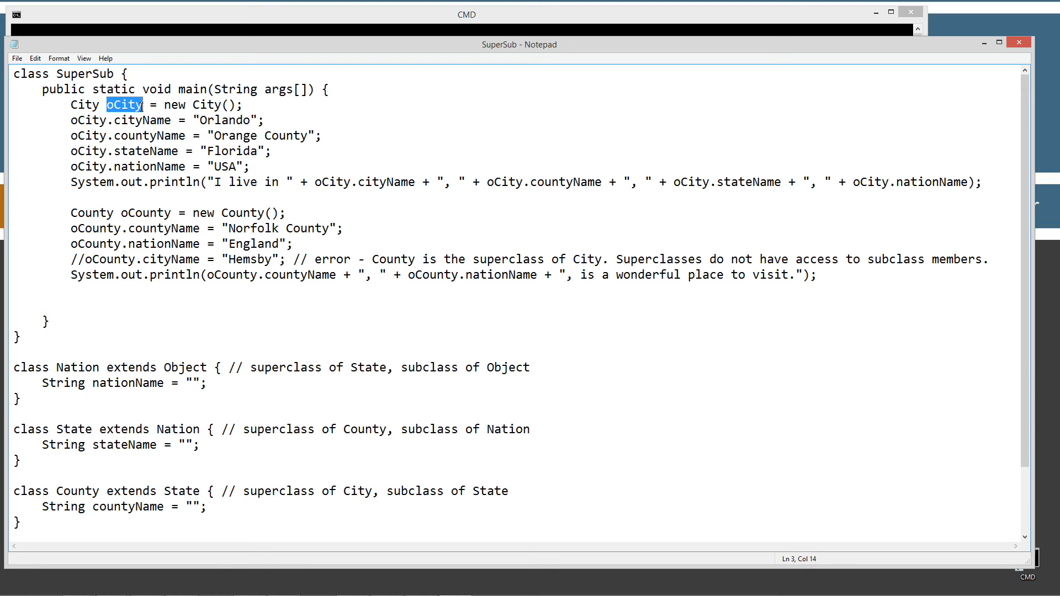
{"action": "double_click", "coordinate": [173, 105]}
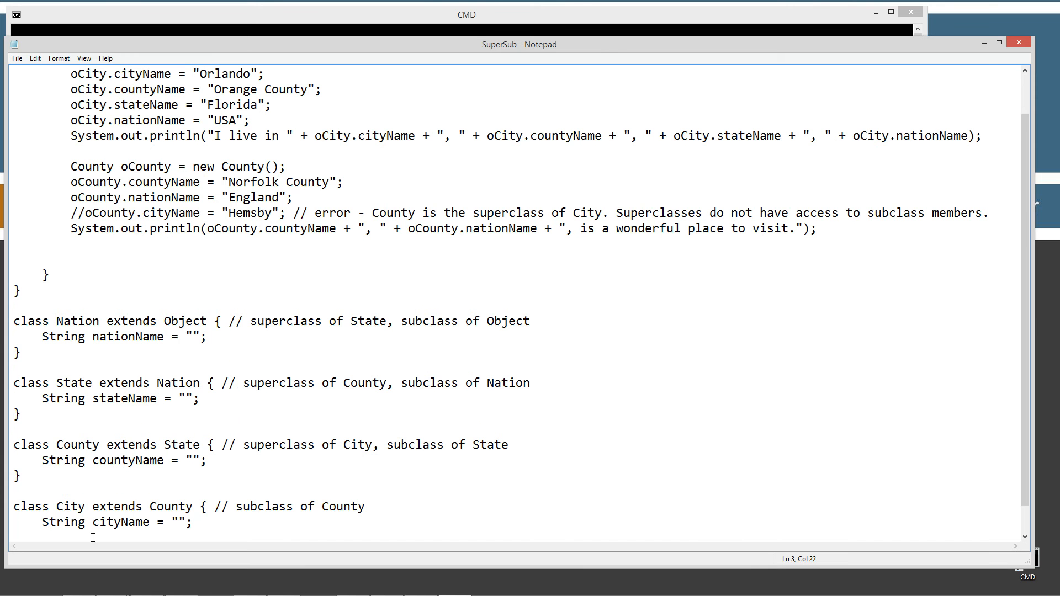
{"action": "scroll", "scroll_direction": "down", "scroll_amount": 3}
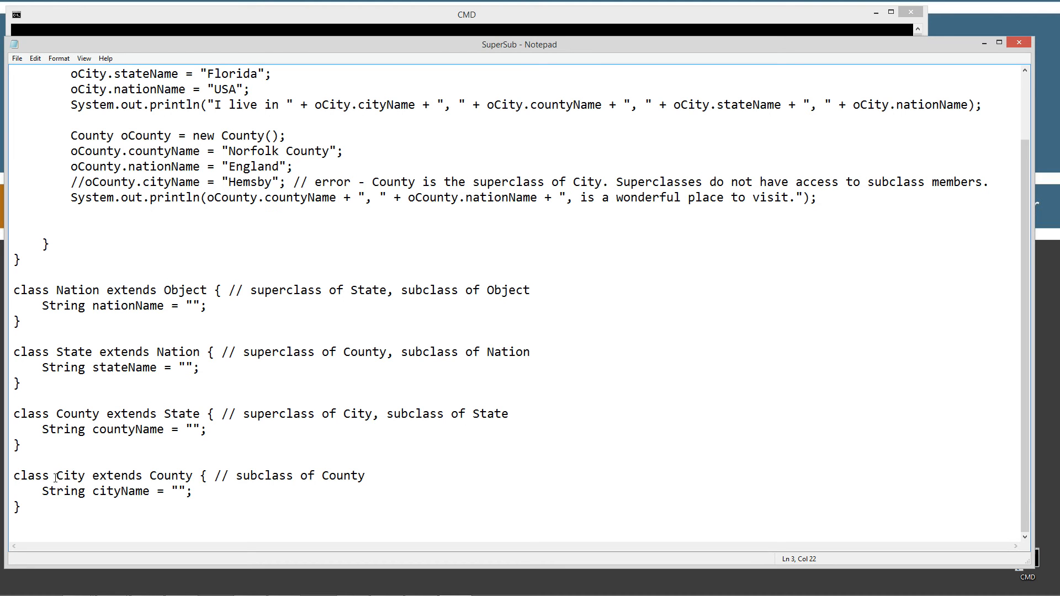
{"action": "double_click", "coordinate": [69, 476]}
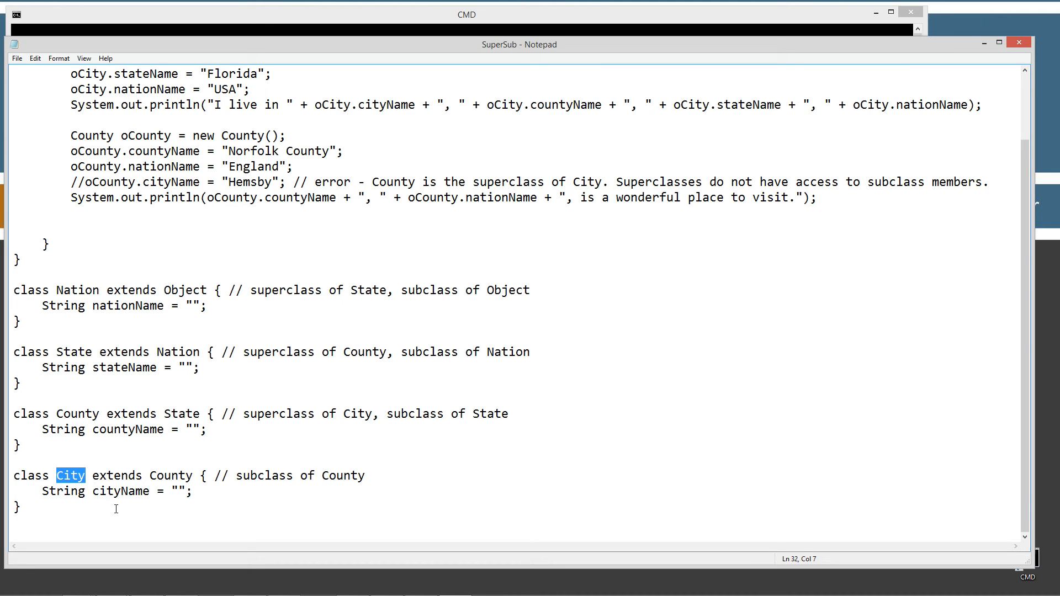
{"action": "mouse_move", "coordinate": [84, 503]}
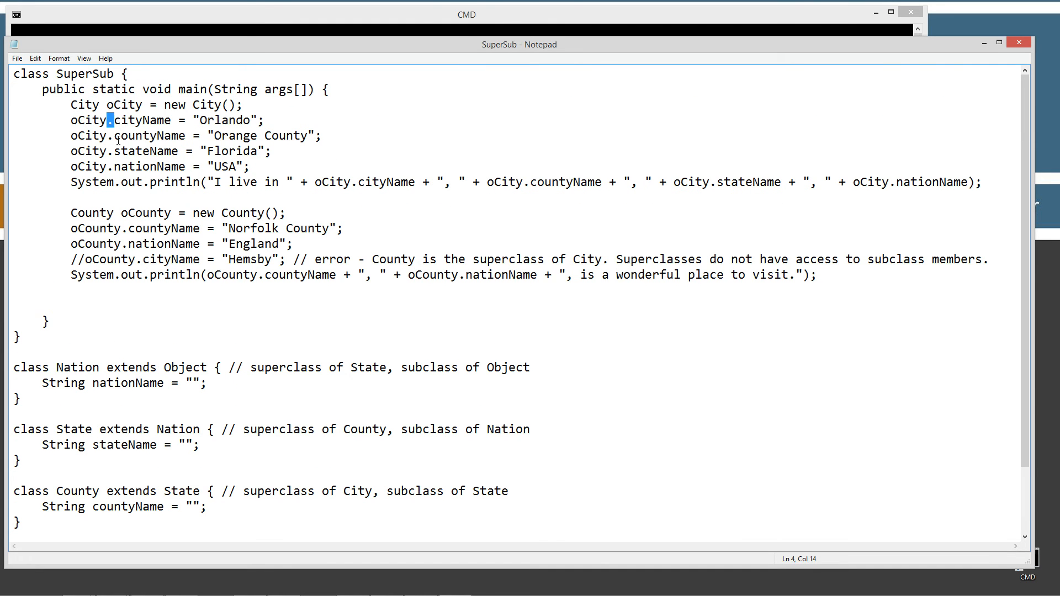
{"action": "double_click", "coordinate": [142, 119]}
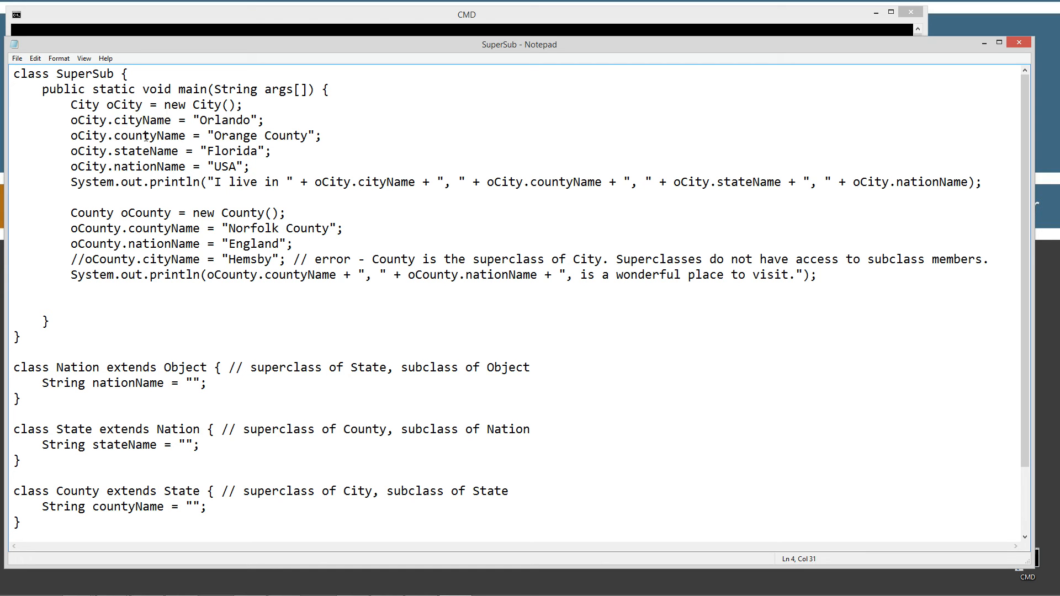
{"action": "left_click", "coordinate": [242, 136]}
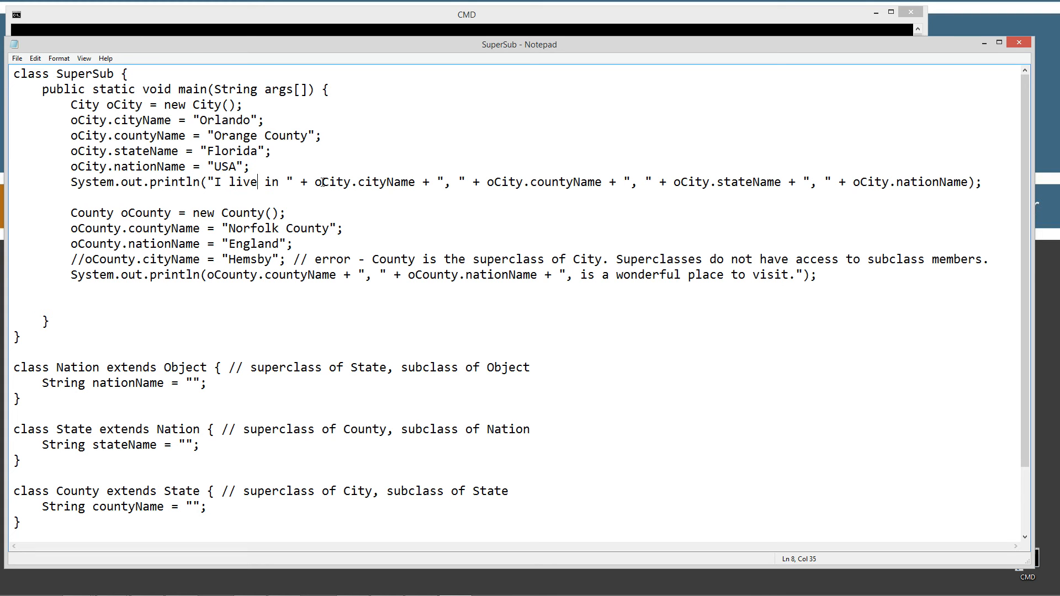
{"action": "double_click", "coordinate": [366, 182]}
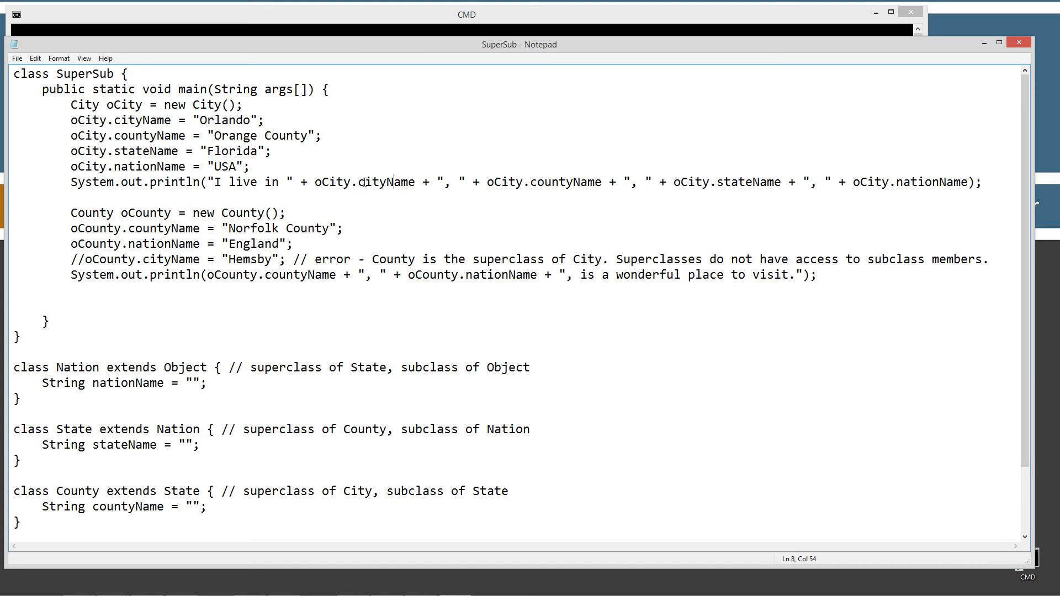
{"action": "mouse_move", "coordinate": [534, 186]}
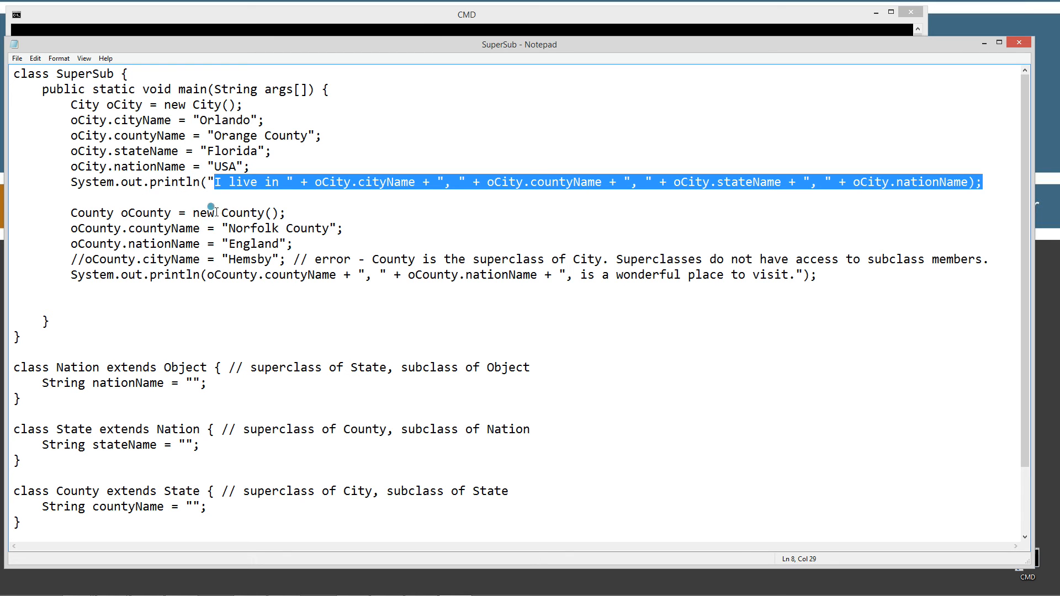
{"action": "left_click", "coordinate": [186, 228]}
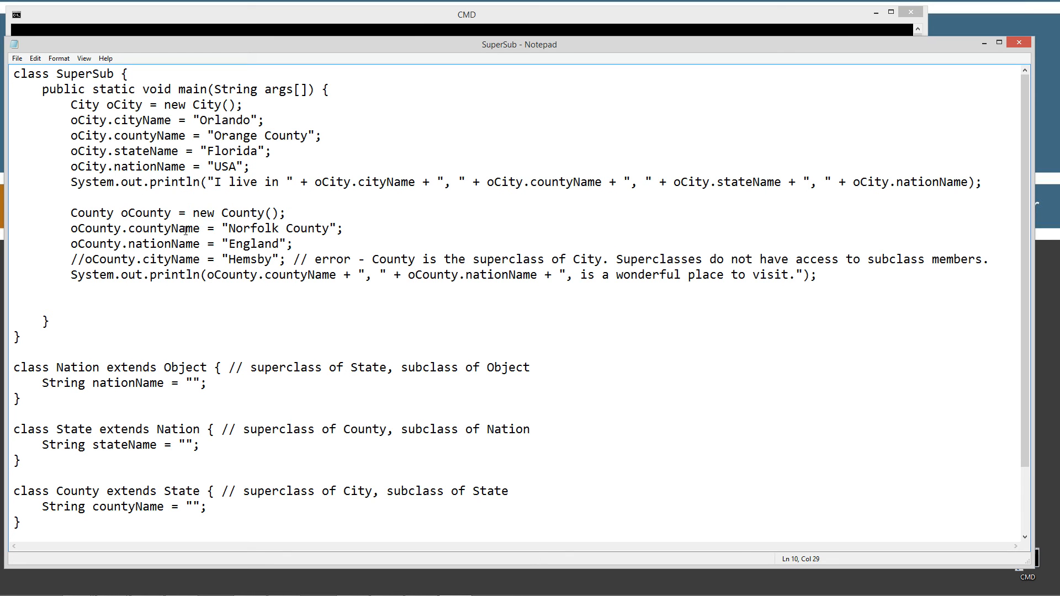
{"action": "double_click", "coordinate": [145, 212]}
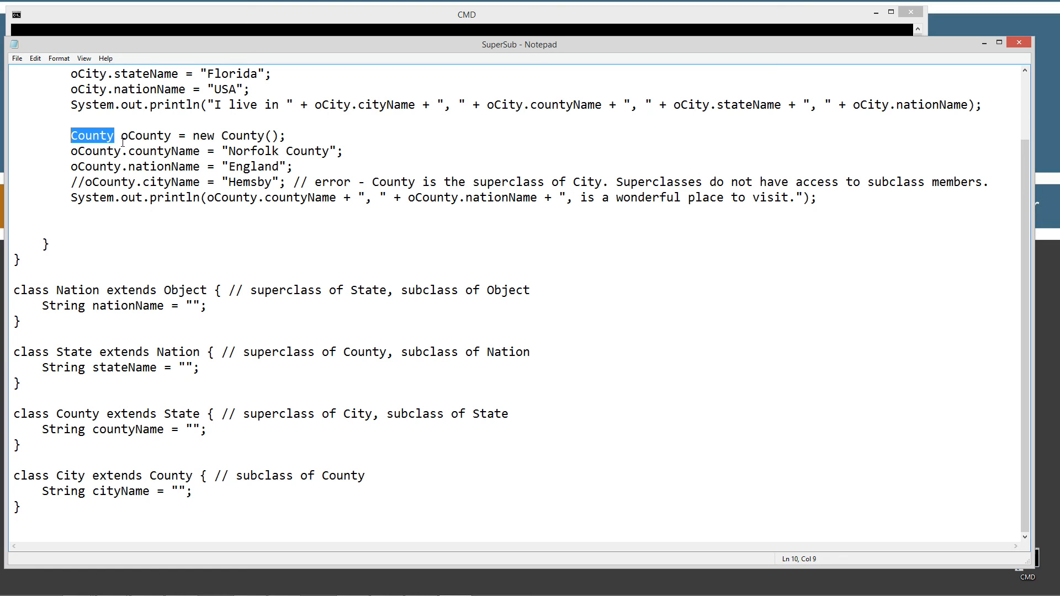
{"action": "left_click", "coordinate": [120, 150]}
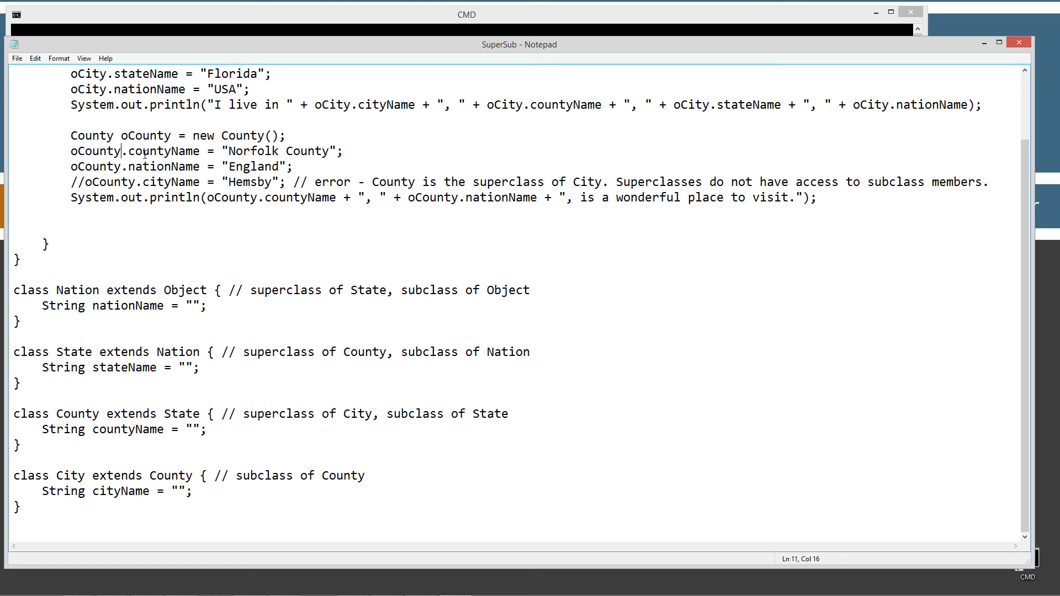
{"action": "double_click", "coordinate": [161, 151]}
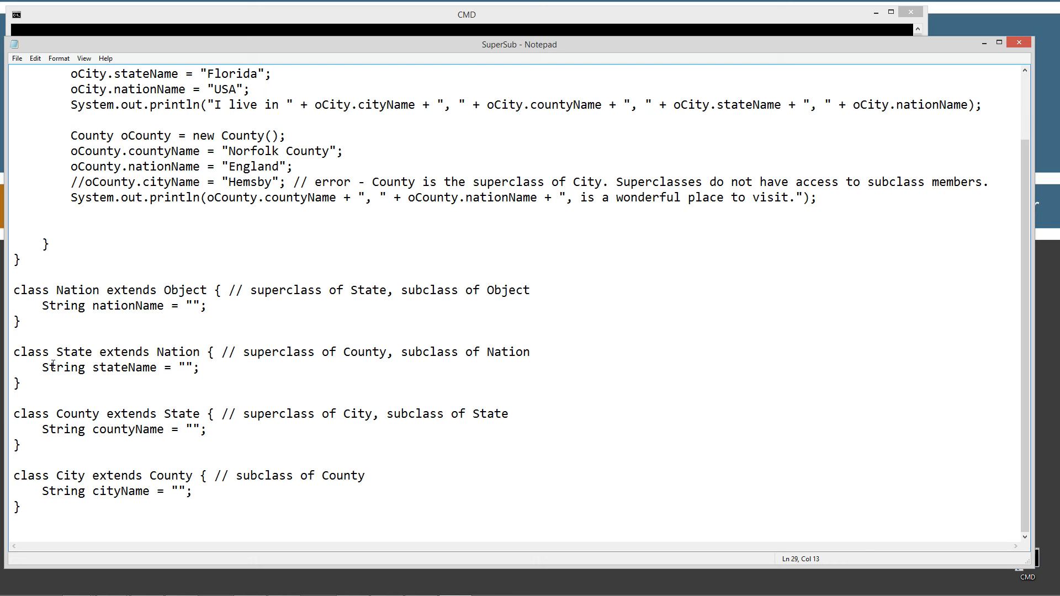
{"action": "left_click_drag", "start_coordinate": [13, 351], "coordinate": [21, 383]}
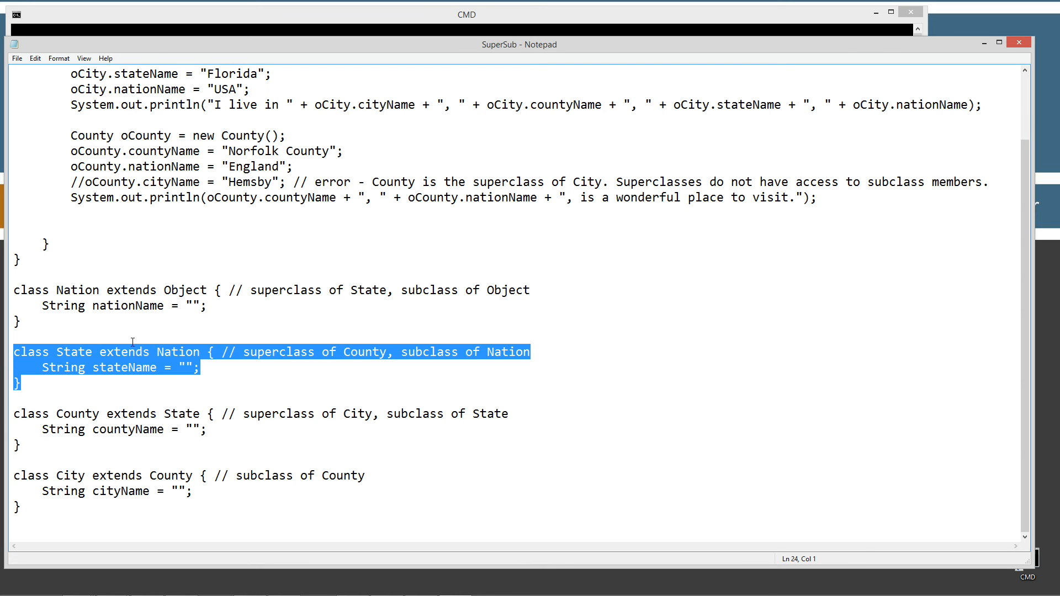
{"action": "left_click", "coordinate": [91, 367]}
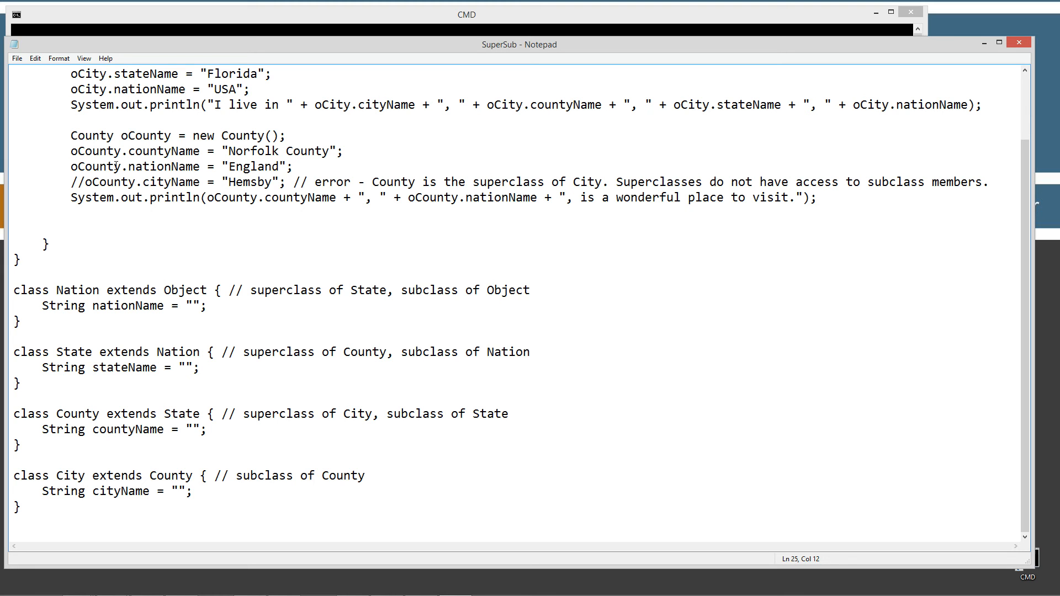
{"action": "double_click", "coordinate": [125, 167]}
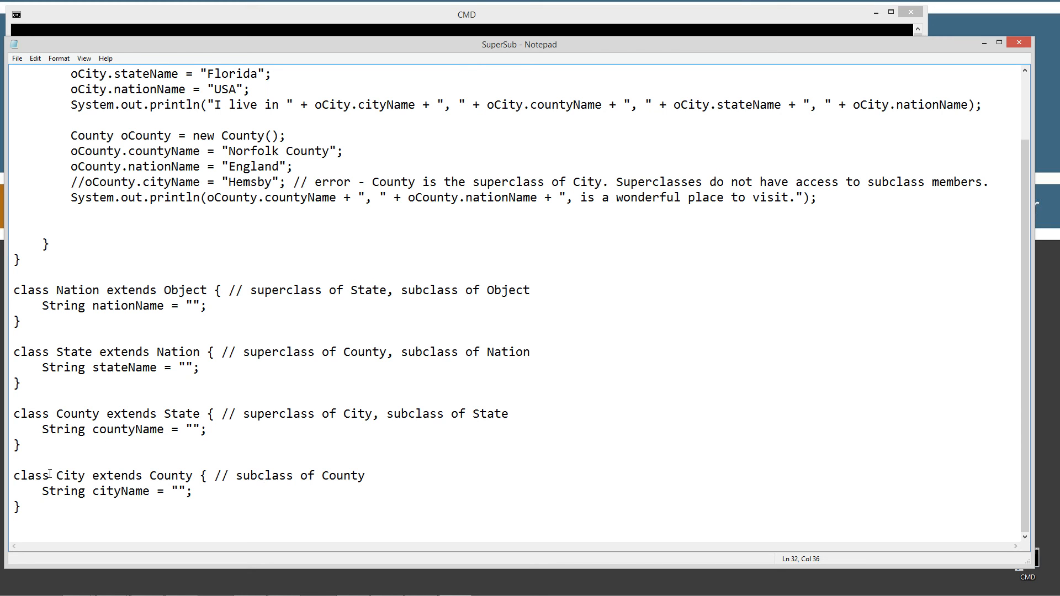
{"action": "left_click", "coordinate": [61, 476]}
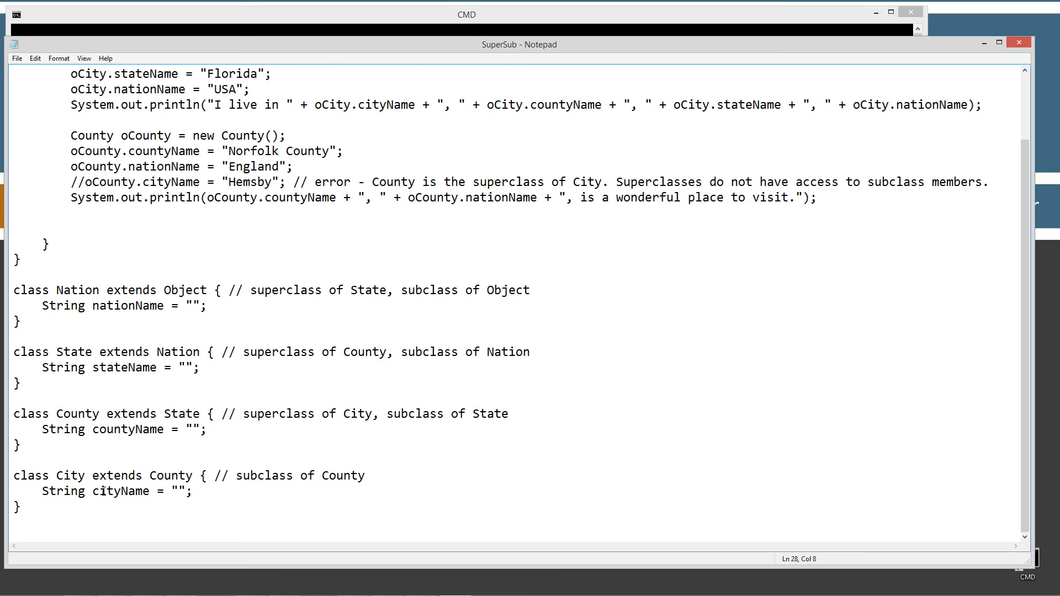
{"action": "left_click", "coordinate": [99, 492]}
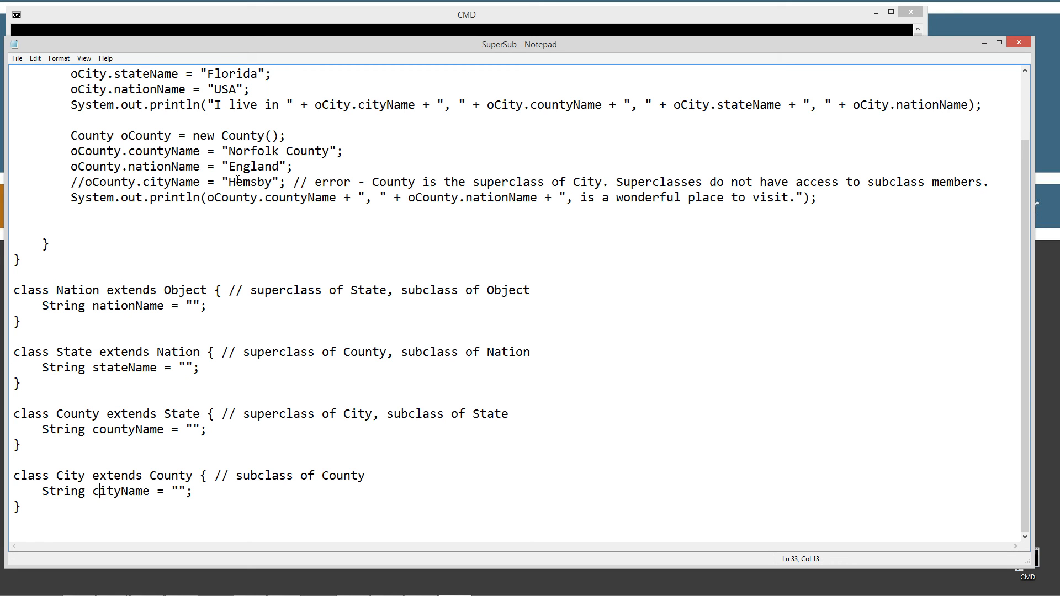
{"action": "mouse_move", "coordinate": [393, 180]}
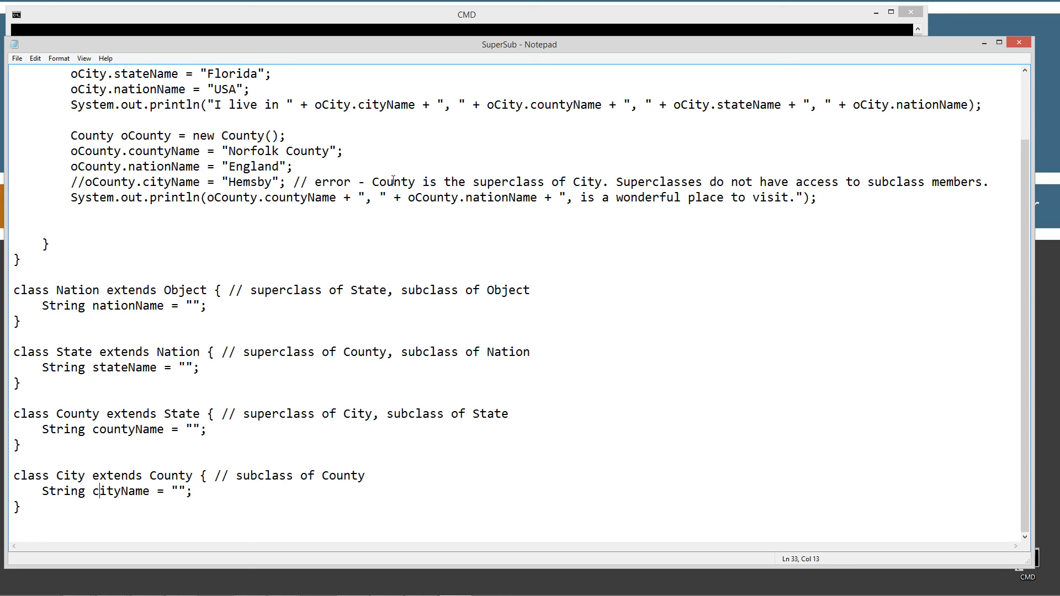
{"action": "mouse_move", "coordinate": [644, 178]}
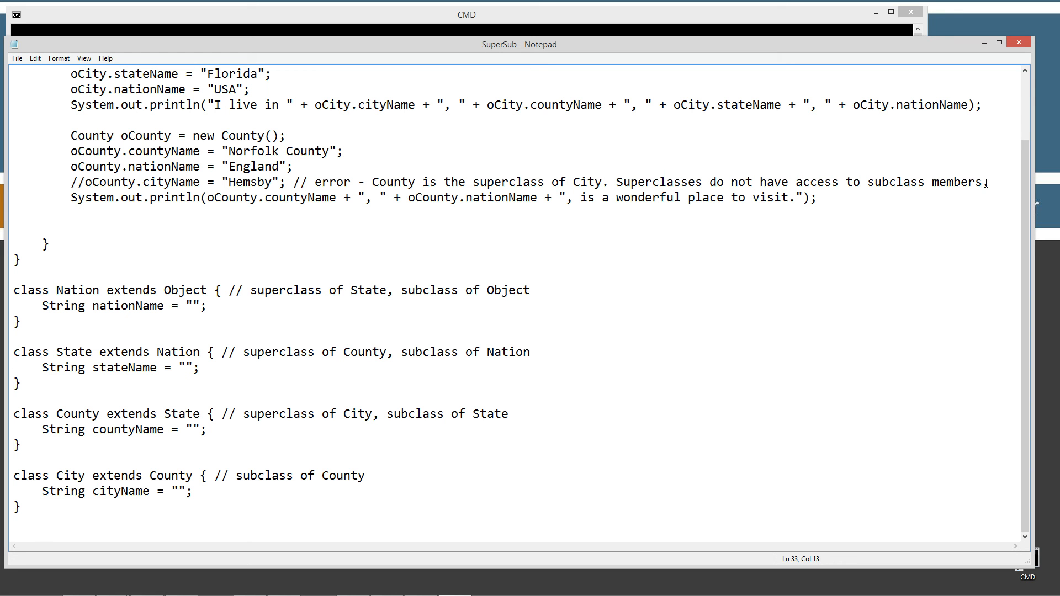
{"action": "mouse_move", "coordinate": [293, 233]}
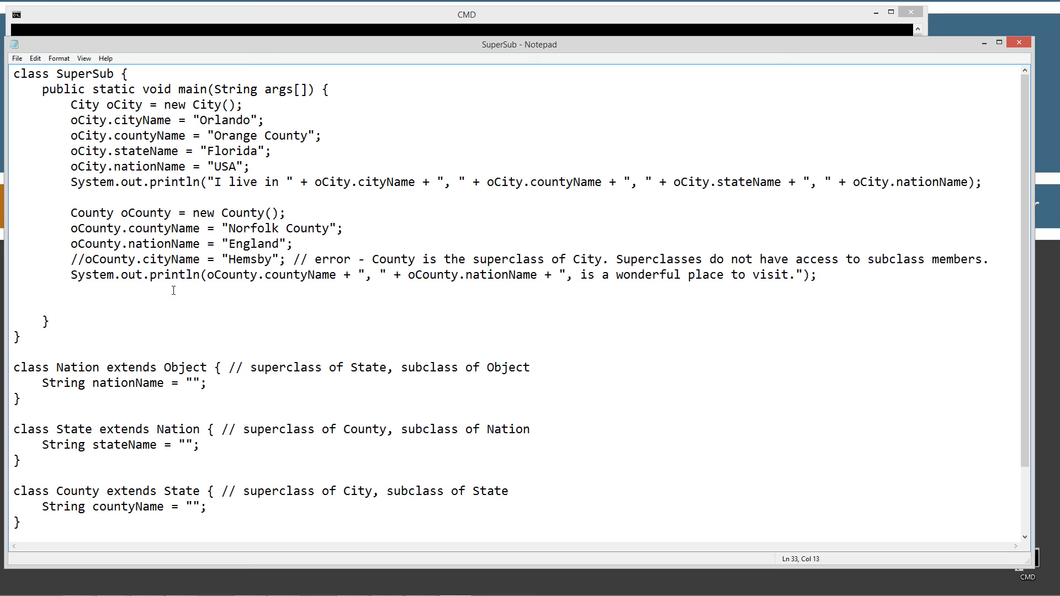
{"action": "mouse_move", "coordinate": [235, 275]}
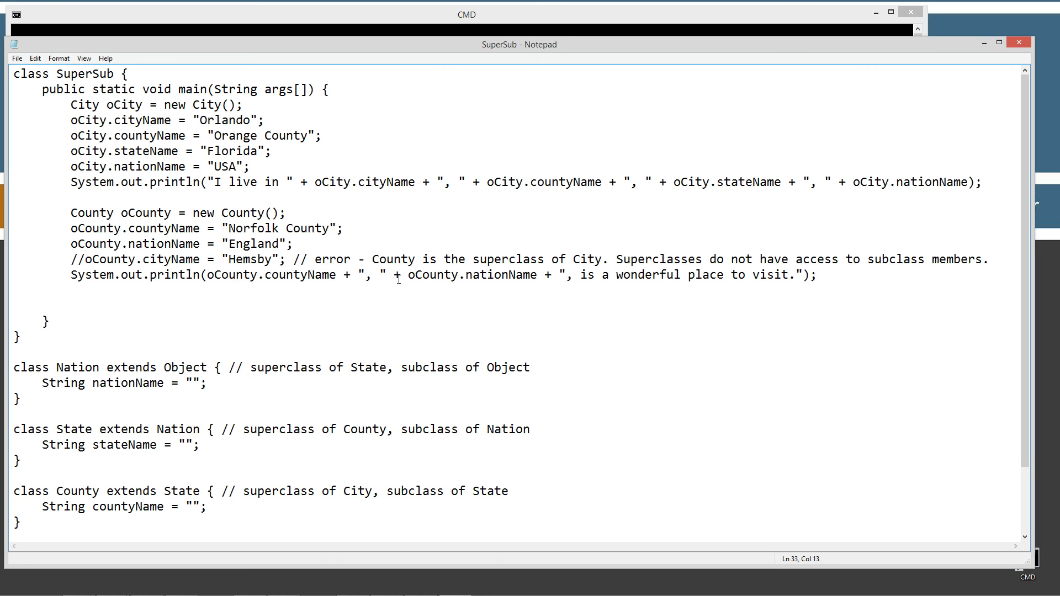
{"action": "mouse_move", "coordinate": [781, 282]}
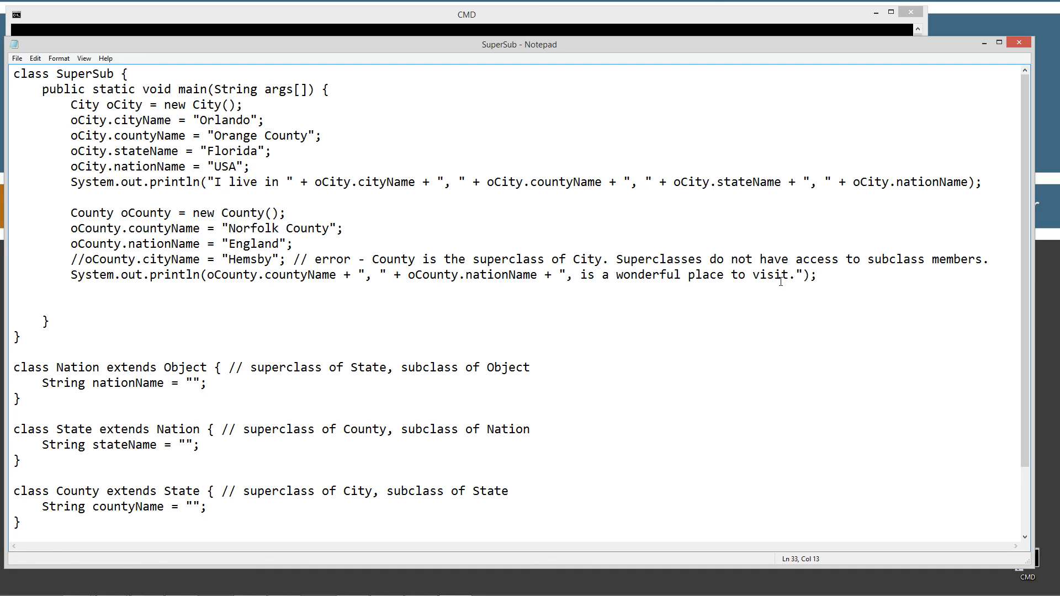
Save SuperSub.java and list the SuperSub folder with dir to show the generated class files.
{"action": "left_click", "coordinate": [16, 58]}
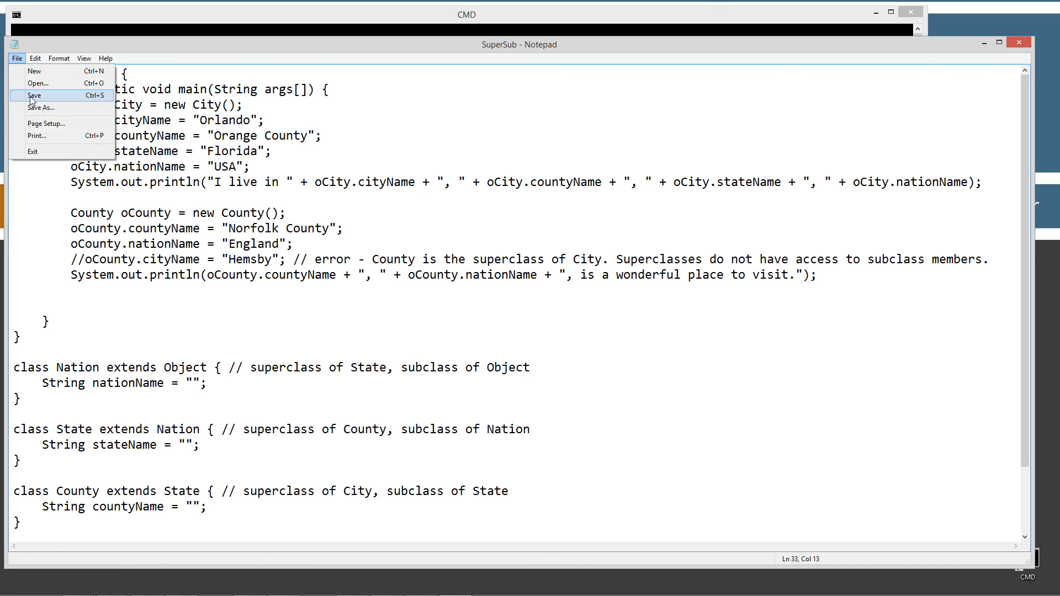
{"action": "left_click", "coordinate": [466, 14]}
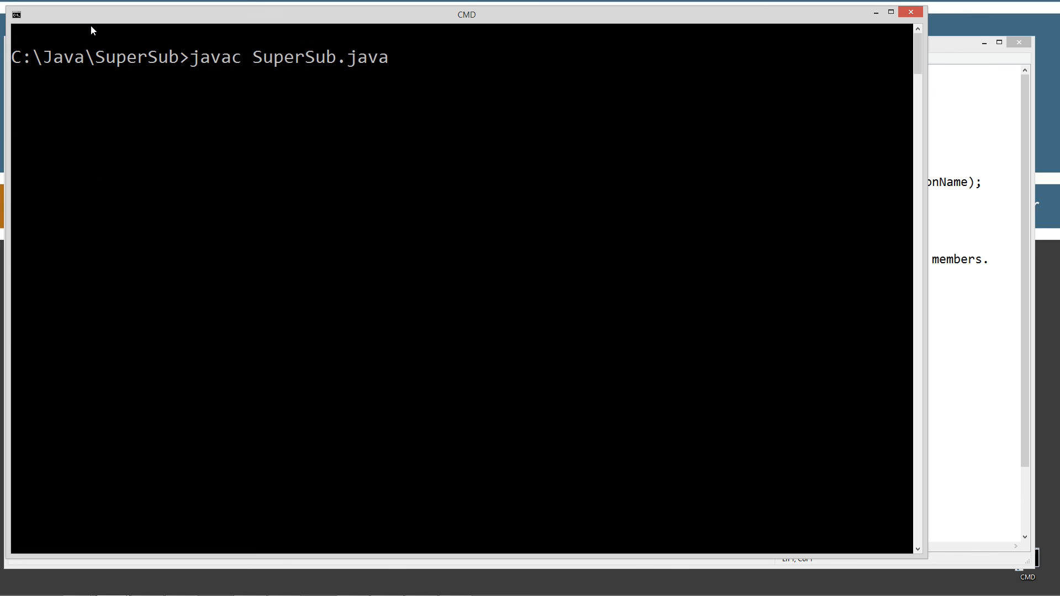
{"action": "type", "text": "dir"}
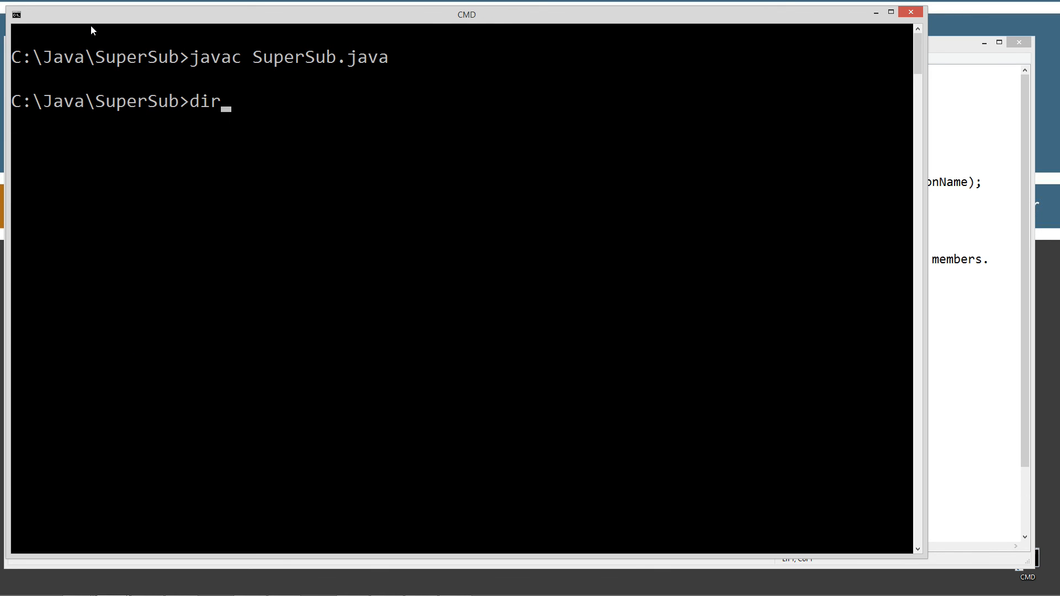
{"action": "key", "text": "Enter"}
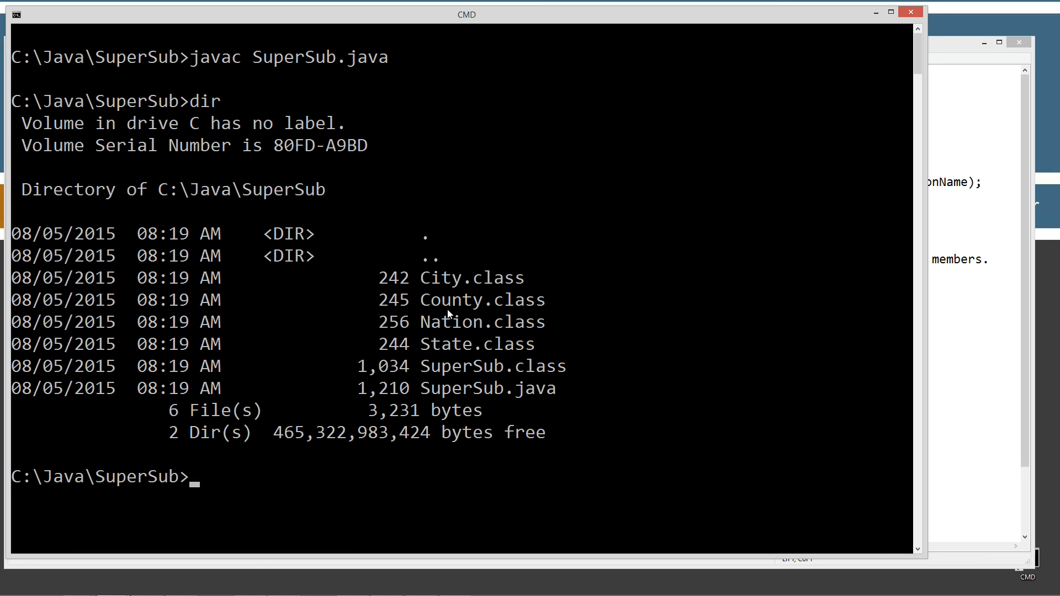
{"action": "mouse_move", "coordinate": [461, 367]}
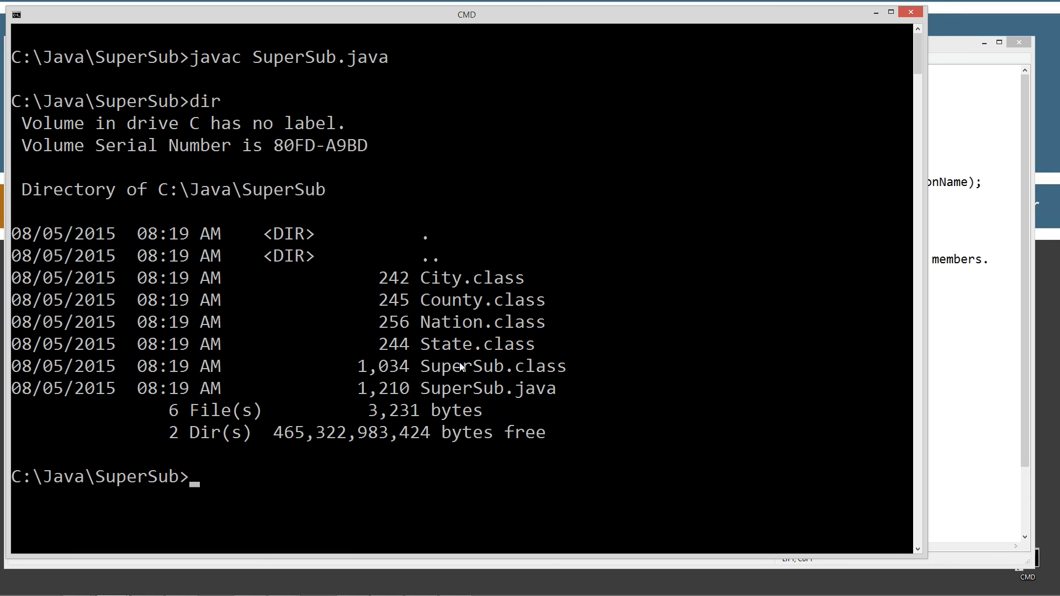
{"action": "mouse_move", "coordinate": [522, 378]}
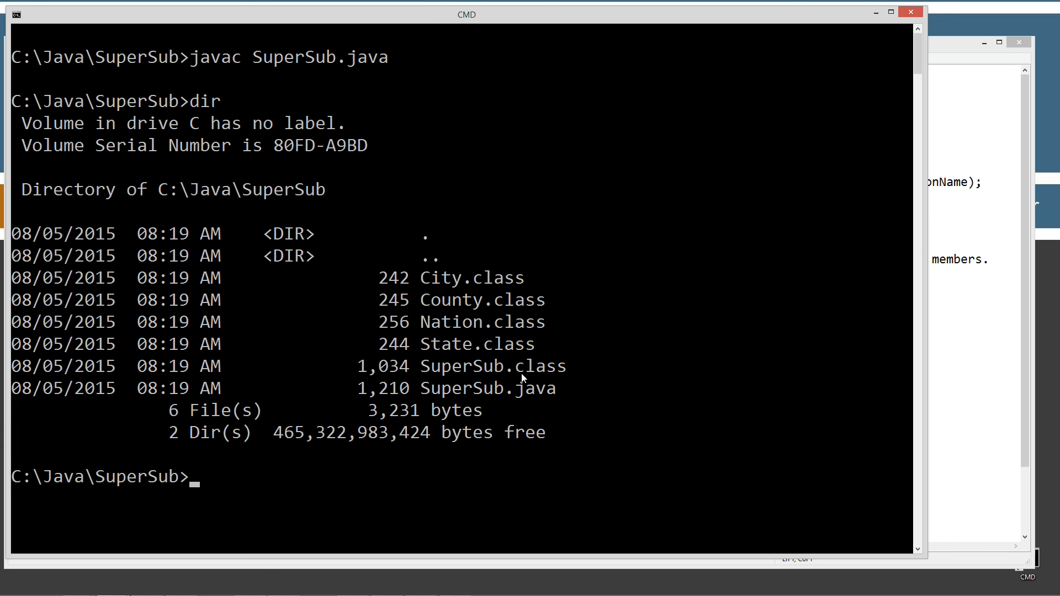
{"action": "mouse_move", "coordinate": [543, 322]}
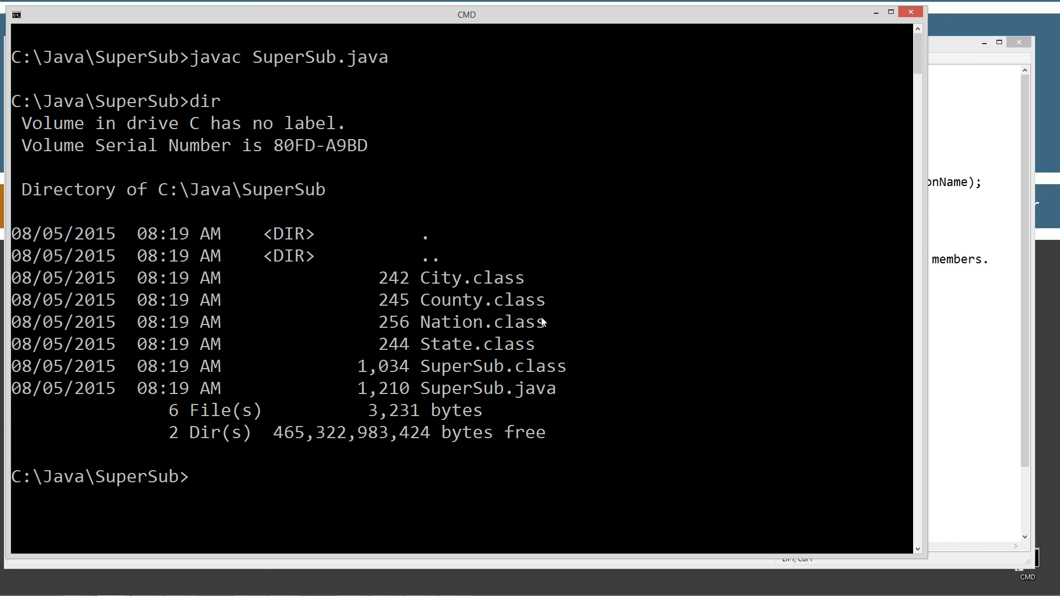
Clear the screen and run the SuperSub program with java.
{"action": "type", "text": "cls"}
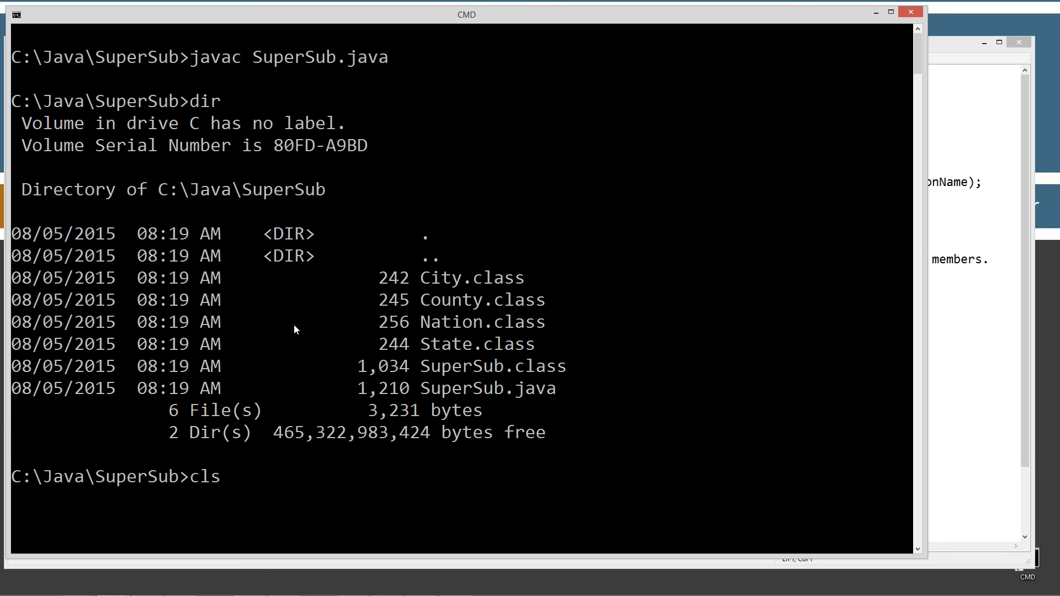
{"action": "type", "text": "java"}
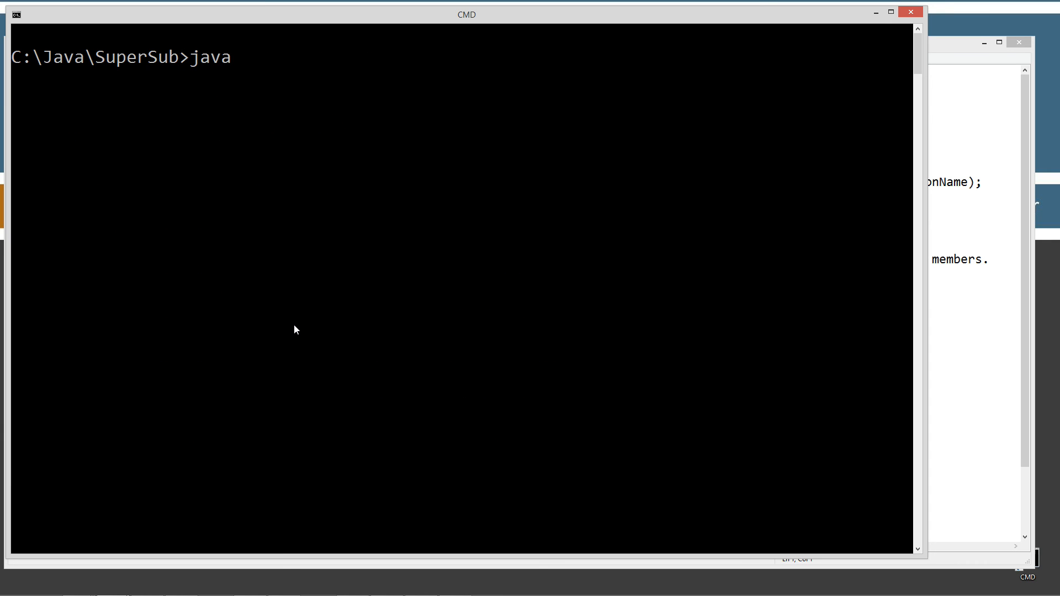
{"action": "type", "text": "State.class"}
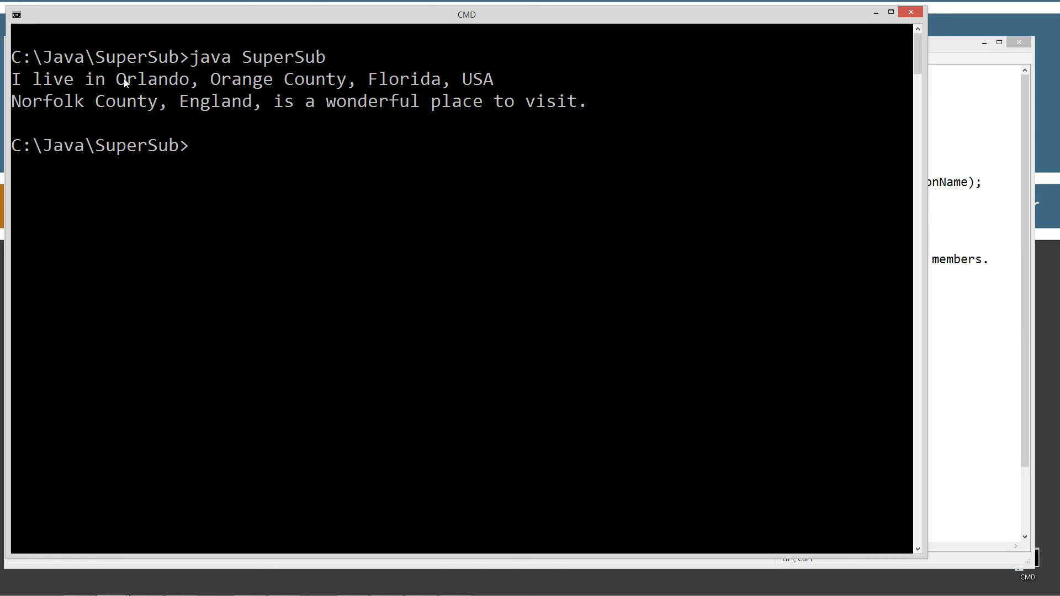
{"action": "mouse_move", "coordinate": [491, 88]}
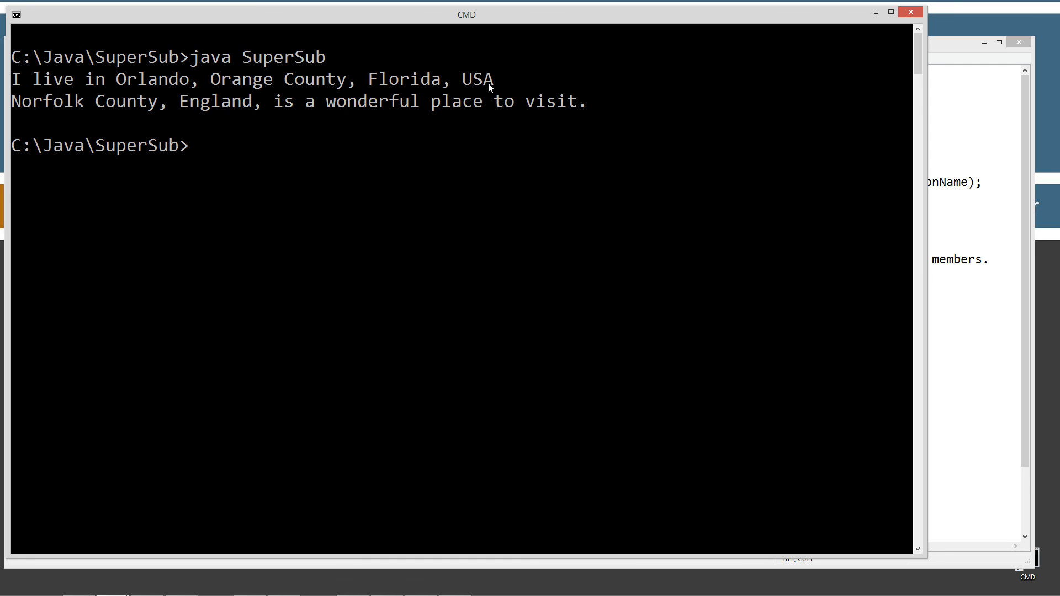
{"action": "mouse_move", "coordinate": [211, 111]}
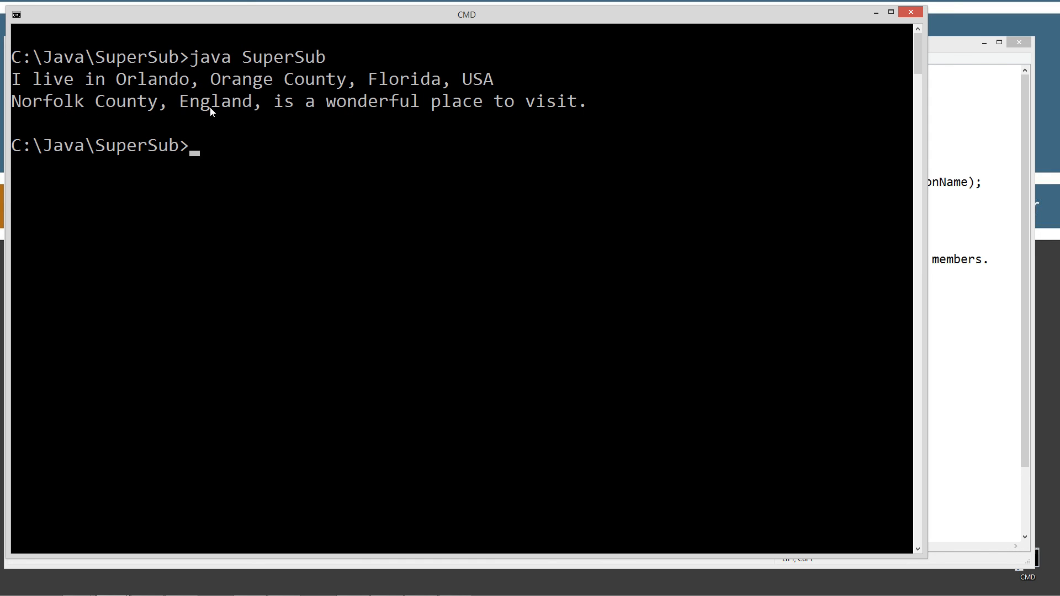
{"action": "mouse_move", "coordinate": [903, 135]}
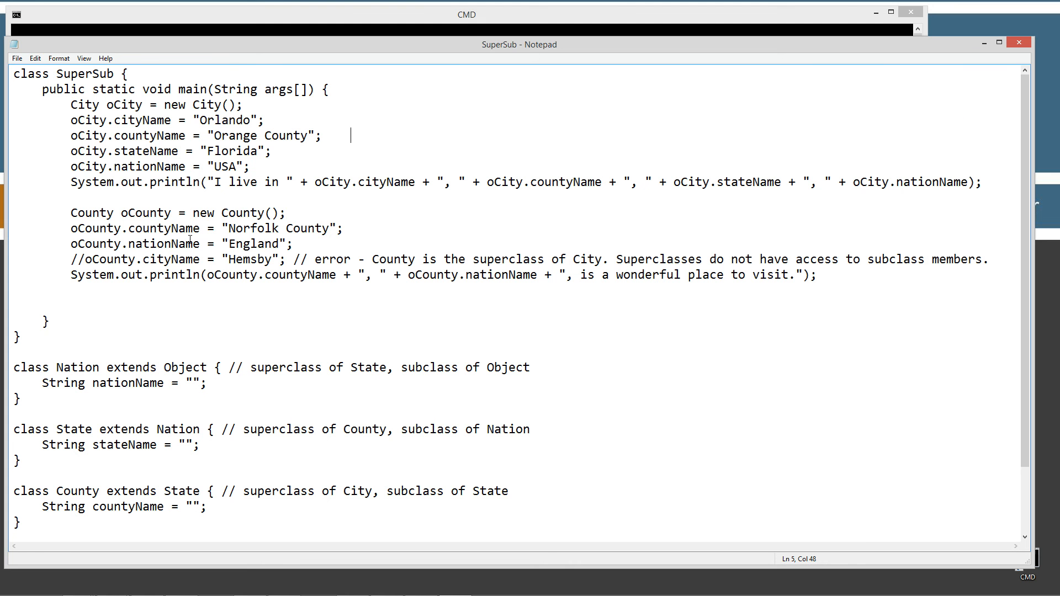
Delete 'extends Object' from the Nation class declaration and return to the command window.
{"action": "left_click", "coordinate": [102, 367]}
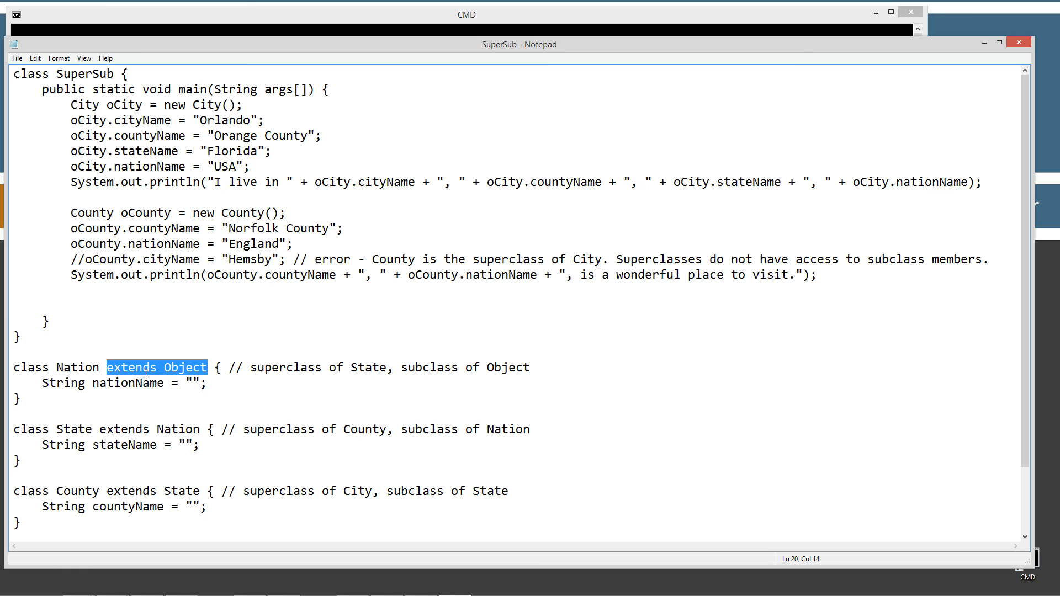
{"action": "key", "text": "Delete"}
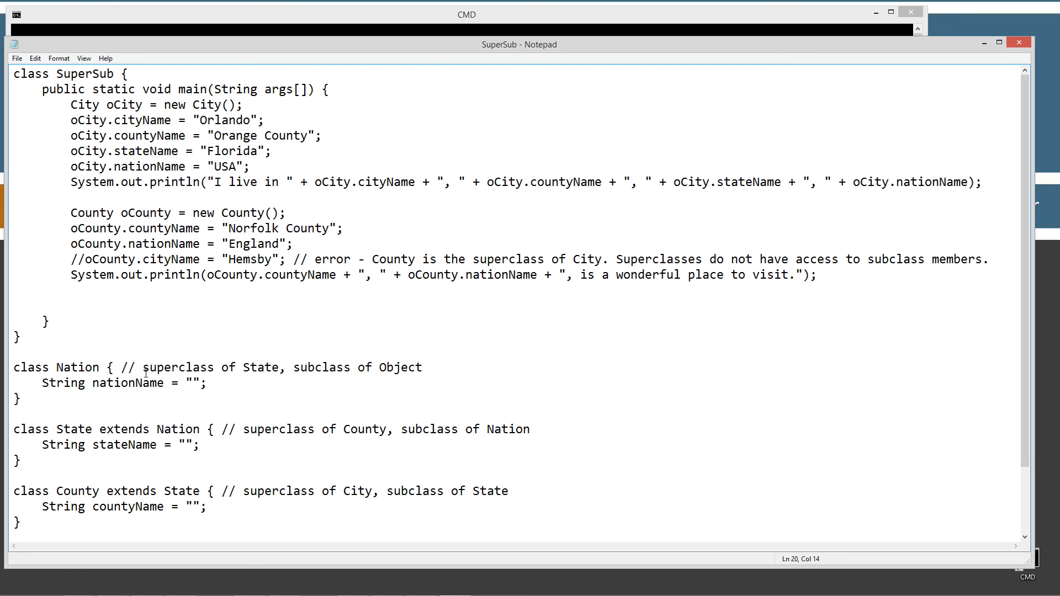
{"action": "left_click", "coordinate": [16, 58]}
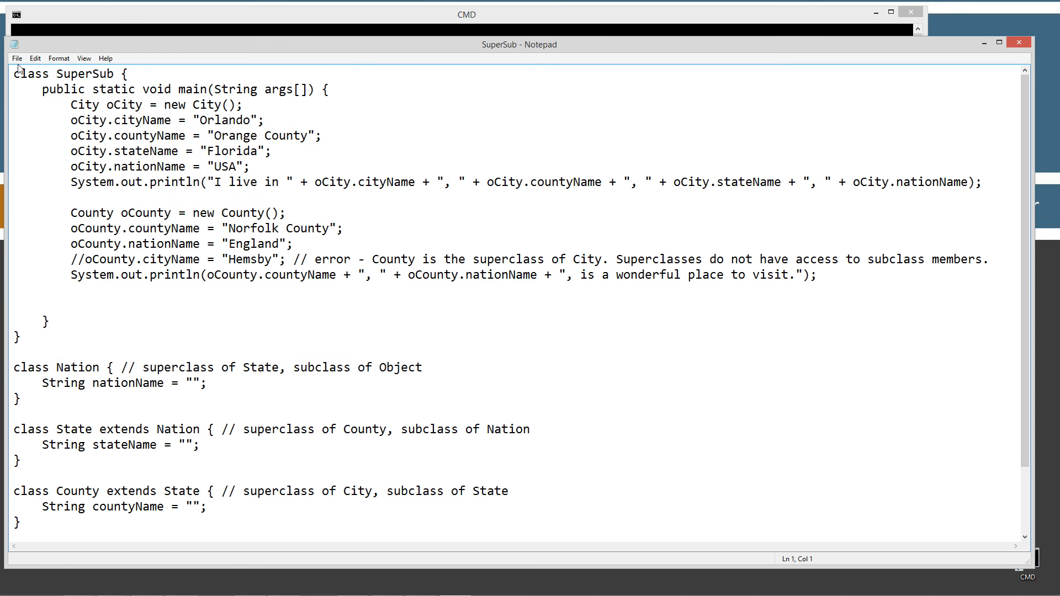
{"action": "left_click", "coordinate": [105, 367]}
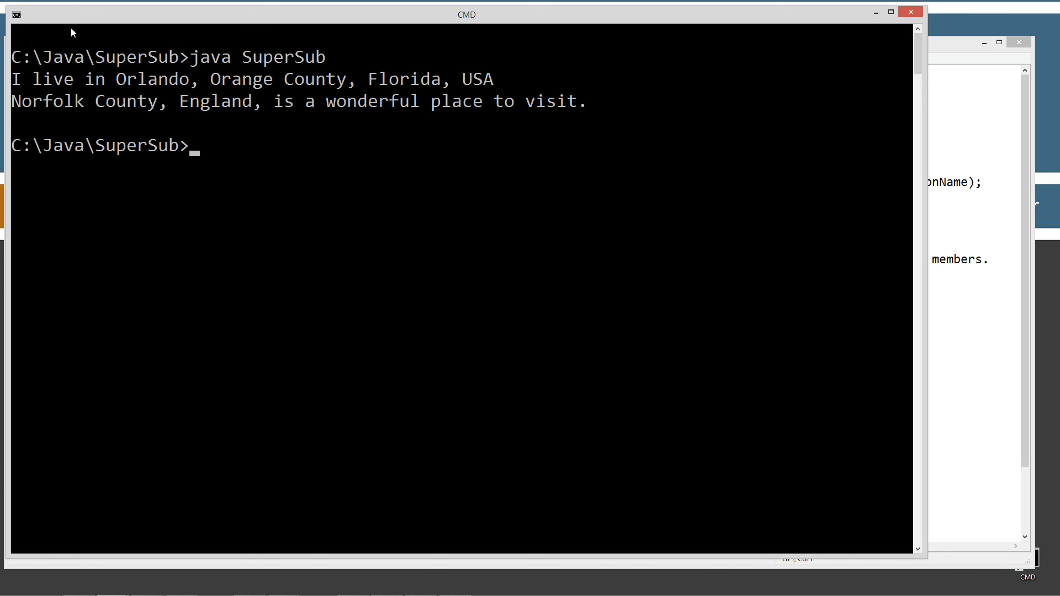
Recompile with javac SuperSub.java and rerun java SuperSub.
{"action": "type", "text": "javac"}
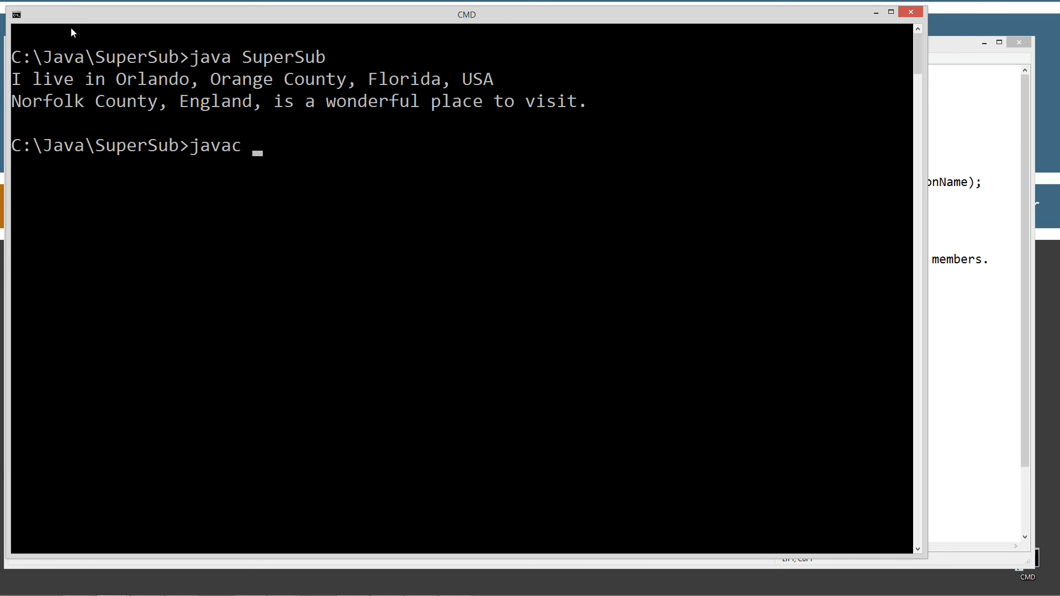
{"action": "type", "text": "SuperSub.java"}
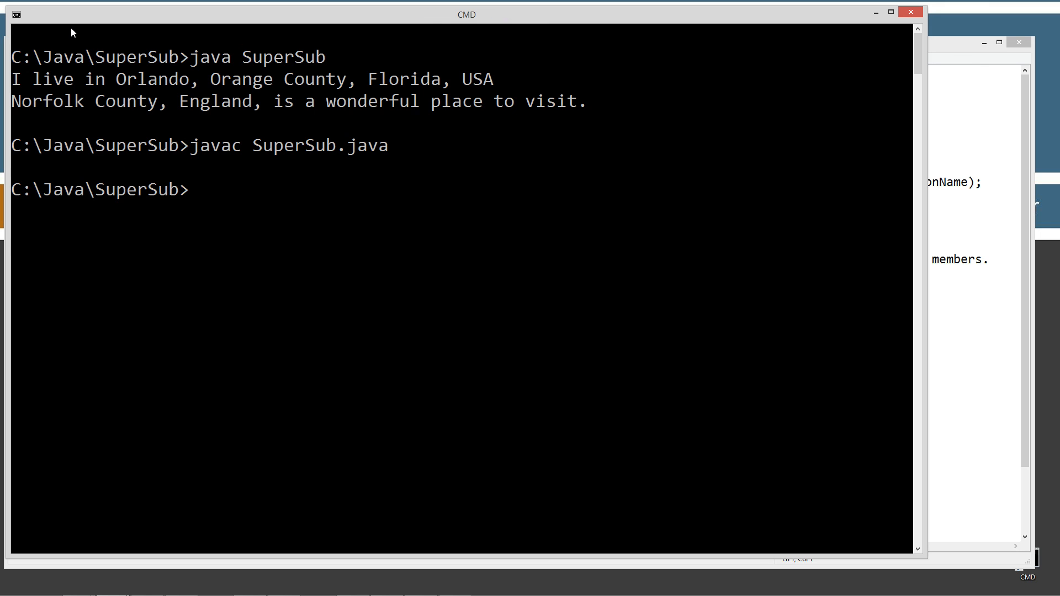
{"action": "type", "text": "java"}
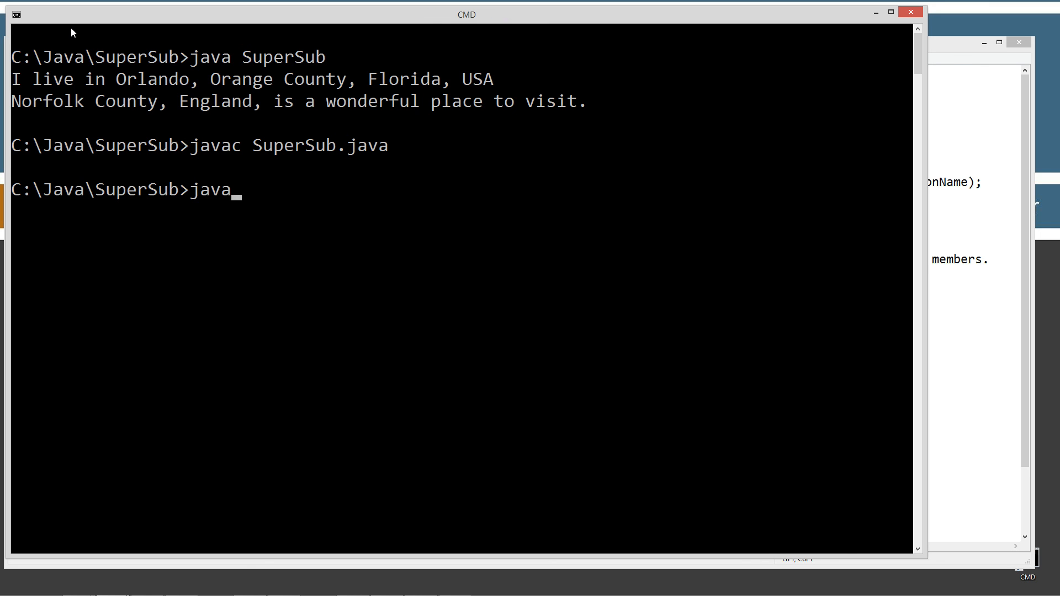
{"action": "type", "text": "SuperSub"}
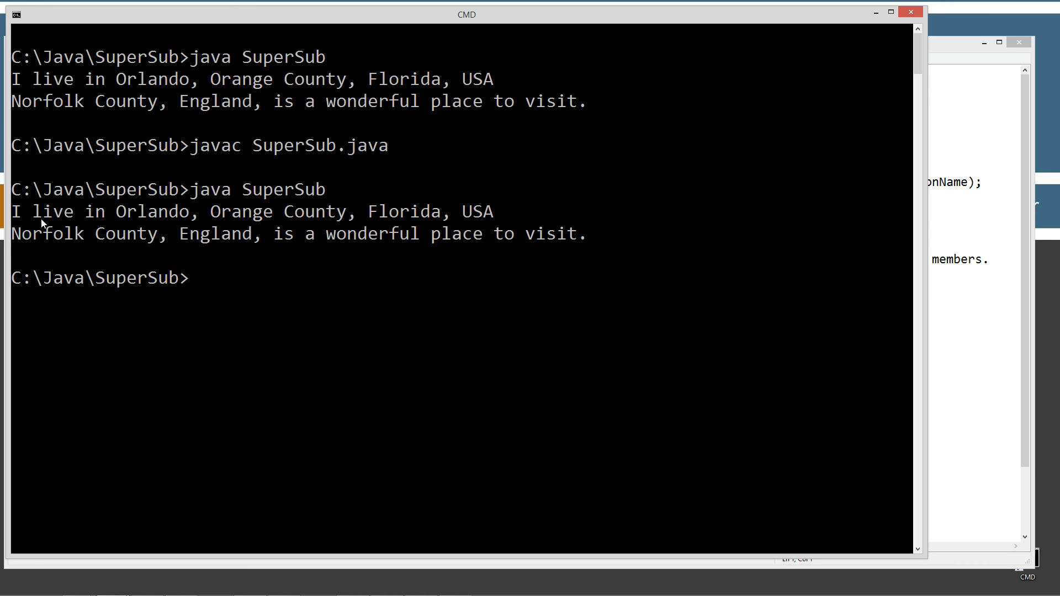
{"action": "mouse_move", "coordinate": [905, 328]}
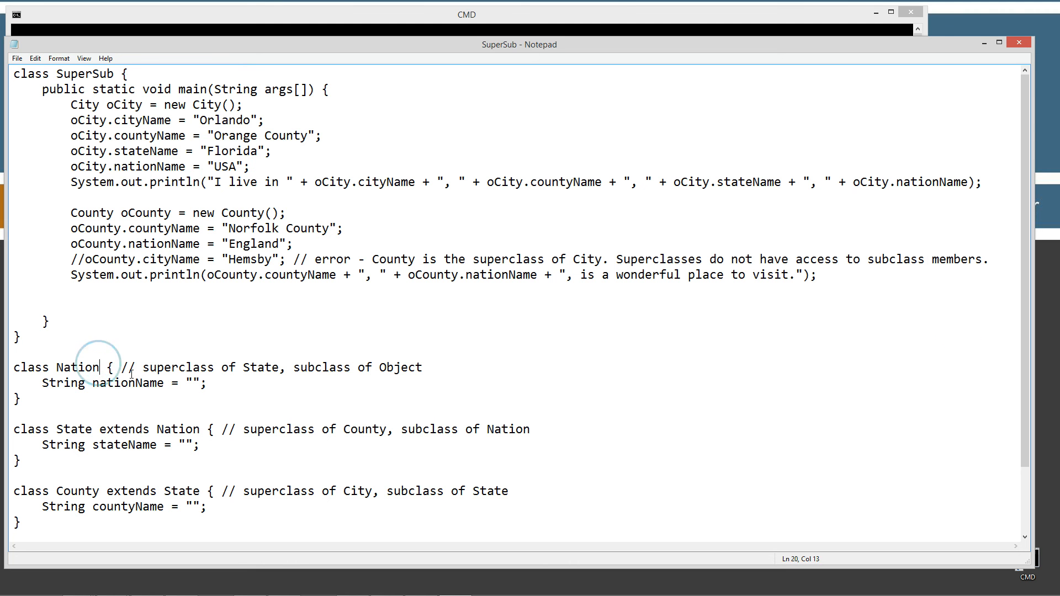
{"action": "mouse_move", "coordinate": [323, 392]}
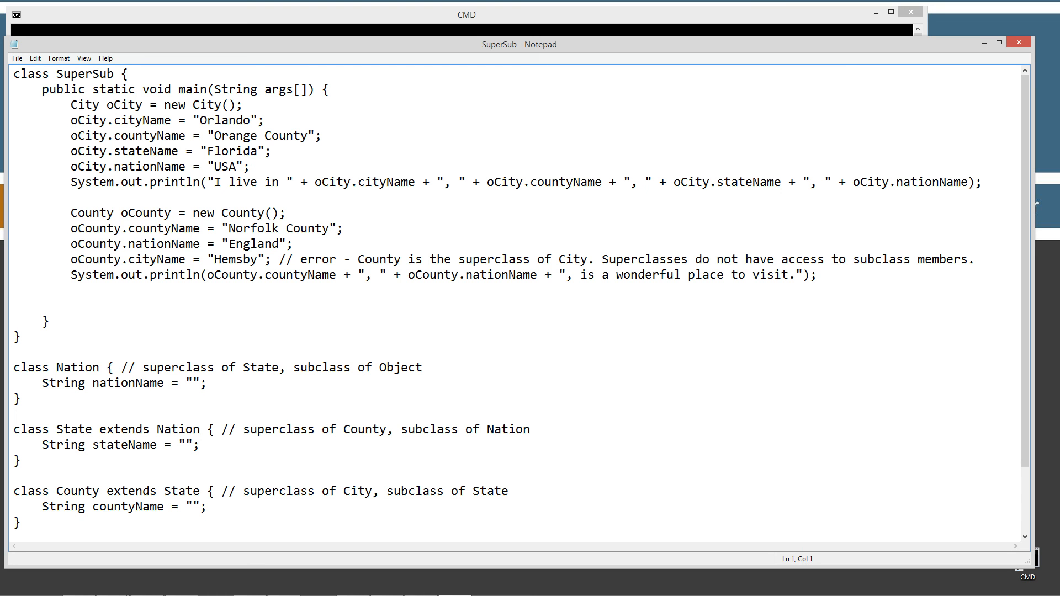
Switch back to the command window after uncommenting the Hemsby cityName line.
{"action": "left_click", "coordinate": [16, 58]}
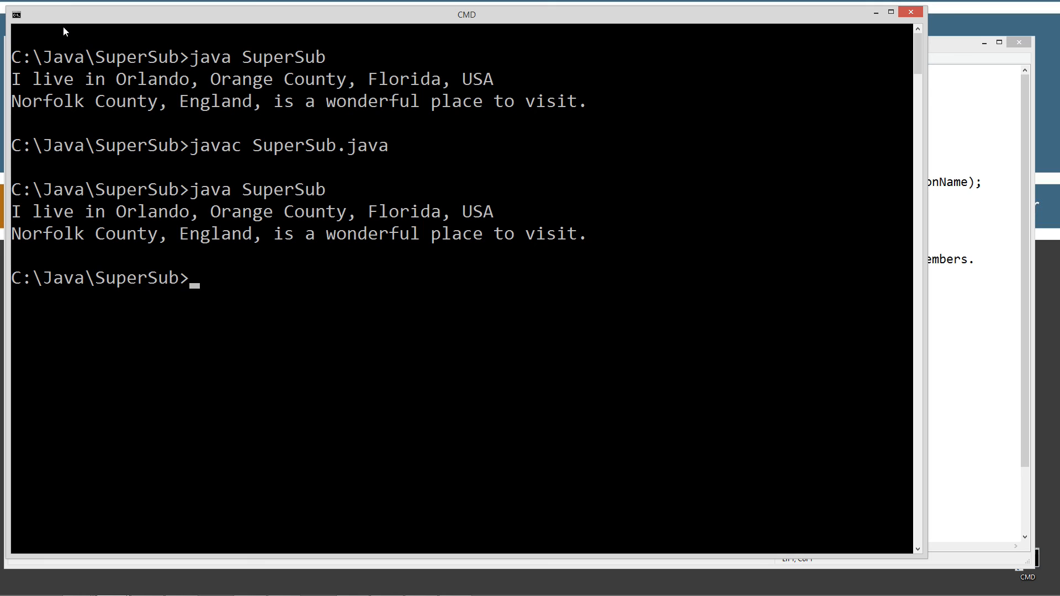
Recompile SuperSub.java, producing the cannot find symbol error for oCounty.cityName.
{"action": "type", "text": "java SuperSub"}
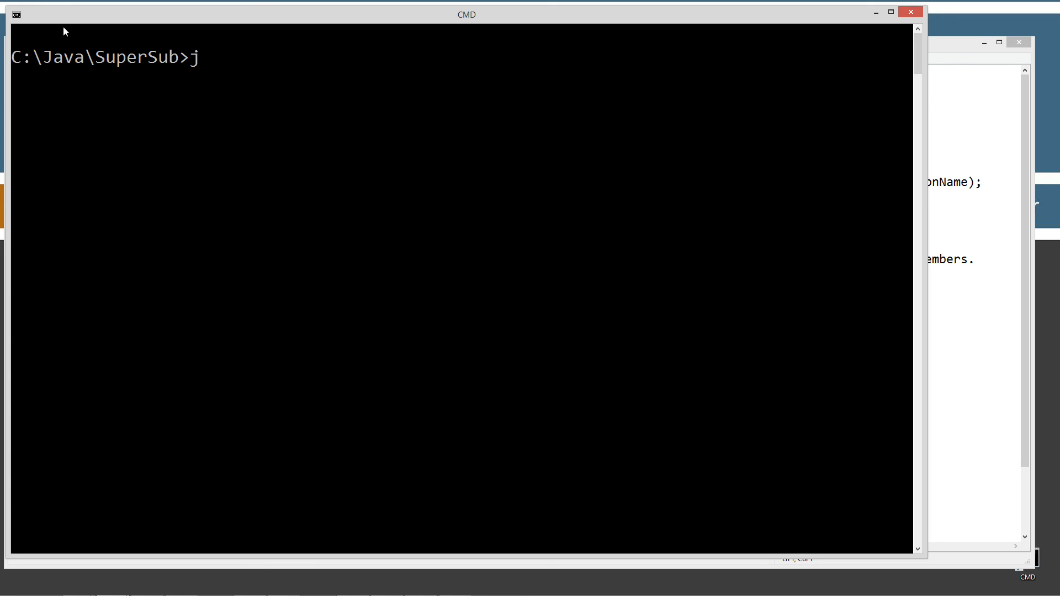
{"action": "type", "text": "avac SuperSub.java"}
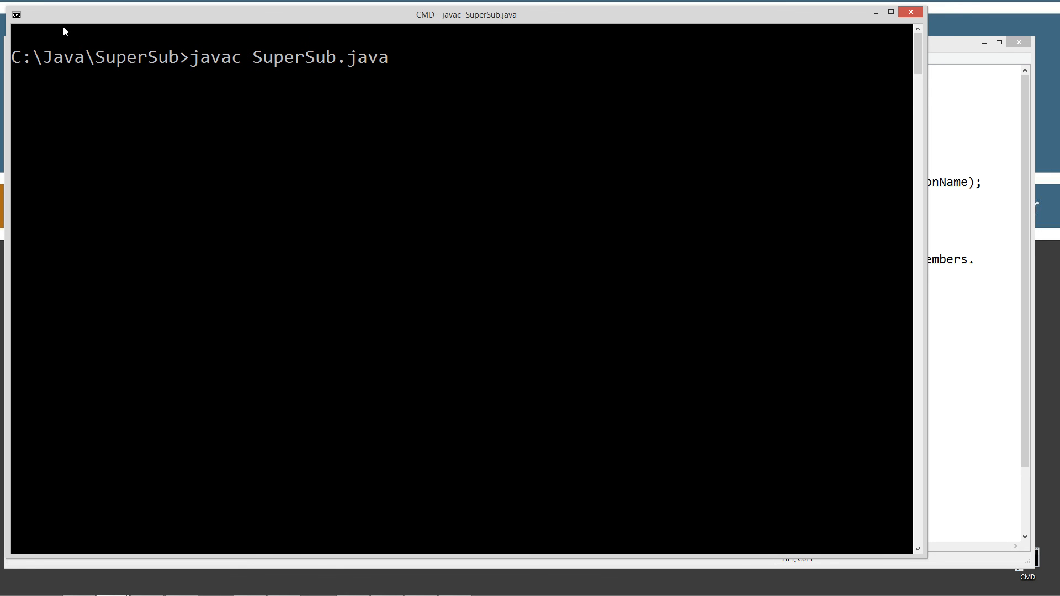
{"action": "key", "text": "enter"}
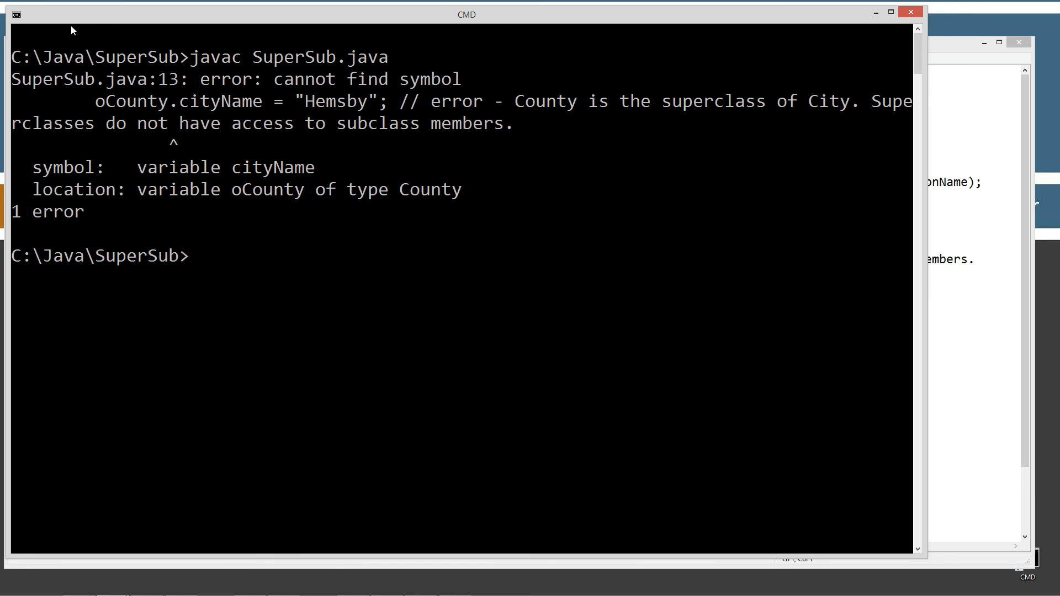
{"action": "mouse_move", "coordinate": [225, 178]}
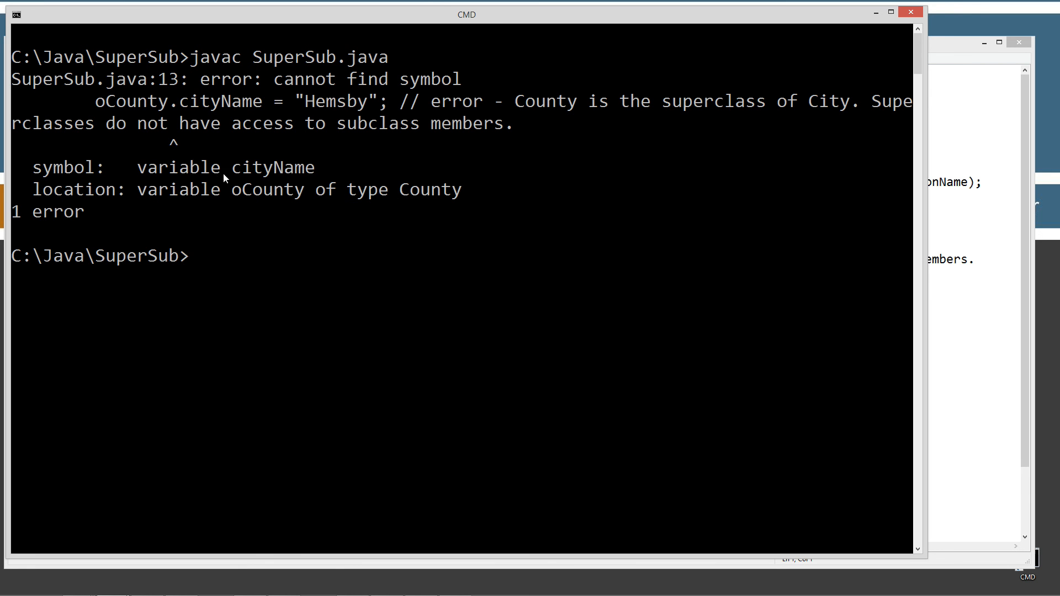
{"action": "mouse_move", "coordinate": [418, 85]}
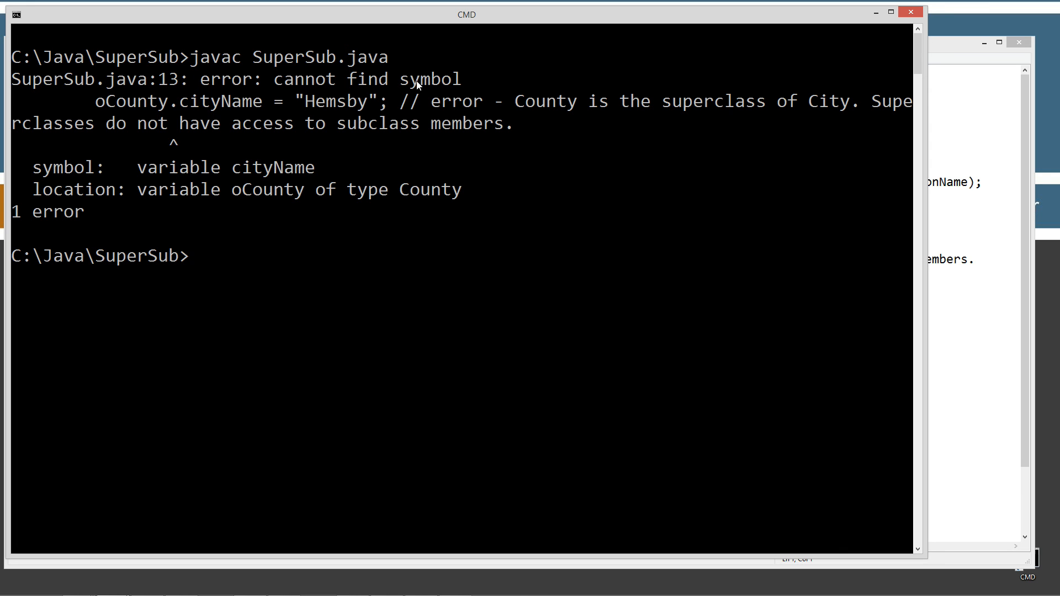
{"action": "mouse_move", "coordinate": [177, 140]}
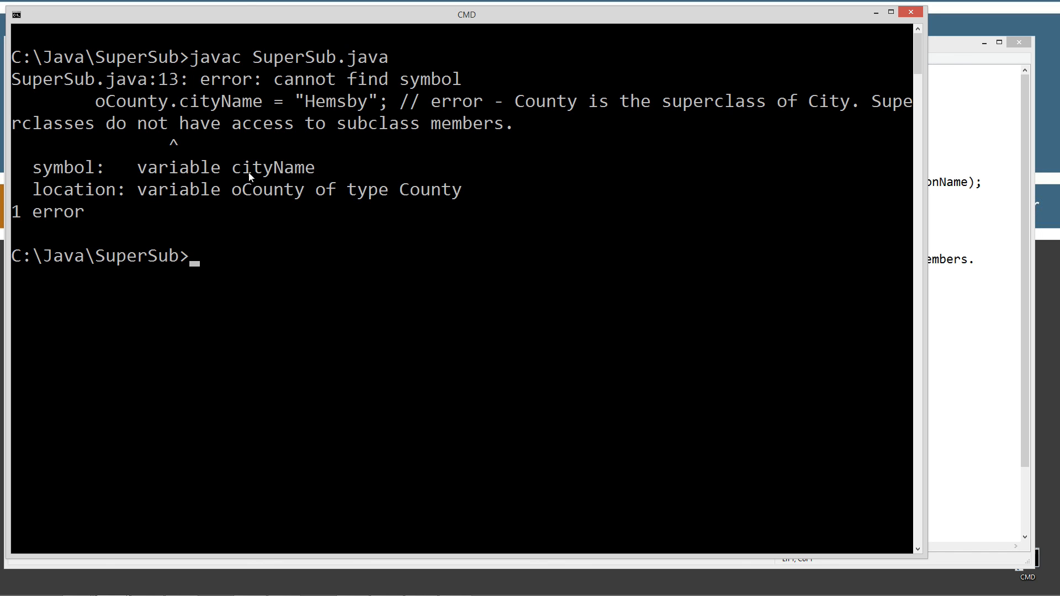
{"action": "mouse_move", "coordinate": [207, 201]}
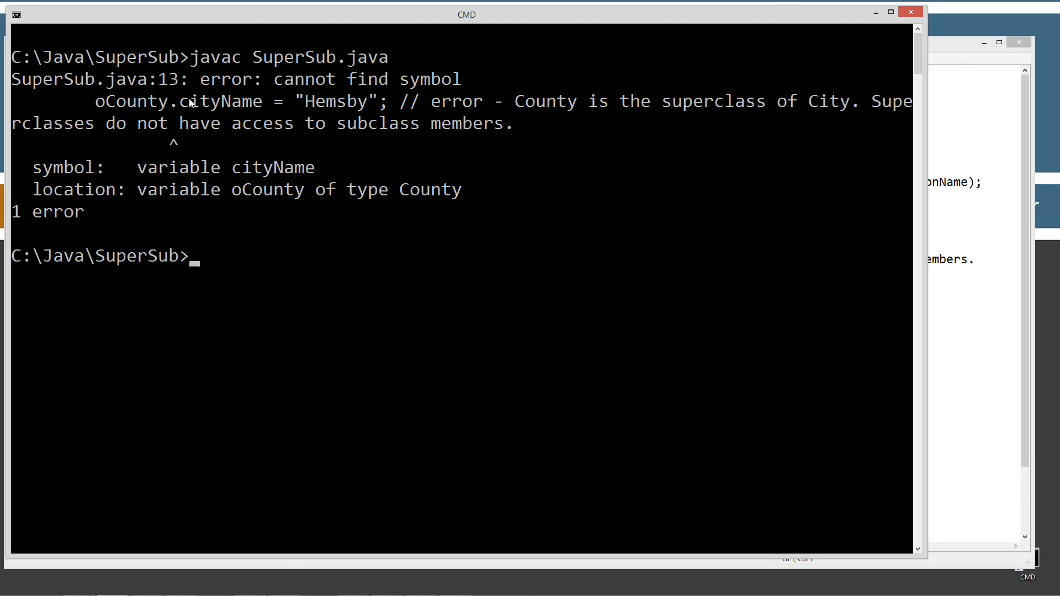
{"action": "mouse_move", "coordinate": [254, 154]}
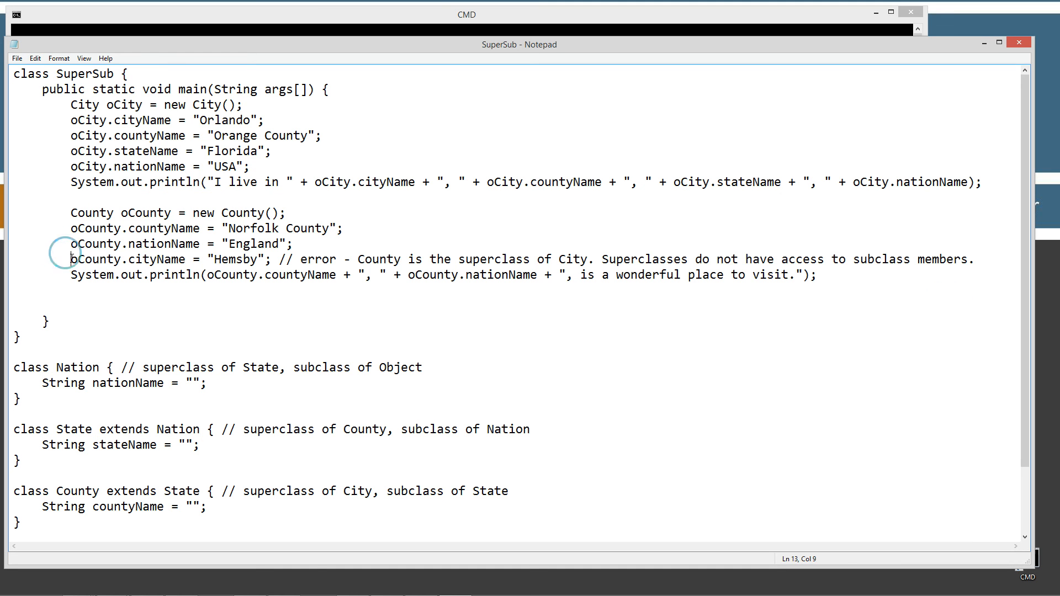
Comment out the oCounty.cityName = "Hemsby" line again and save SuperSub.java.
{"action": "type", "text": "//"}
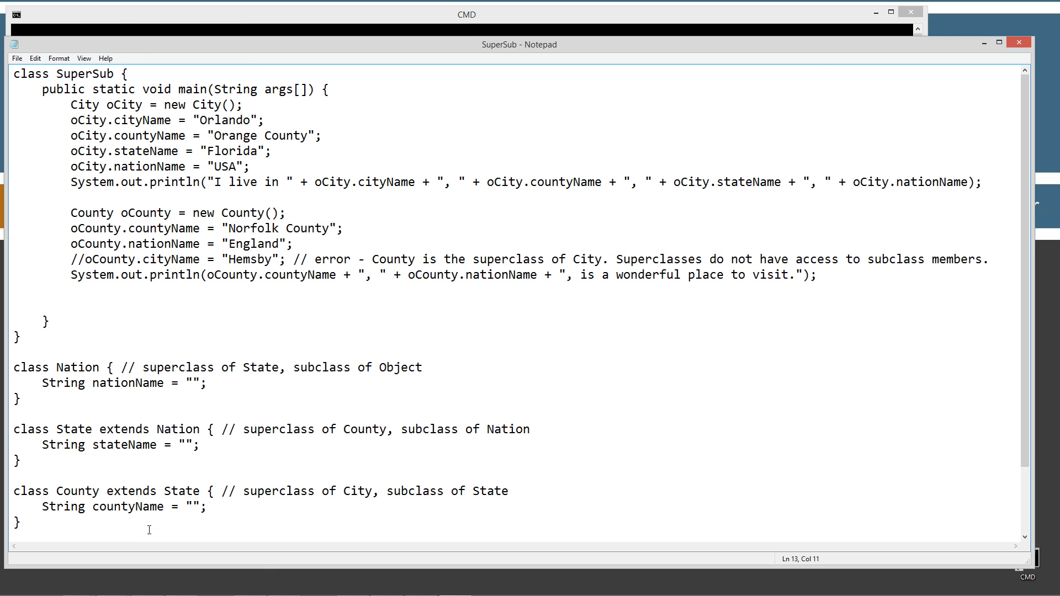
{"action": "left_click", "coordinate": [118, 506]}
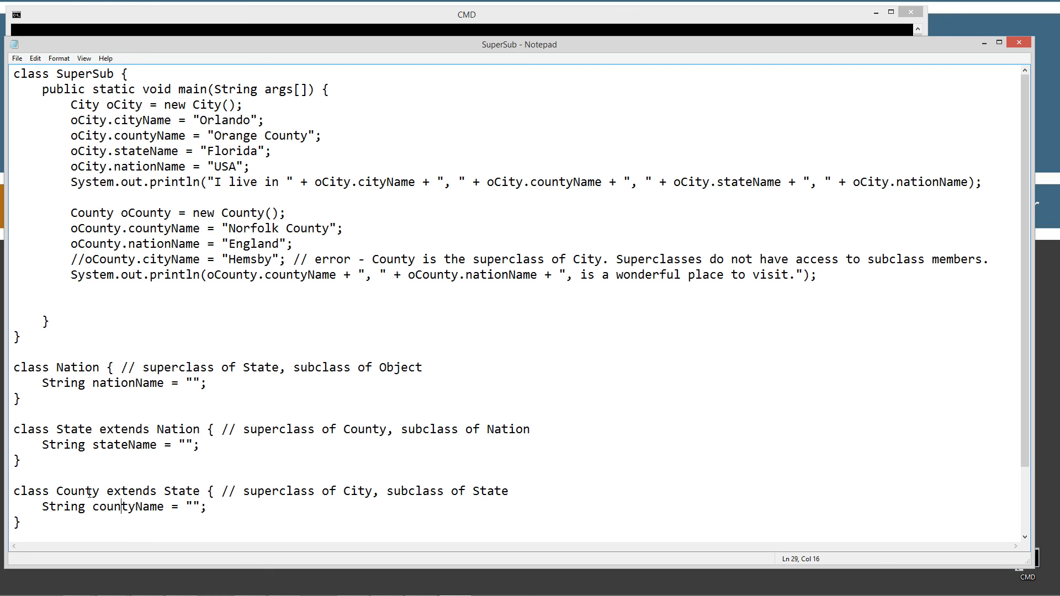
{"action": "scroll", "scroll_direction": "down", "scroll_amount": 3}
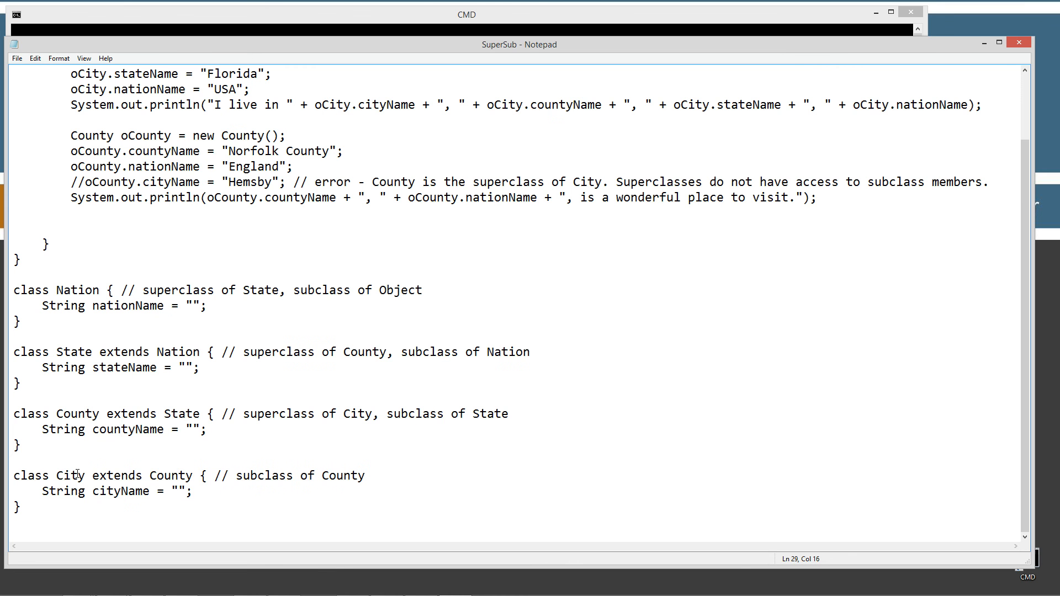
{"action": "left_click", "coordinate": [16, 58]}
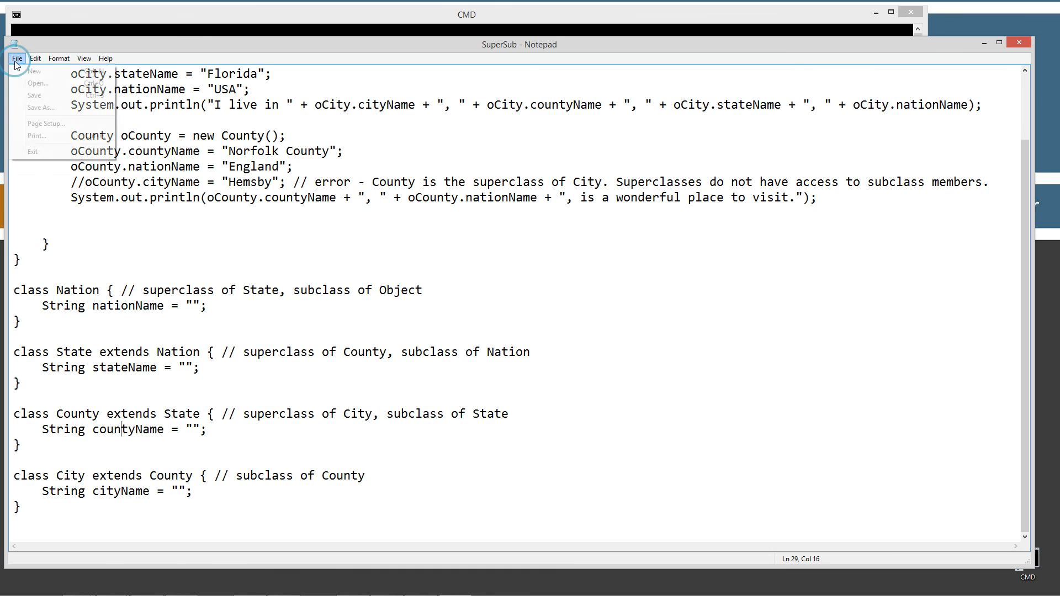
{"action": "left_click", "coordinate": [32, 151]}
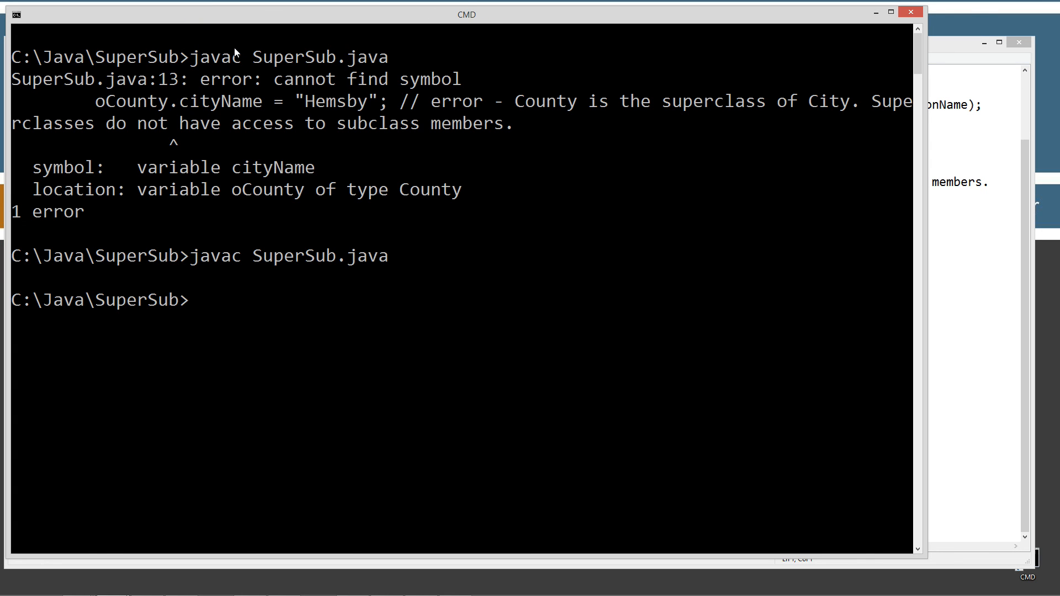
Run the program with java SuperSub in the command prompt.
{"action": "type", "text": "java SuperSub"}
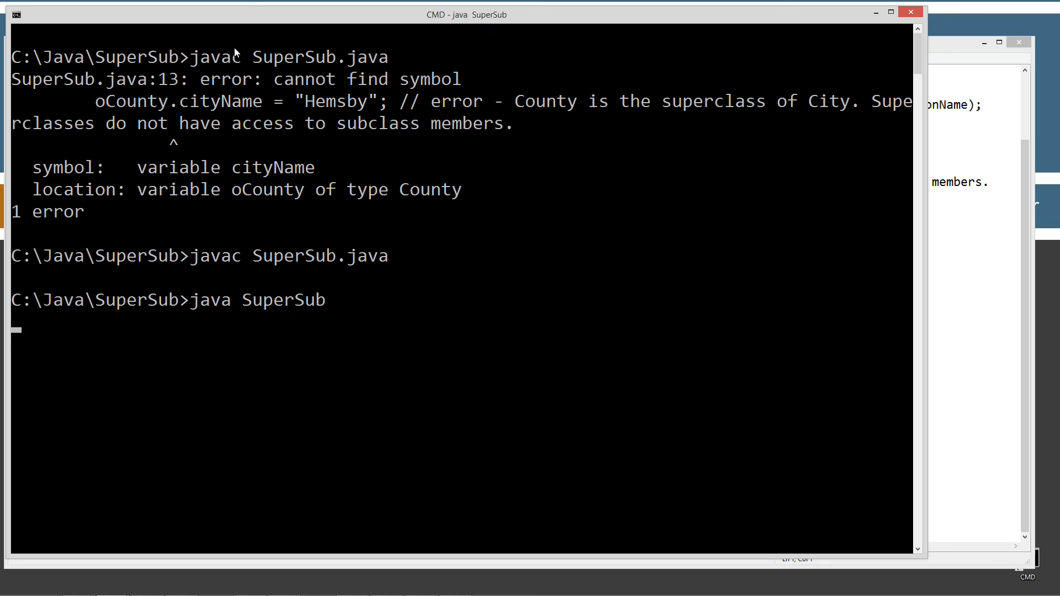